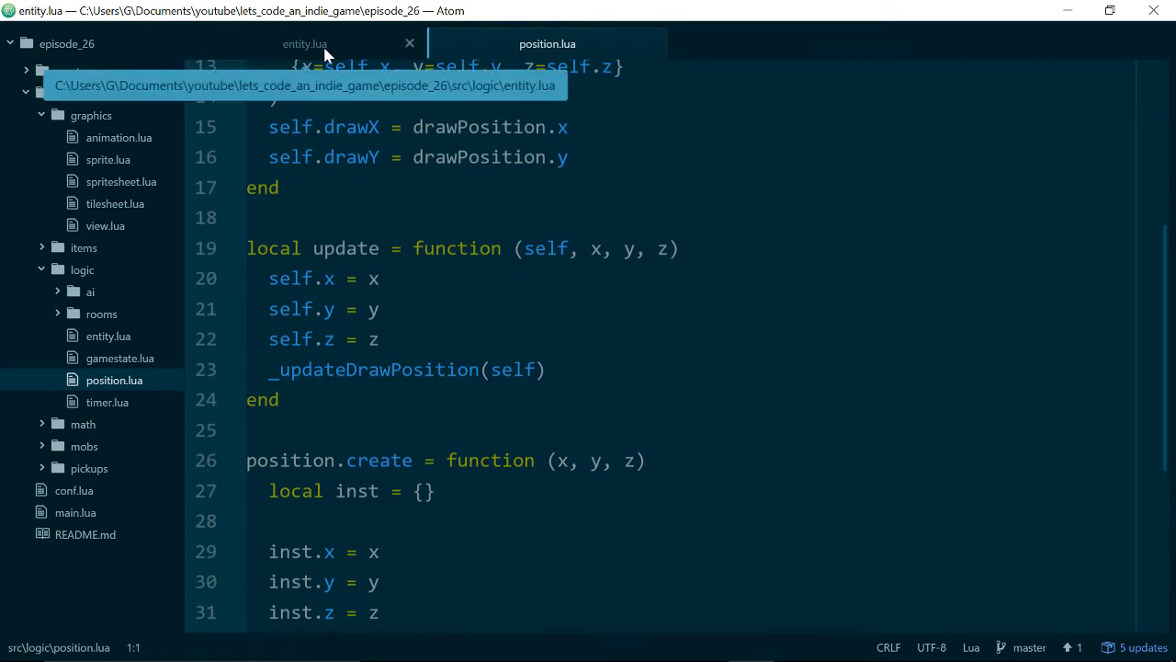
- Look over entity.lua, then find the update function body in position.lua
left_click(305, 43)
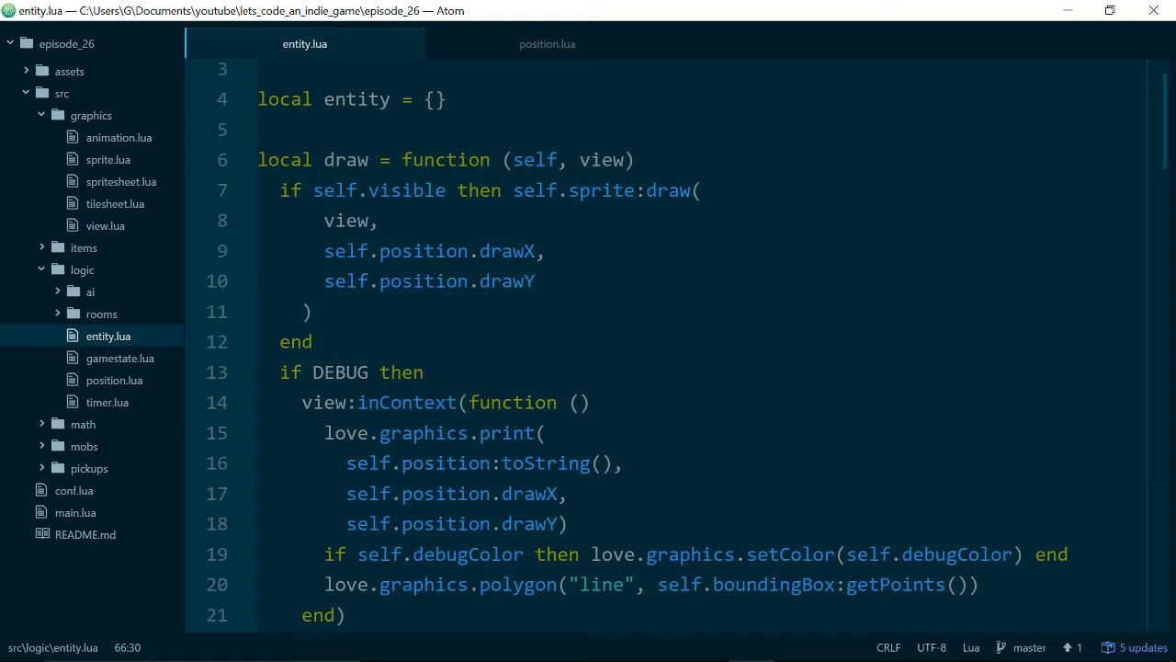
left_click(547, 43)
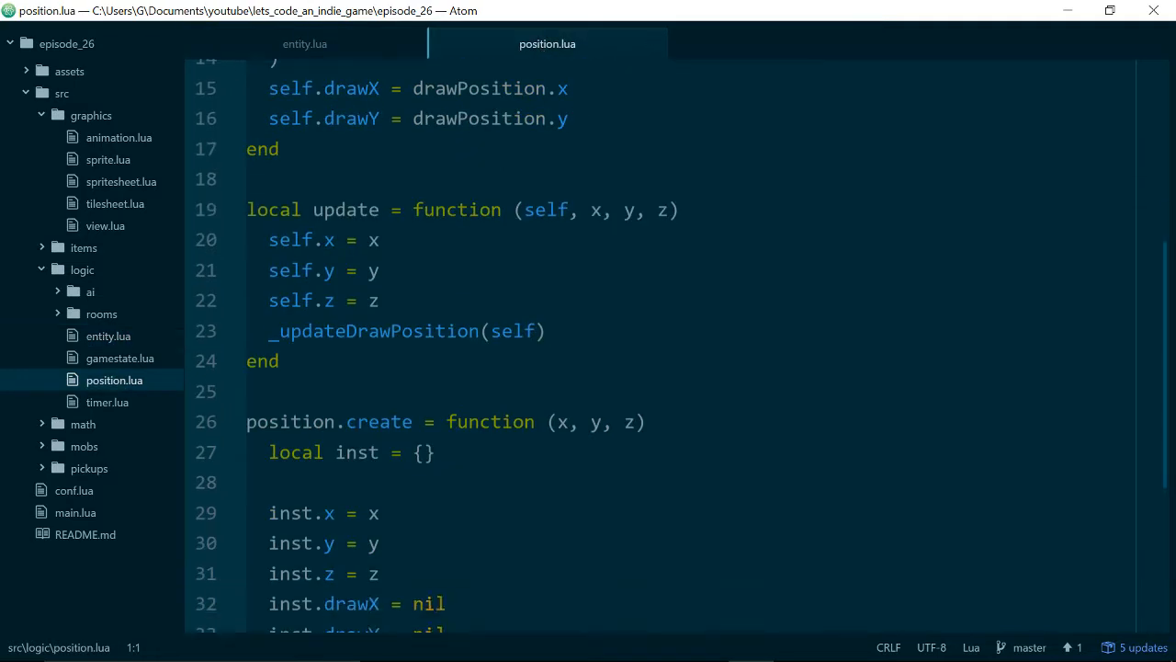
scroll("down", 3)
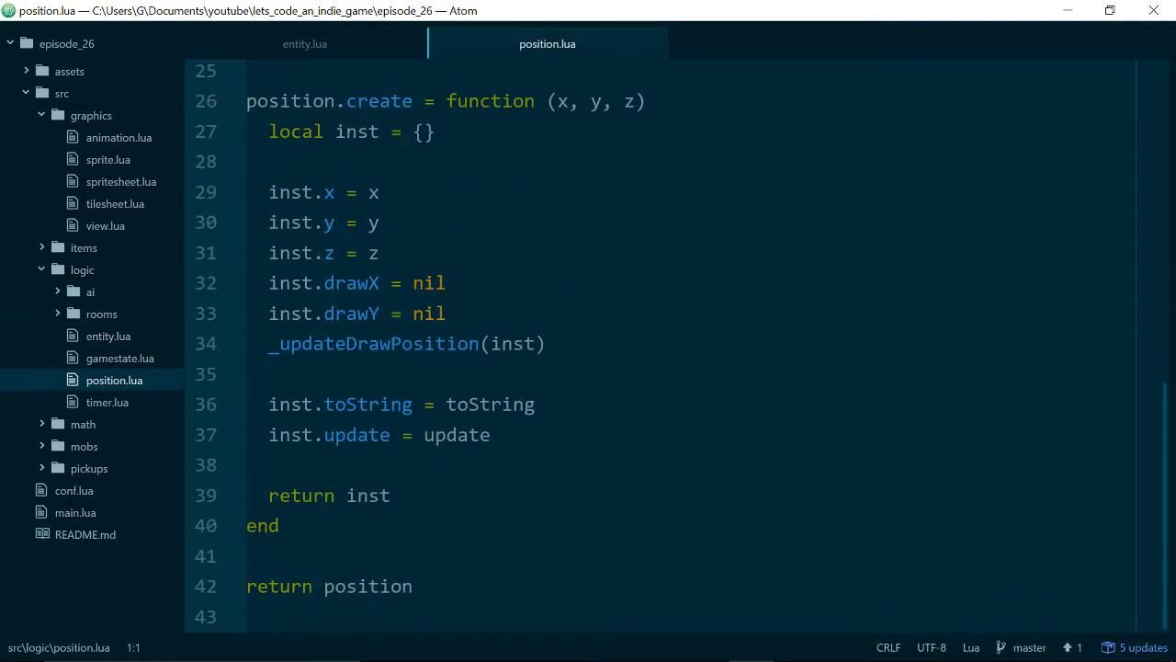
scroll("down", 3)
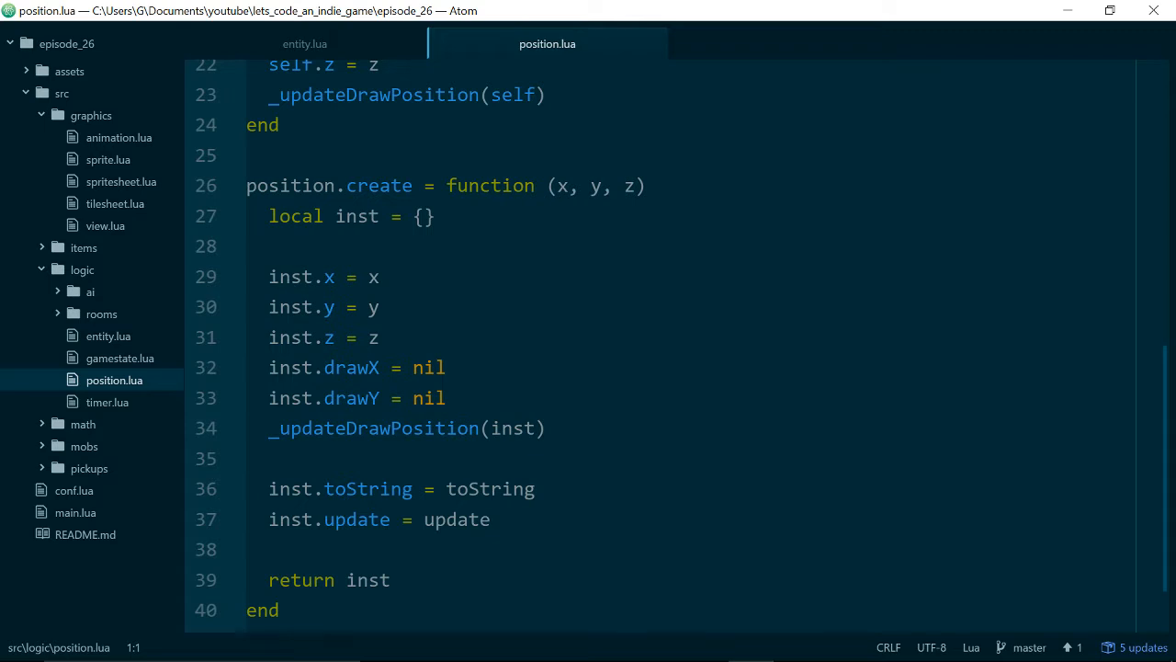
left_click(380, 277)
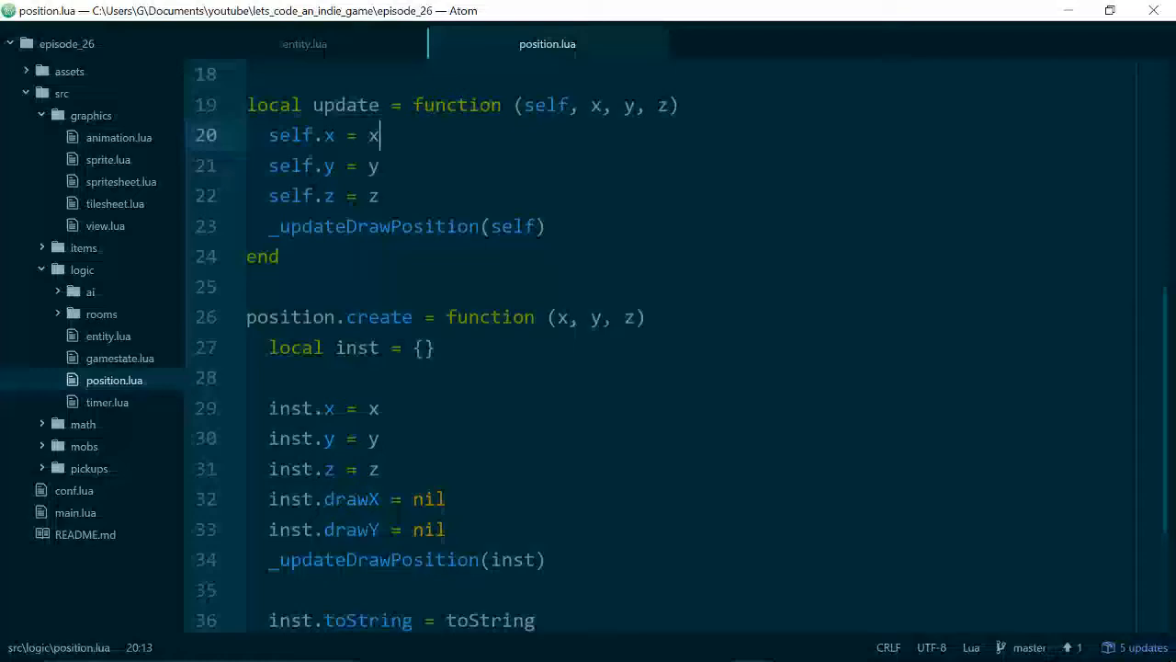
scroll("up", 3)
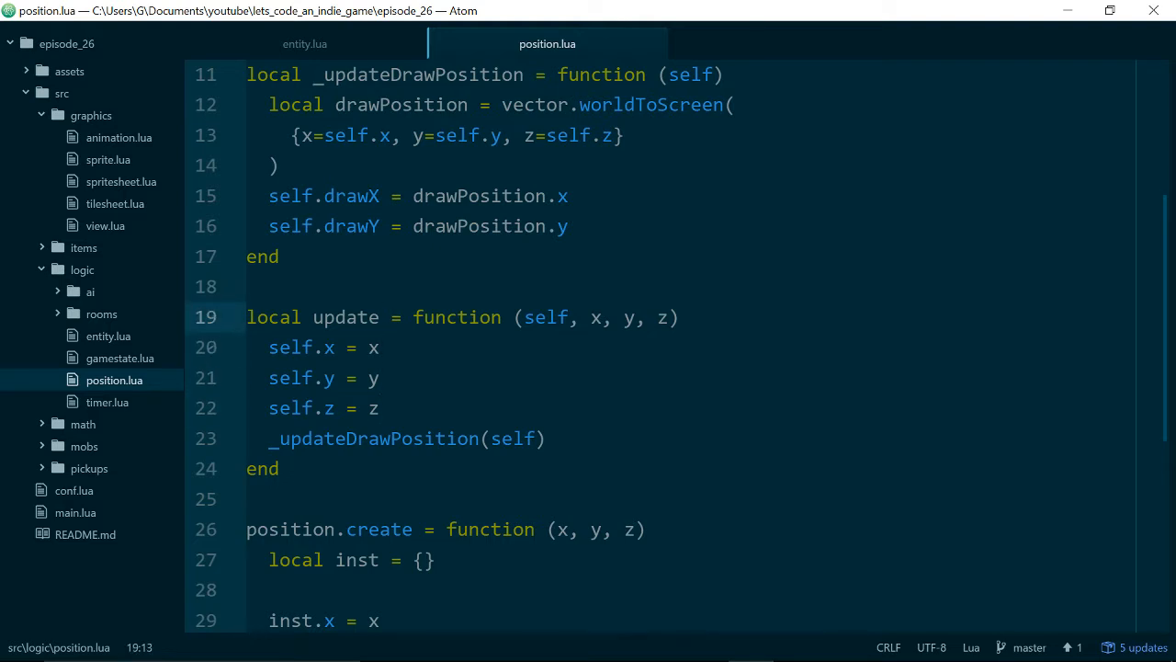
- Review entity.lua's update: the else branch, sprite update check and bounding box update
left_click(304, 43)
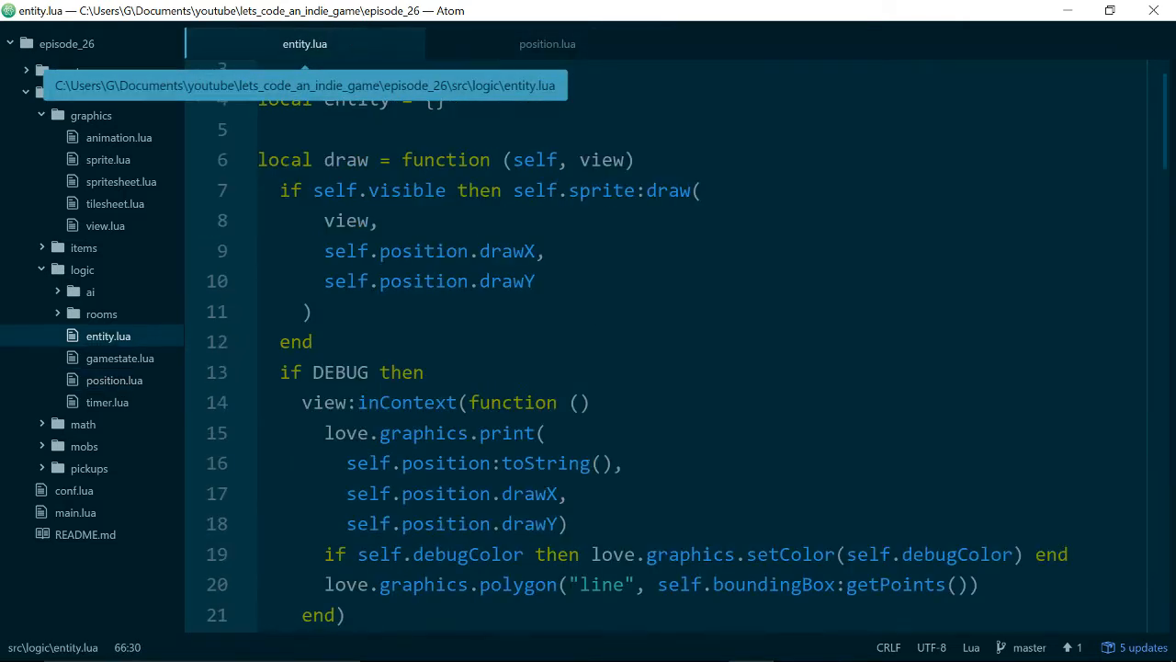
scroll("down", 3)
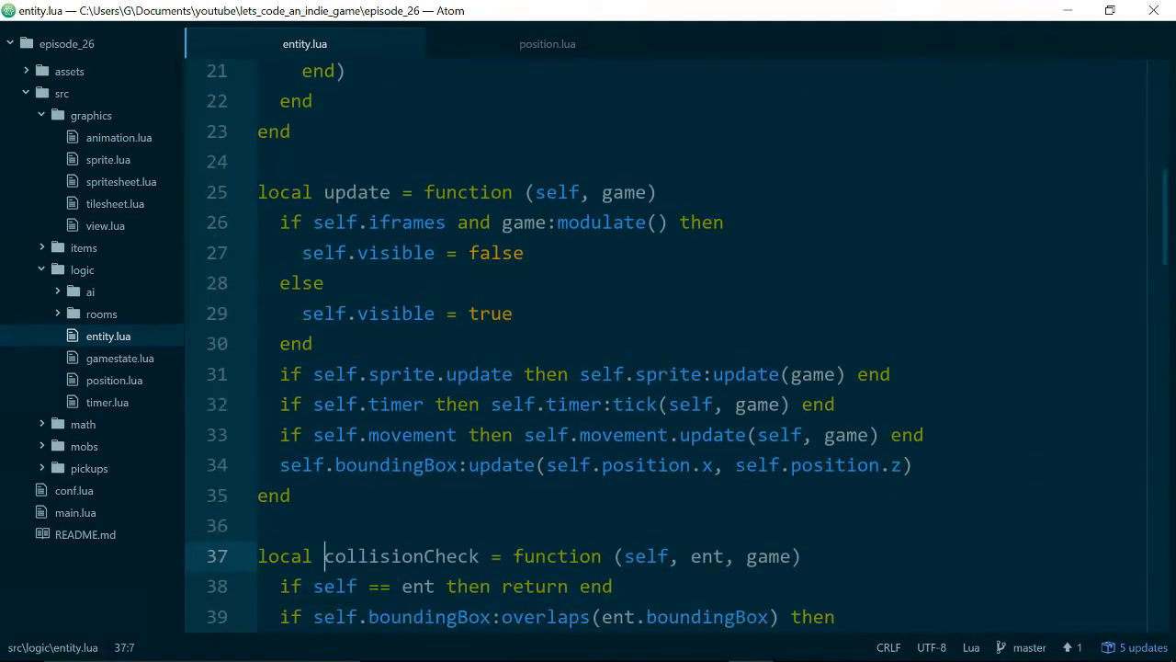
left_click(324, 282)
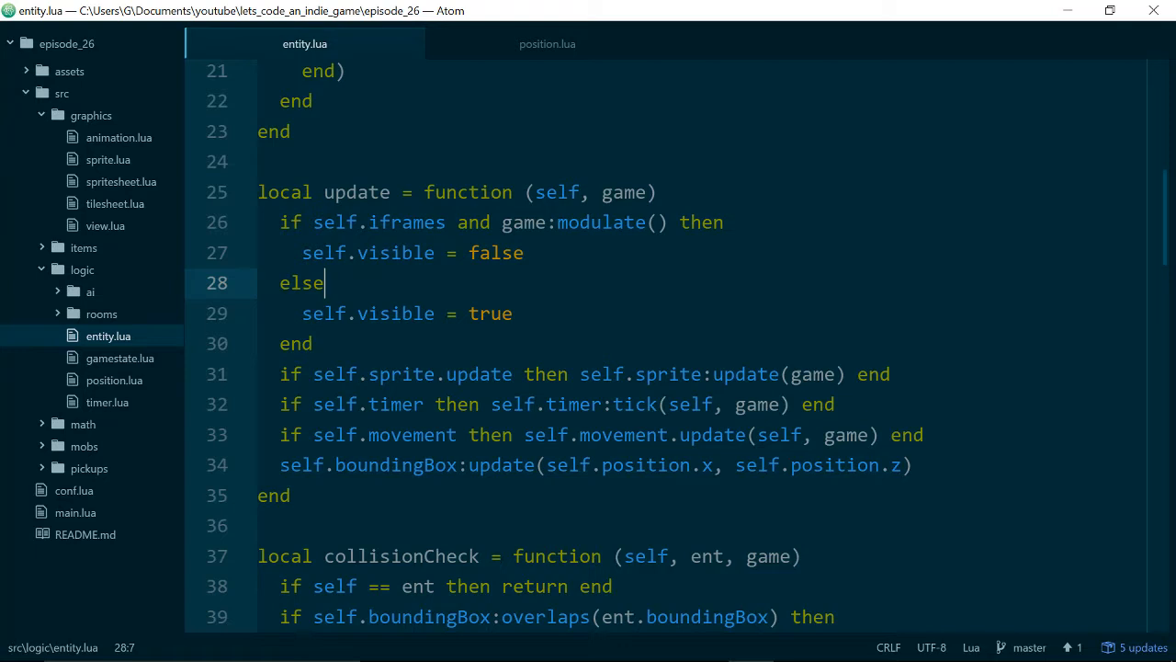
left_click(315, 374)
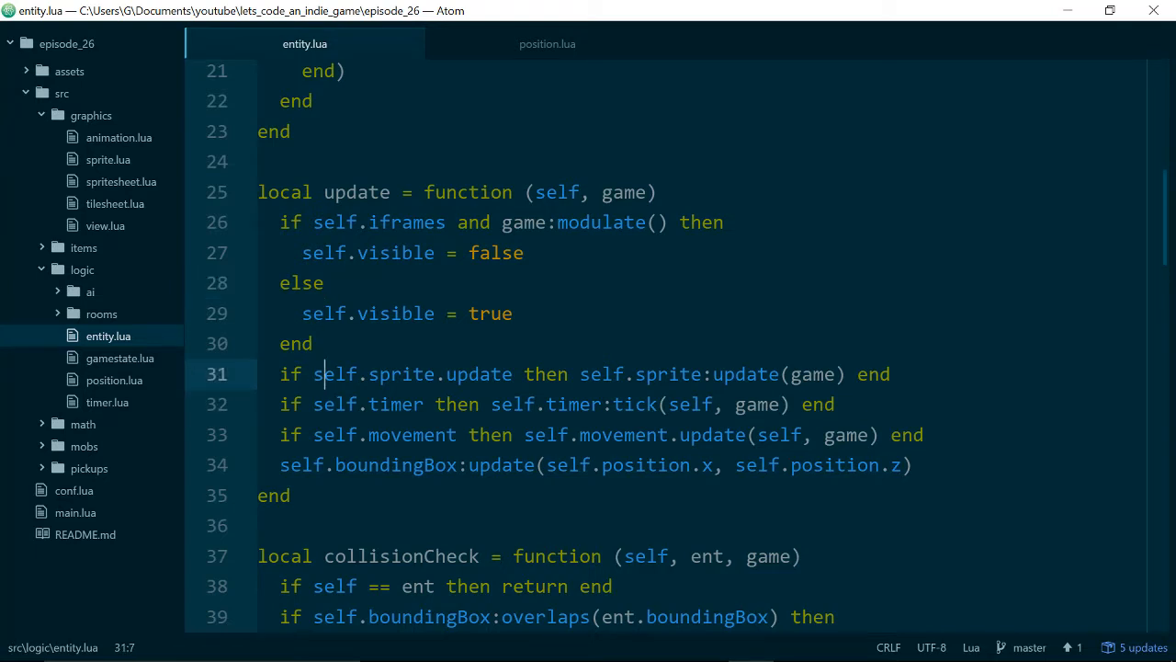
left_click(480, 375)
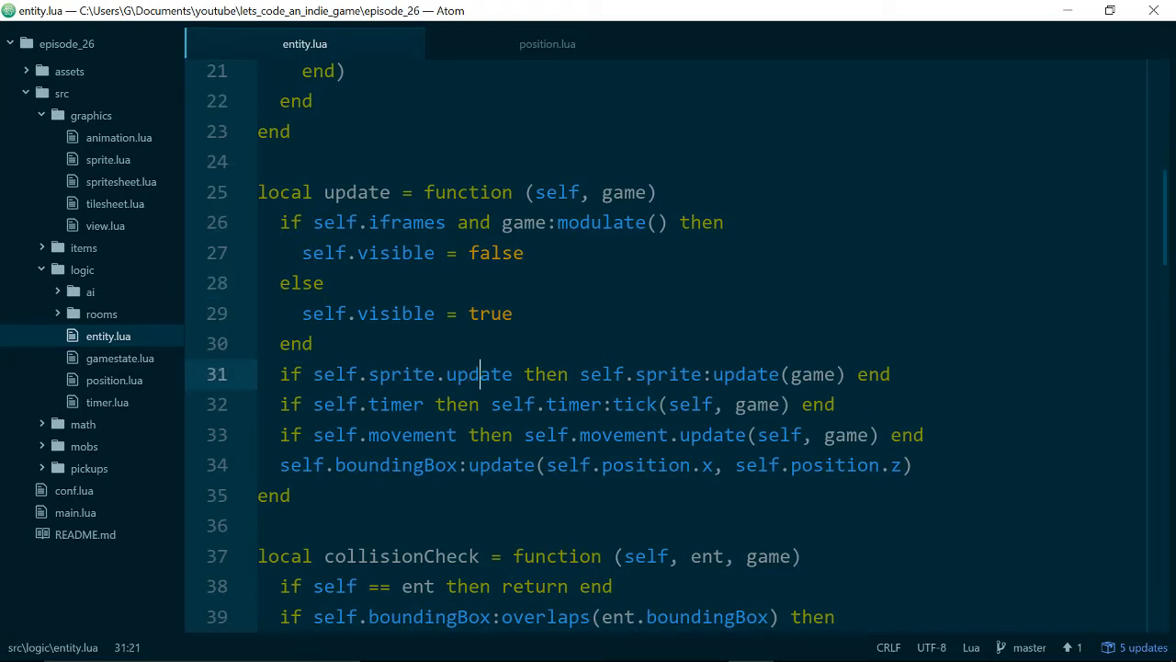
left_click(789, 404)
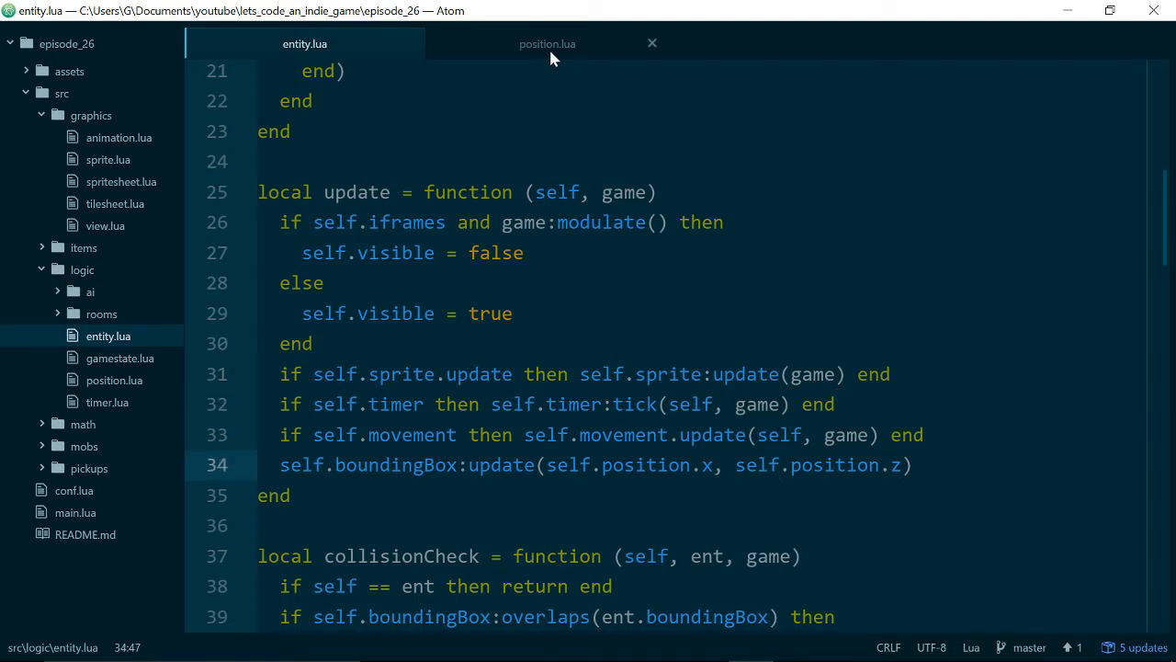
left_click(547, 43)
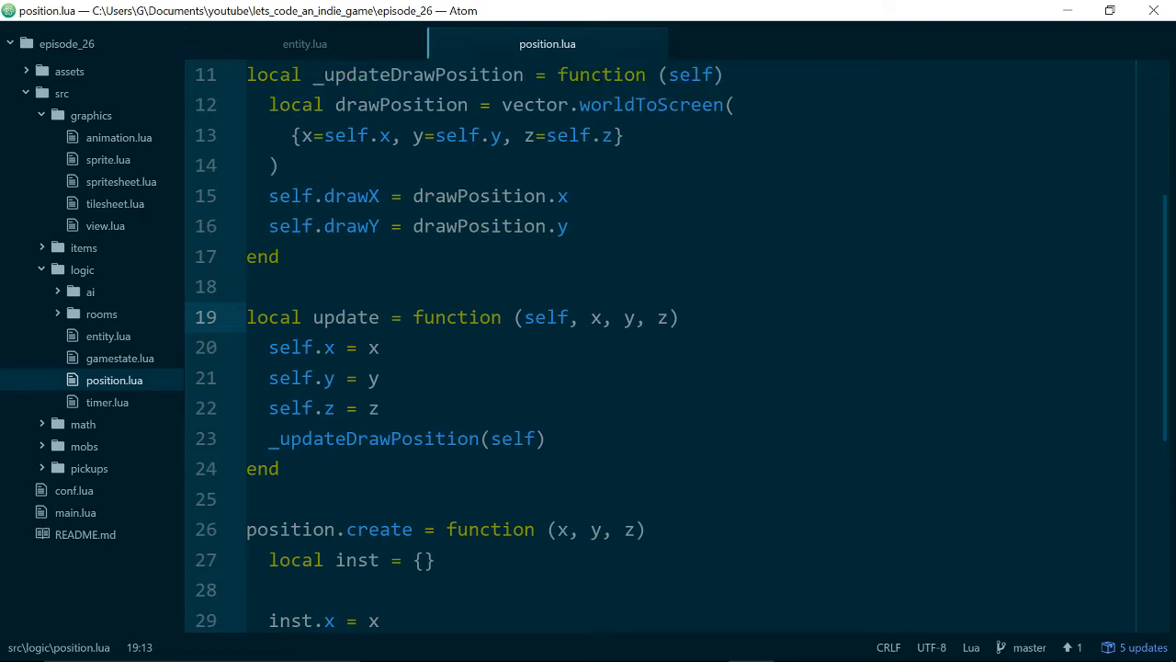
- Rename position.lua's update function on line 19 to setPosition
left_click(340, 317)
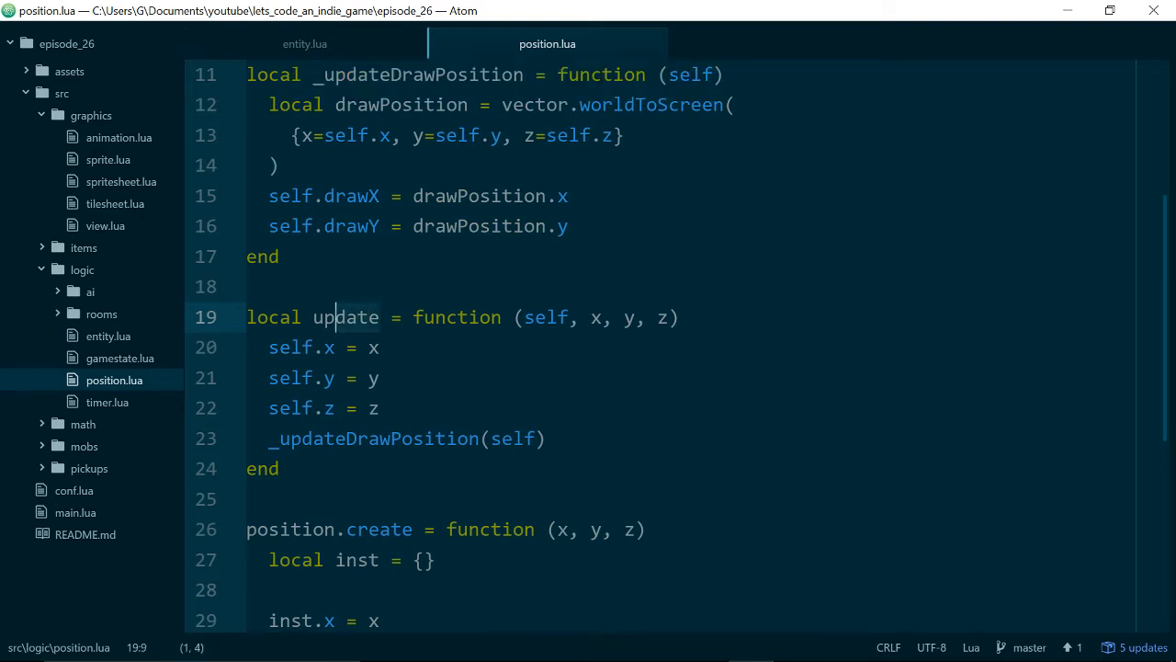
type("set")
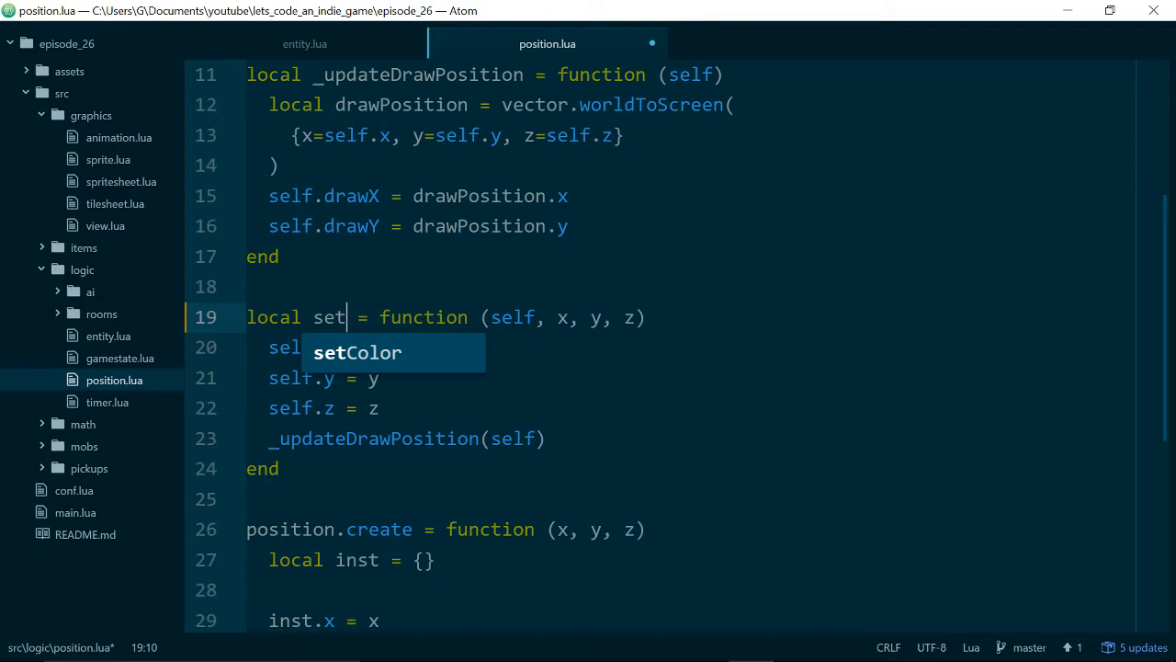
type("Posit")
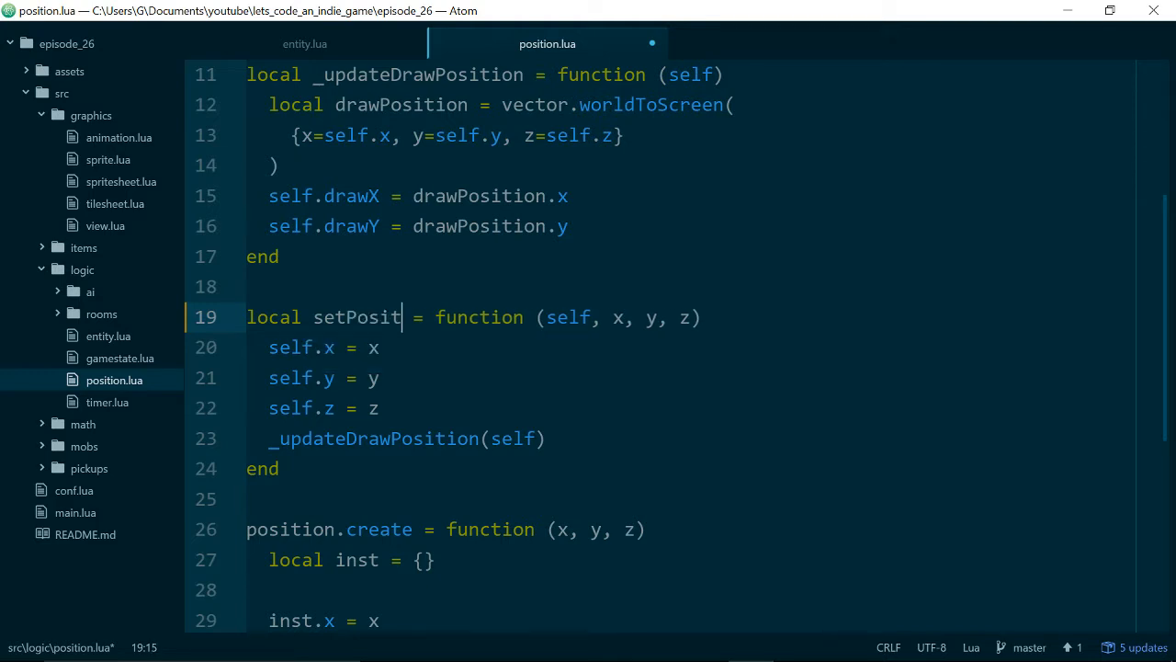
type("ion")
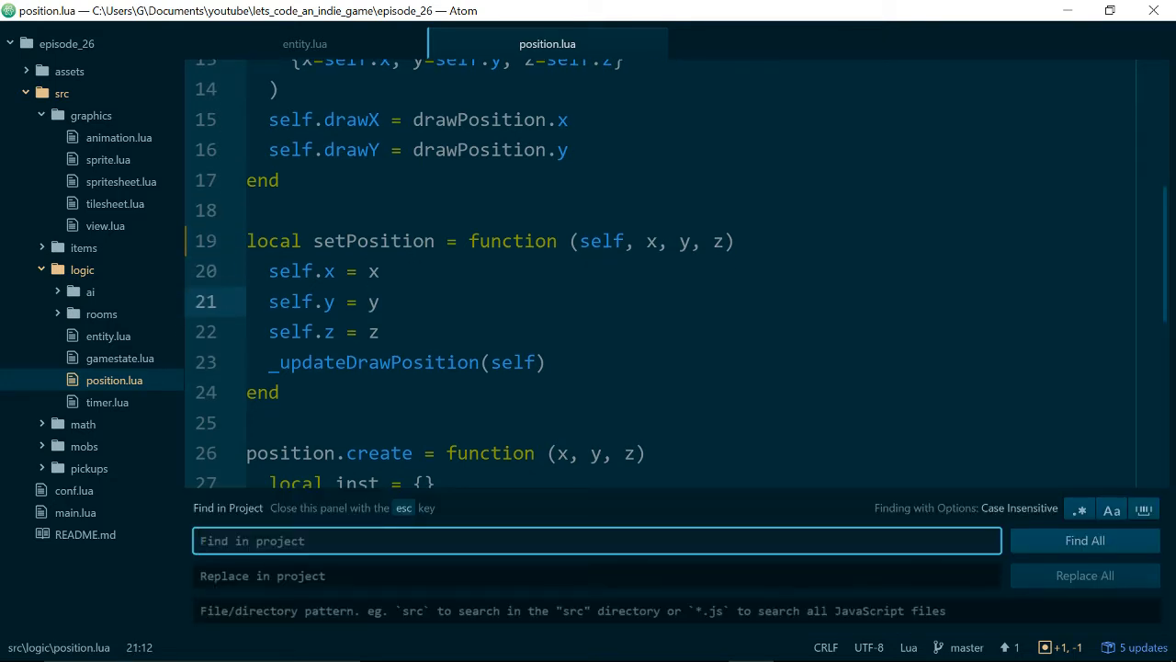
- Replace all 5 position:update matches in 4 files with position:setPosition
type("position.")
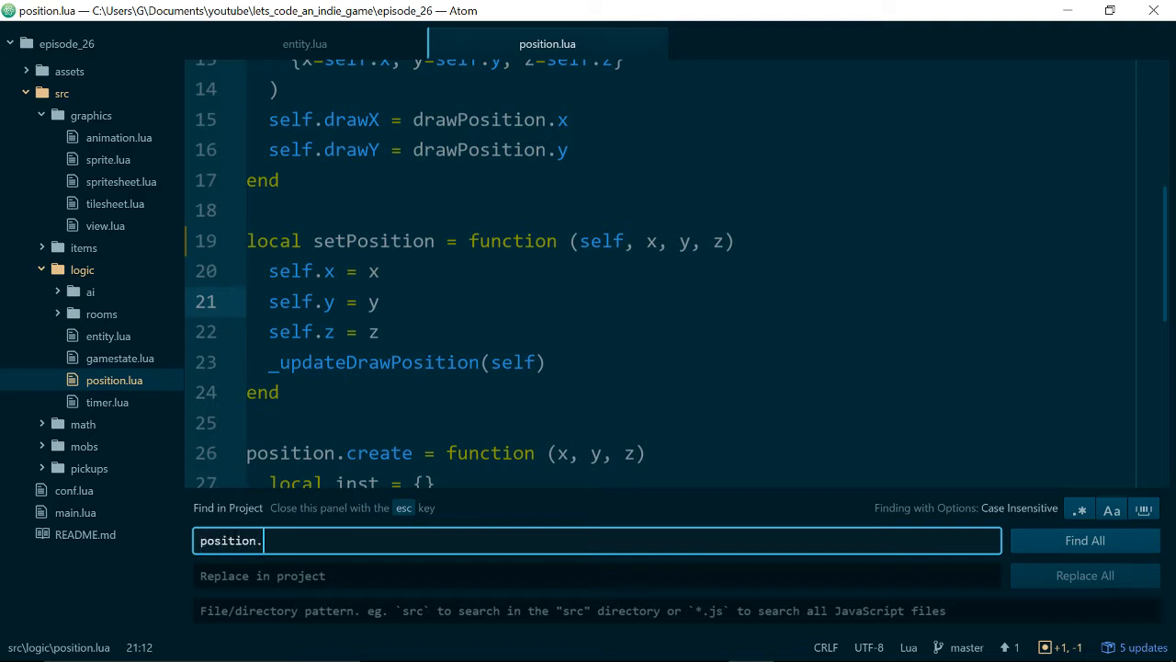
key("Backspace")
type(":update")
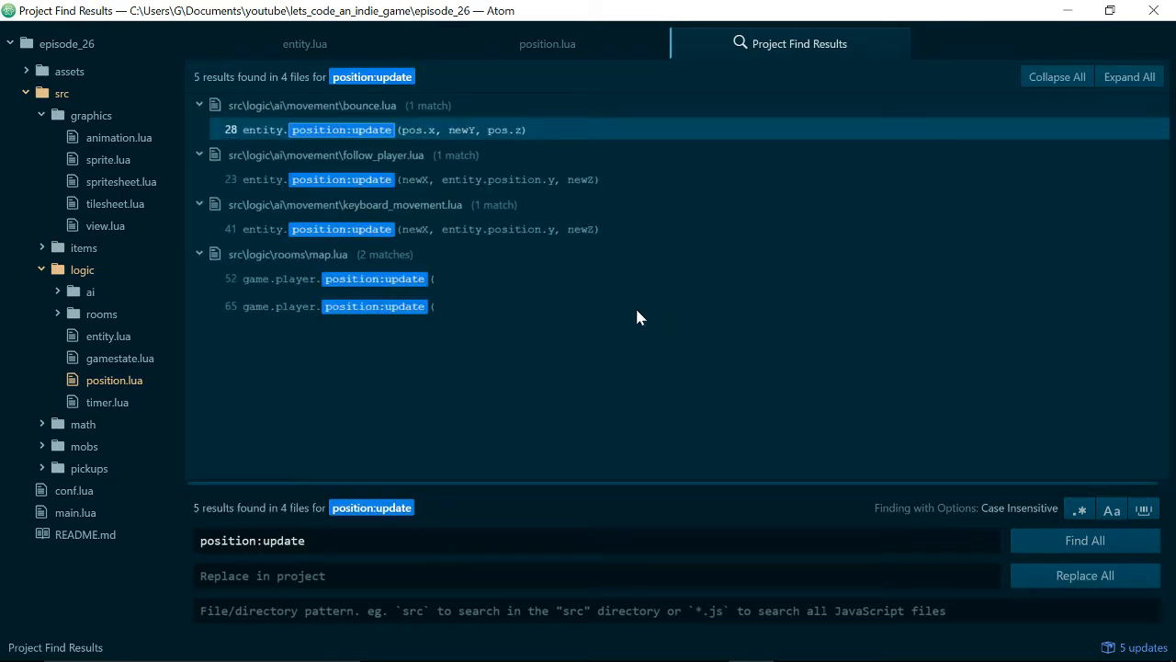
left_click(598, 575)
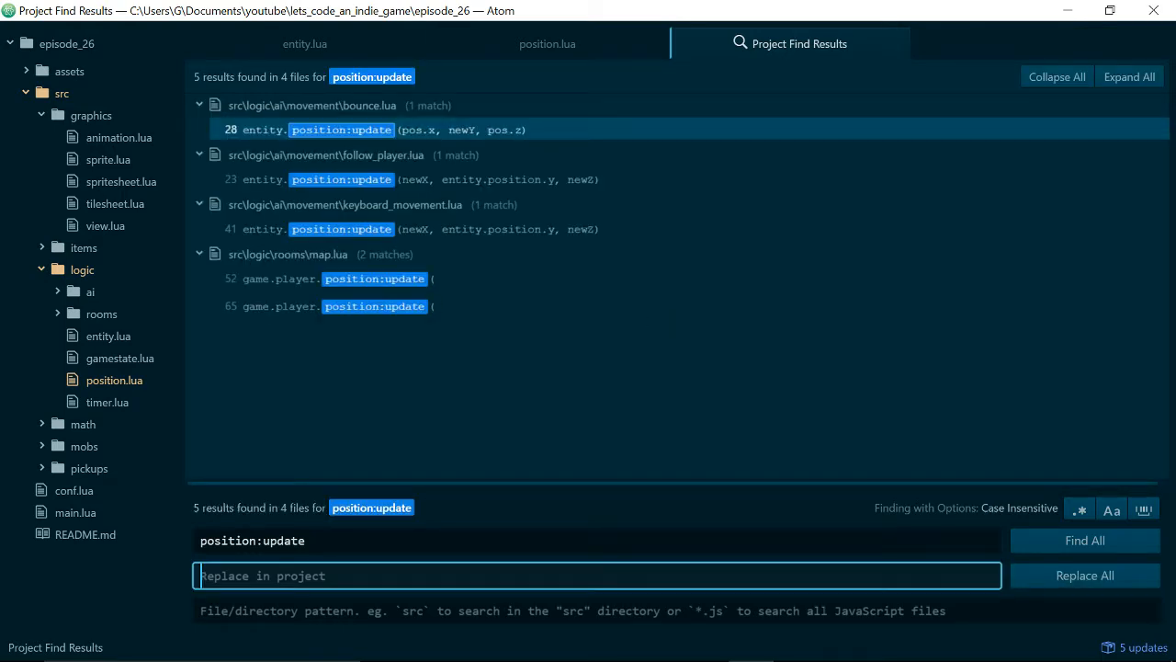
type("position:")
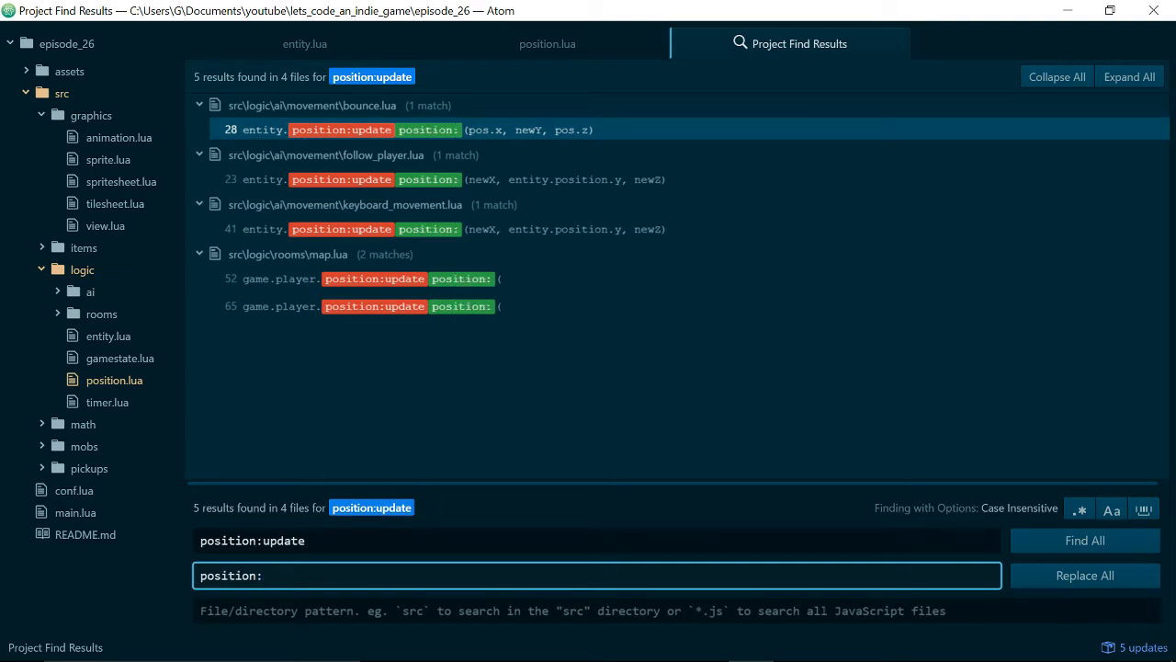
type("setPosition")
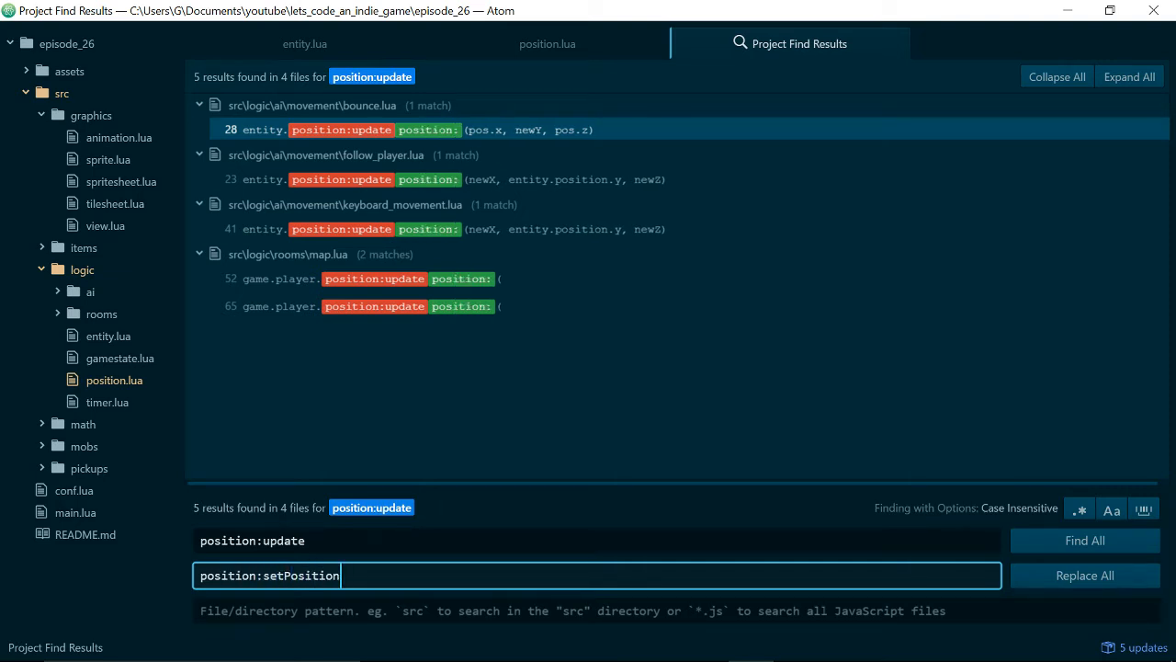
left_click(1085, 575)
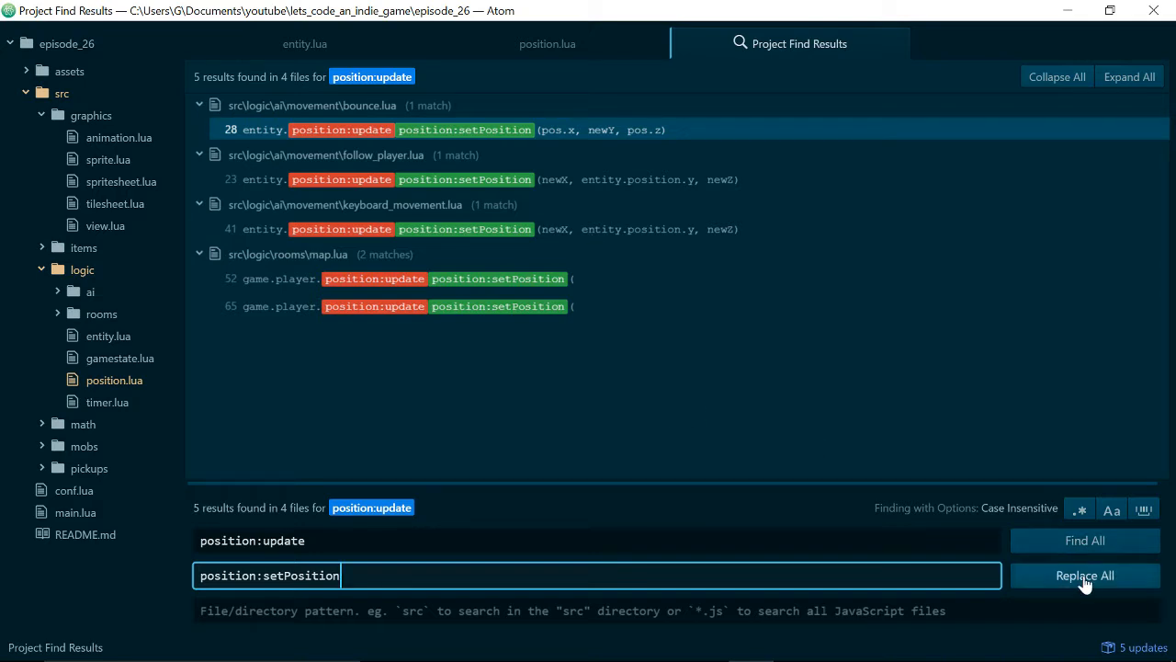
left_click(1086, 575)
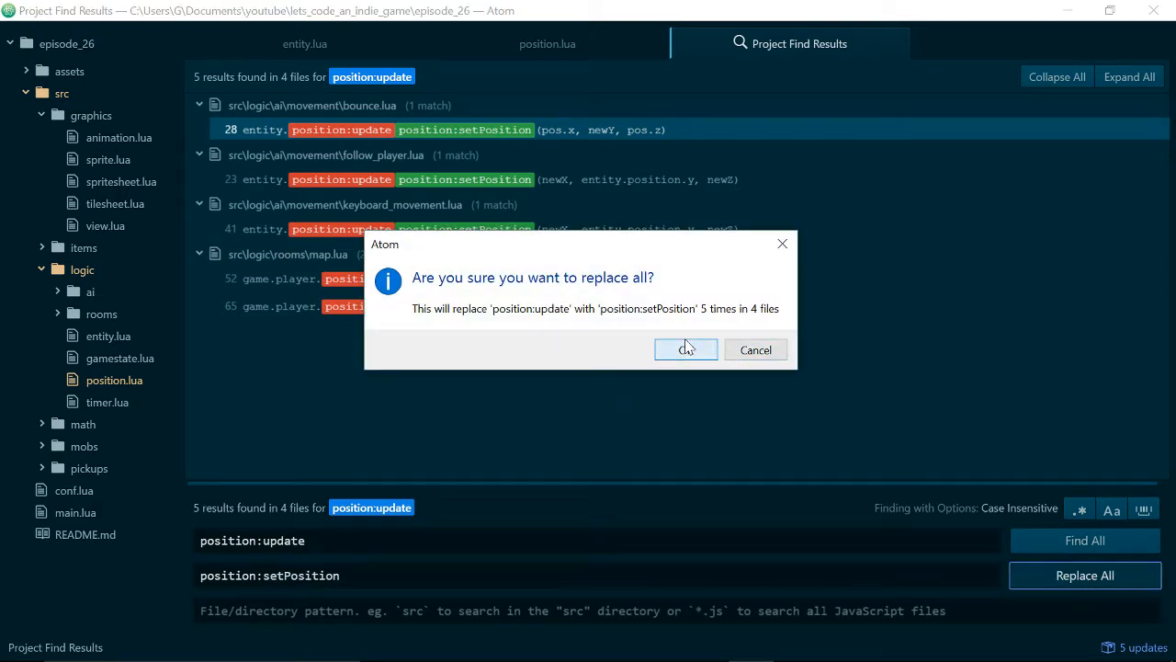
left_click(686, 349)
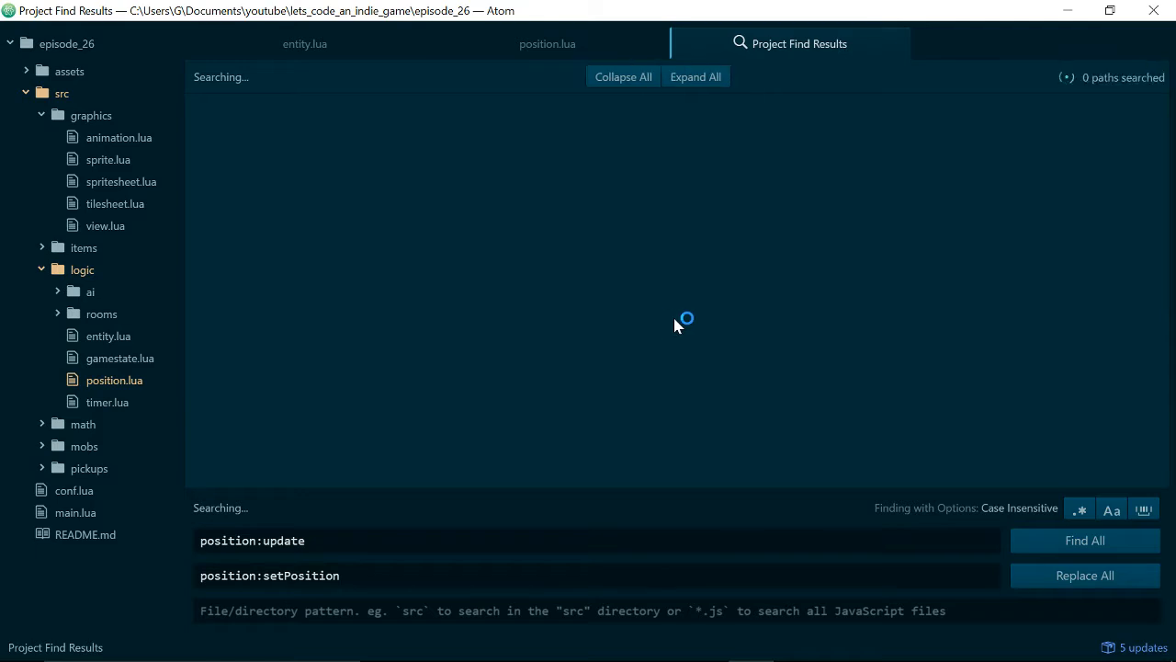
left_click(1084, 574)
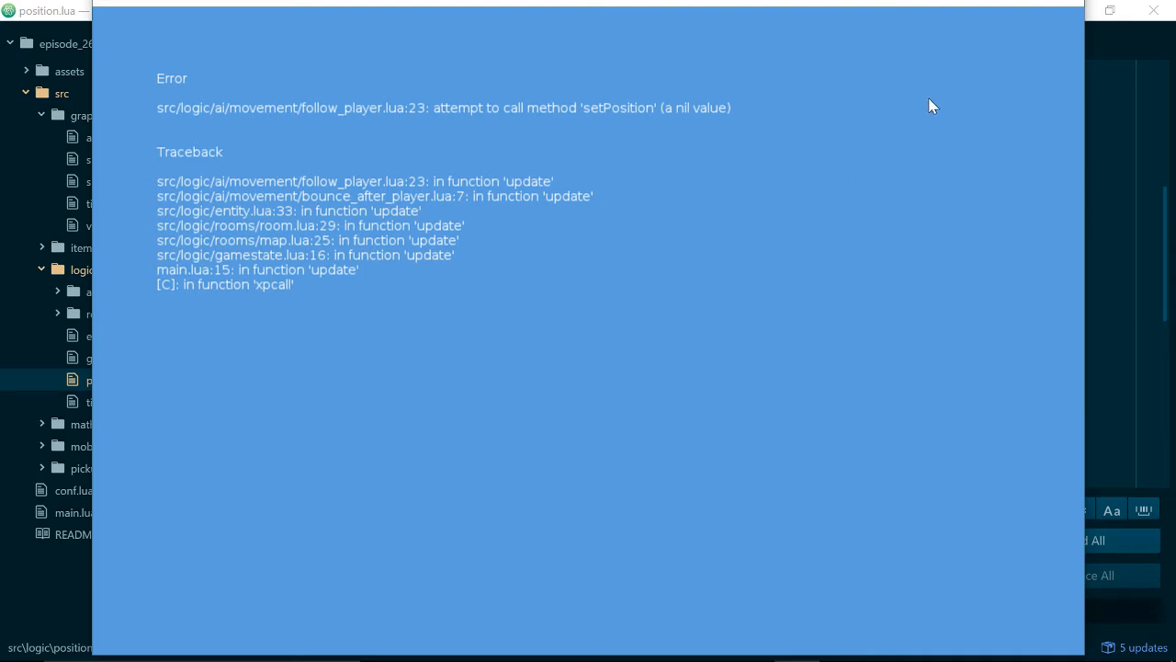
- Dismiss the game error and change line 37 to inst.setPosition = setPosition
left_click(1085, 575)
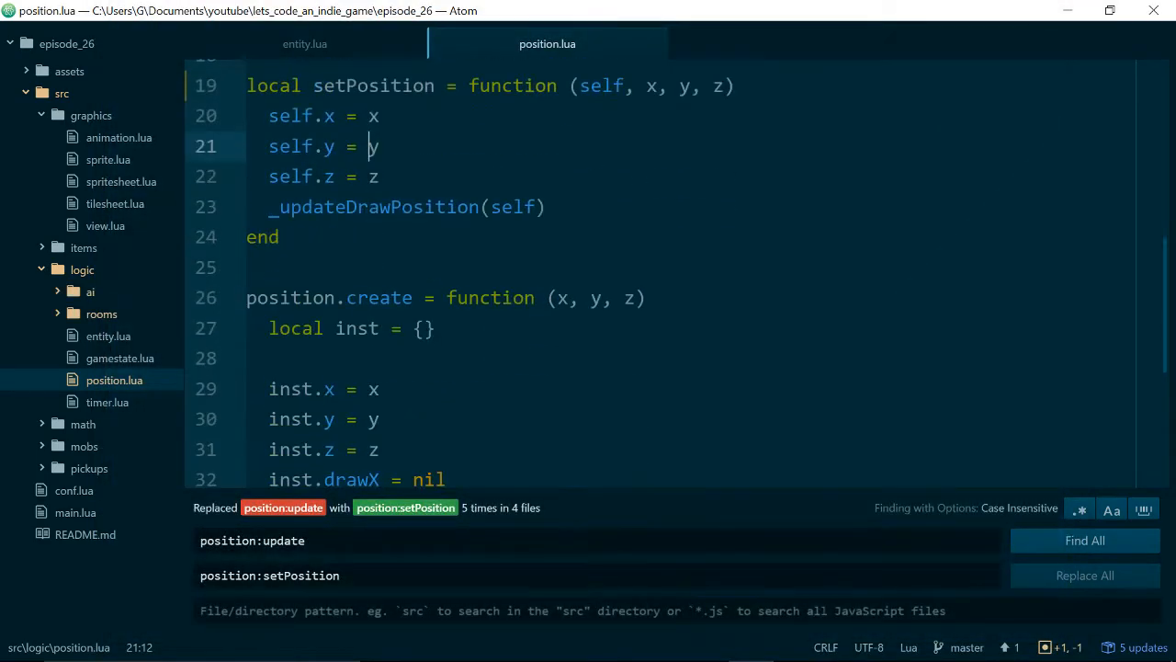
scroll("down", 3)
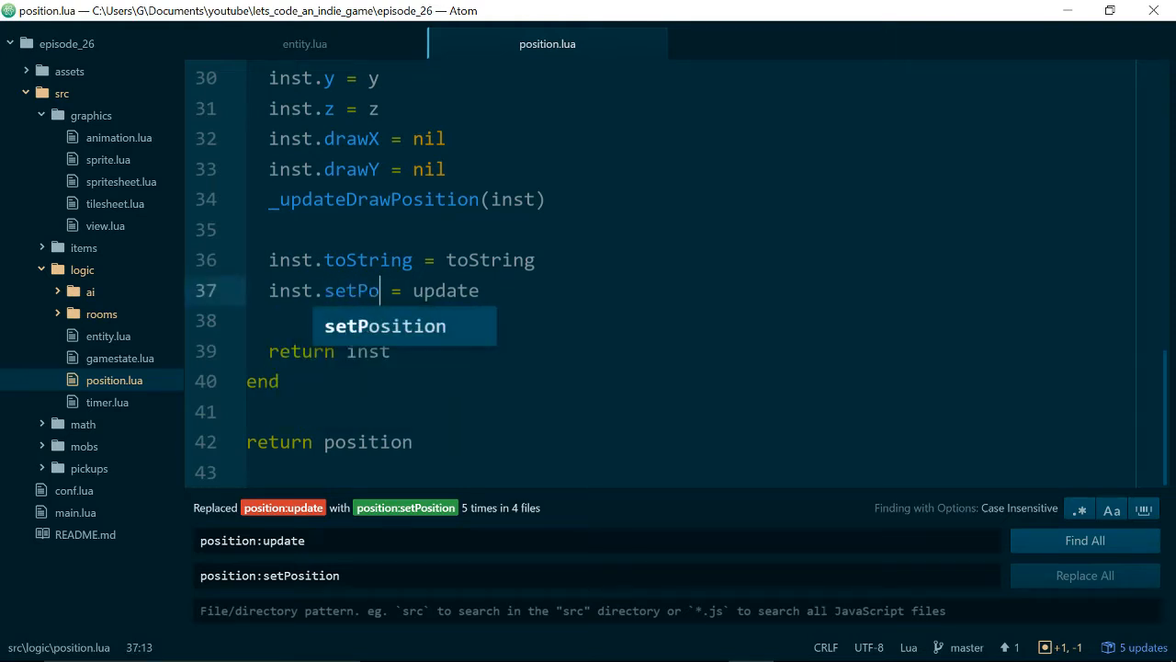
key("tab")
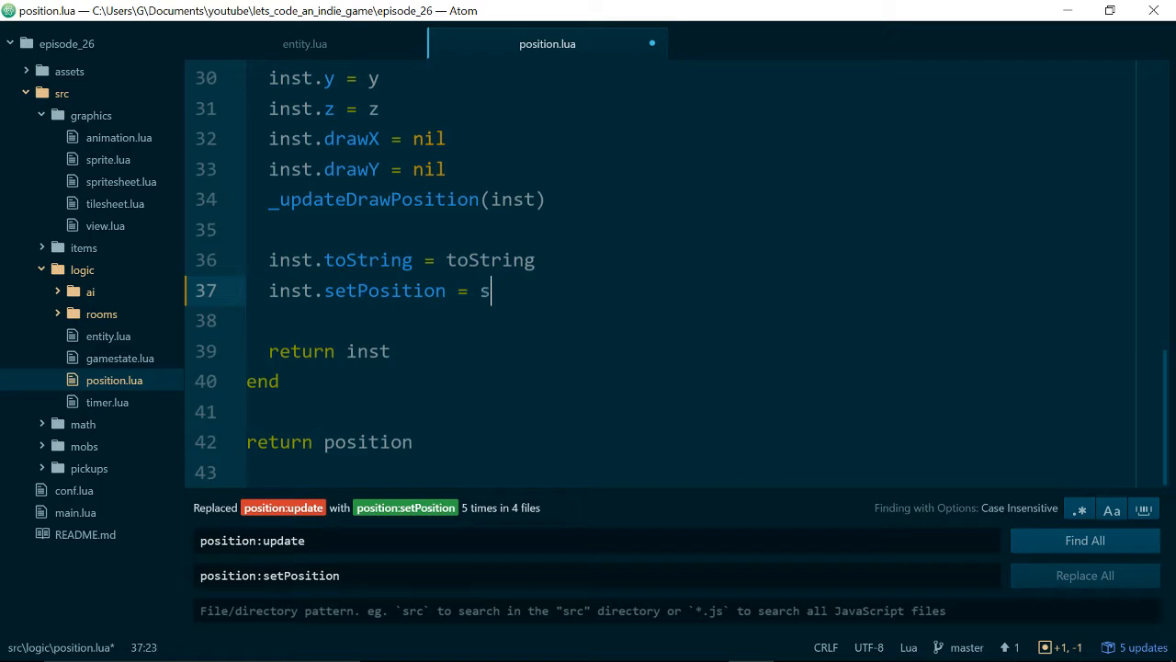
type("etPosition = function (self, x, y, z")
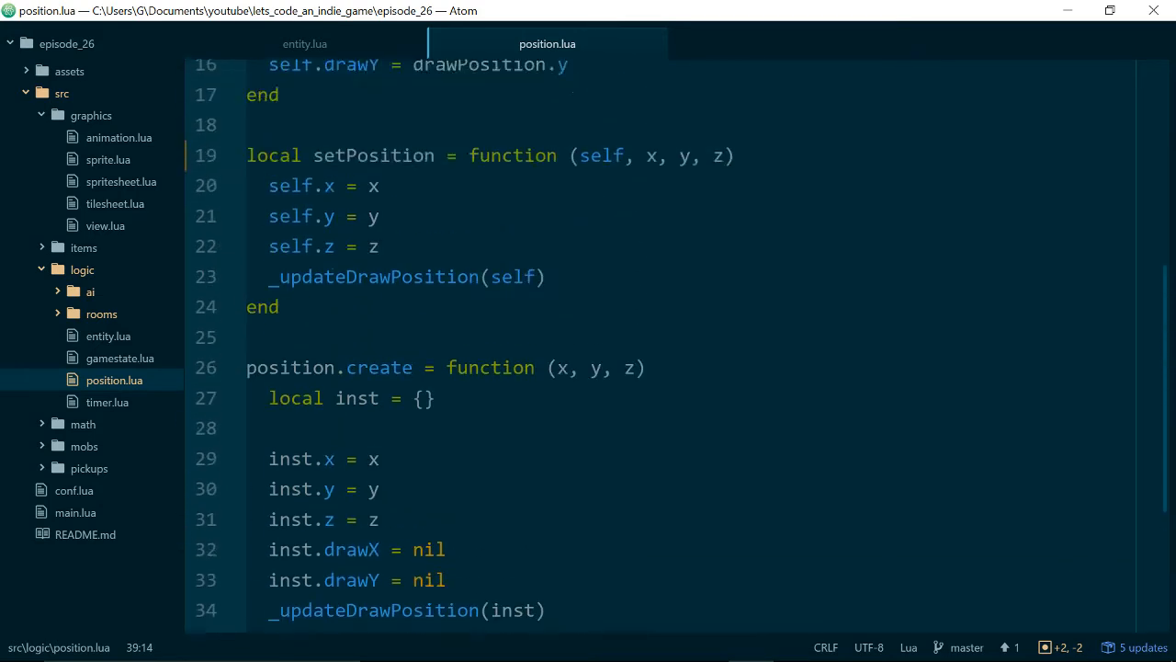
scroll("up", 3)
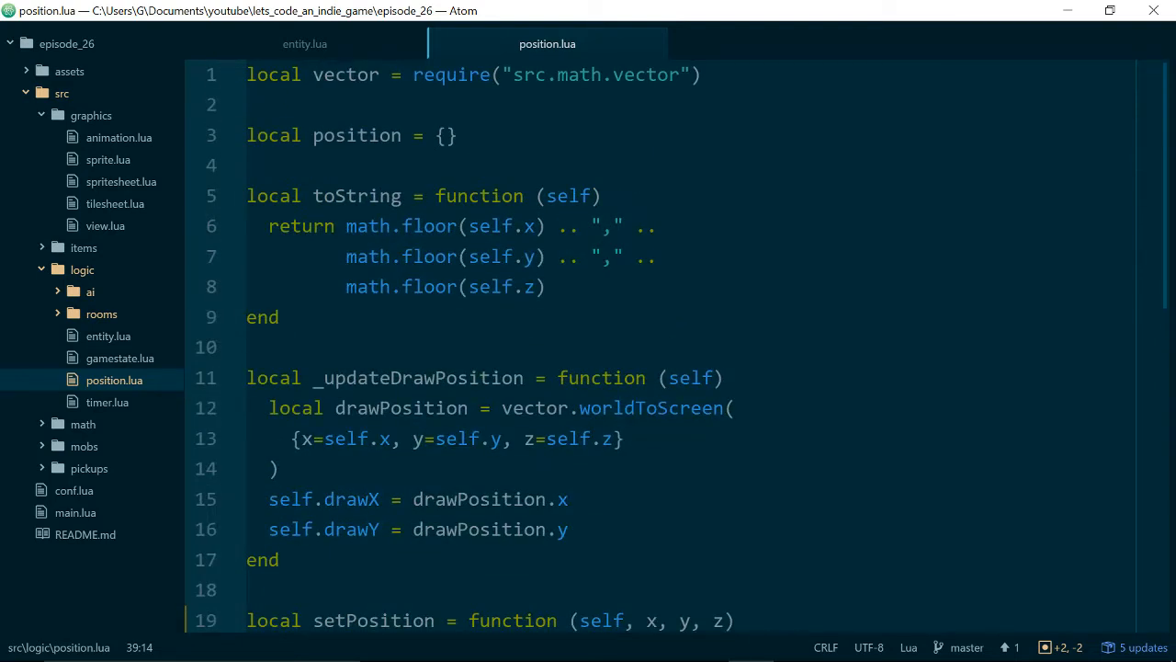
scroll("down", 3)
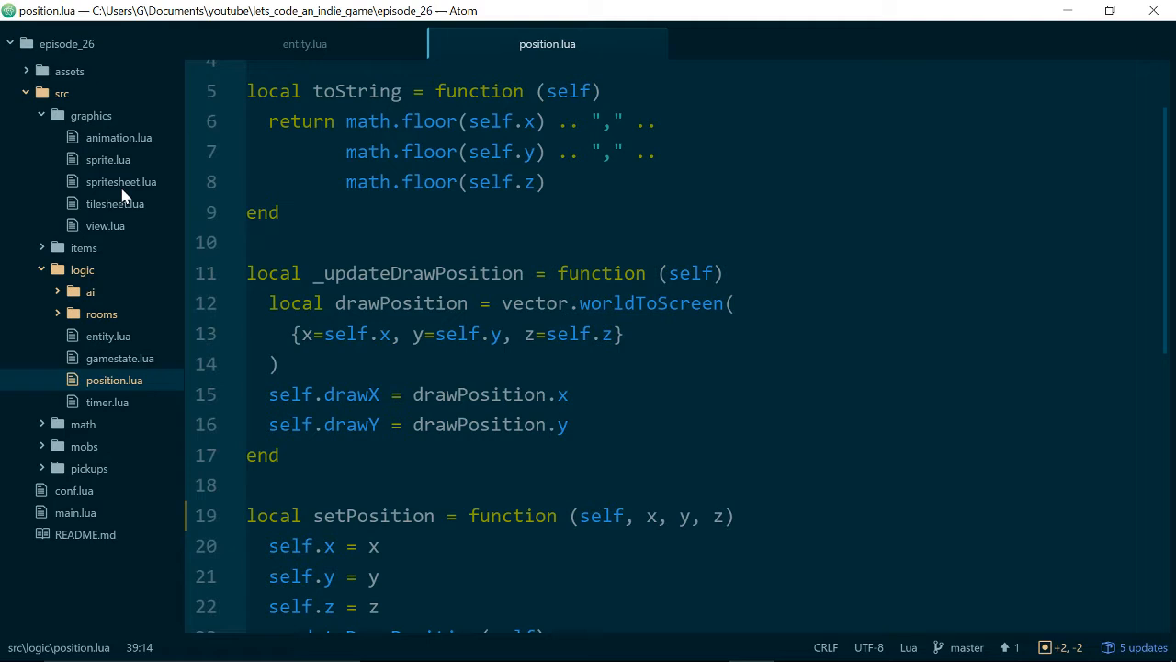
- Preview and zoom into assets/sprites/adventurer.png, then return to spritesheet.lua
left_click(120, 181)
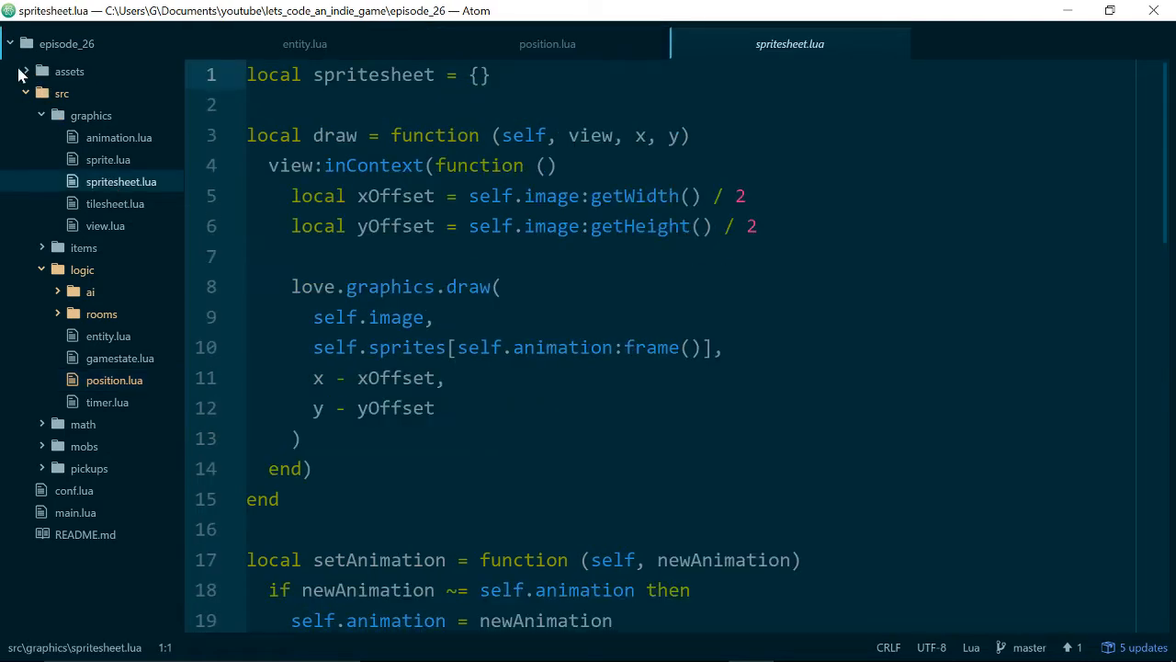
left_click(69, 70)
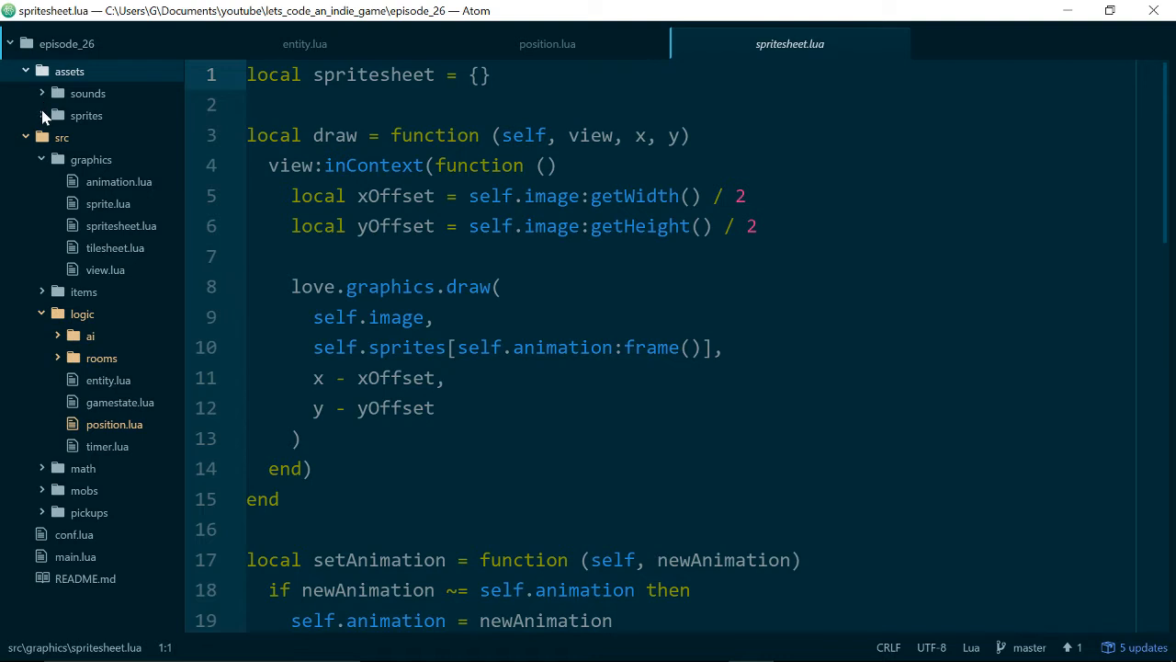
left_click(123, 159)
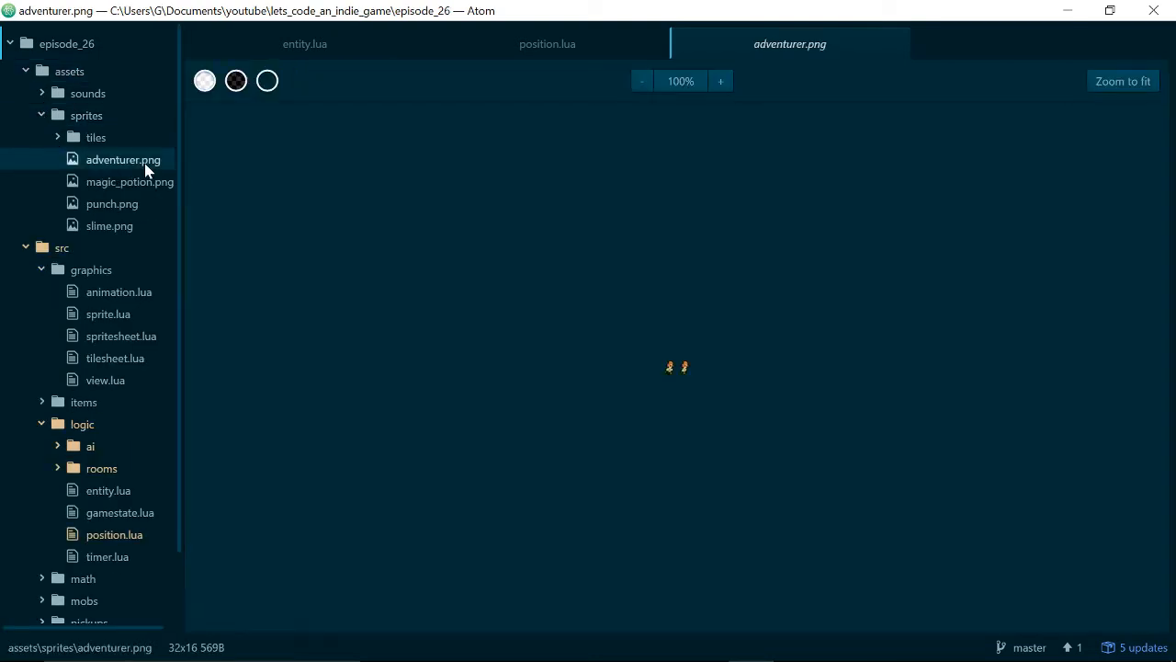
left_click(722, 81)
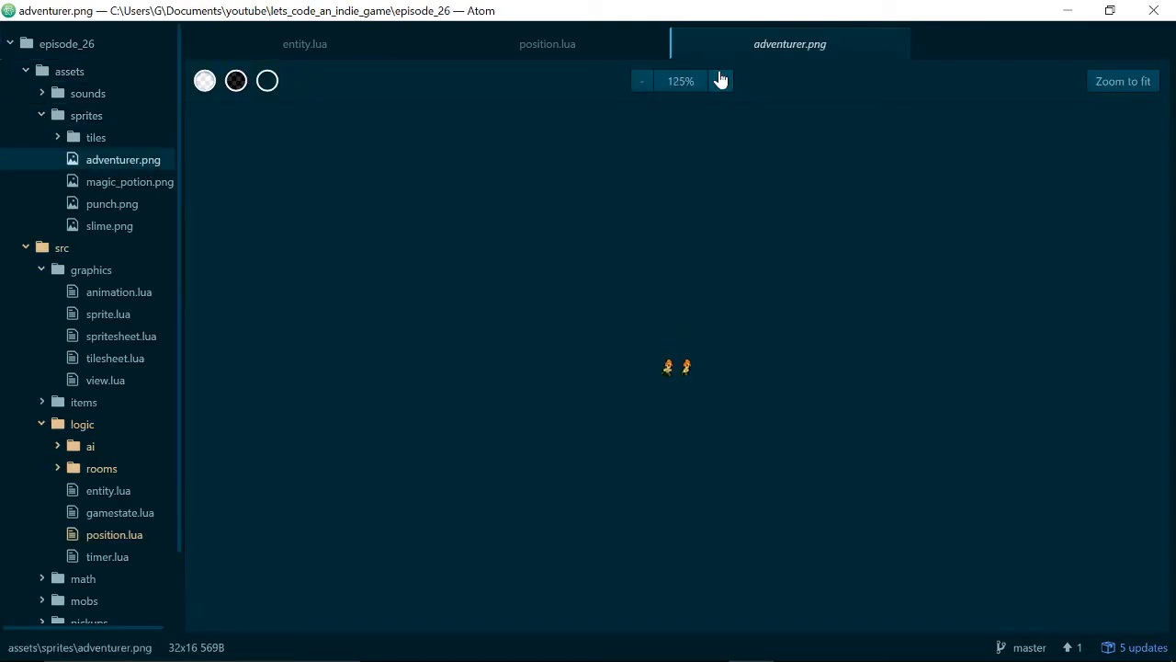
left_click(720, 81)
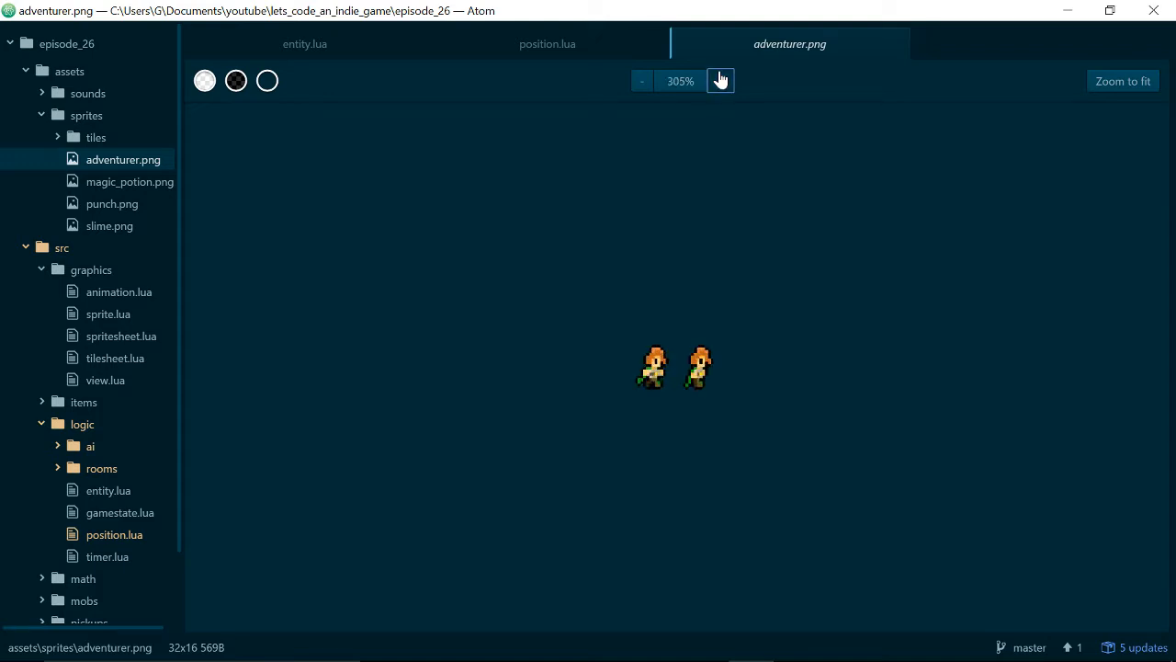
left_click(720, 81)
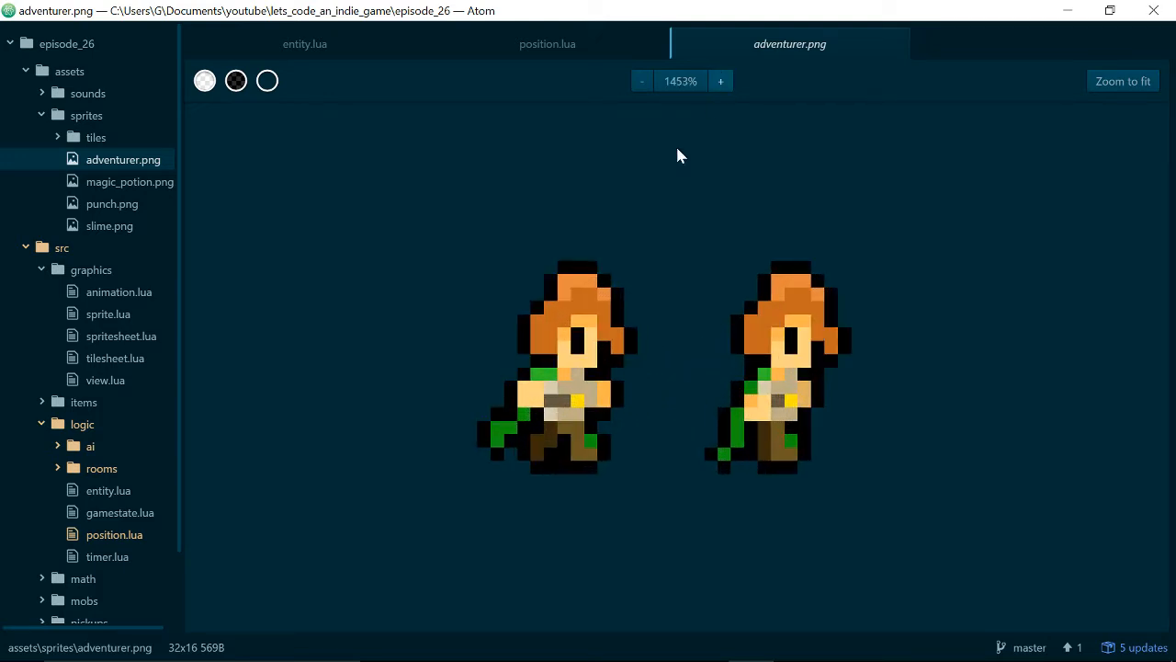
mouse_move(83, 319)
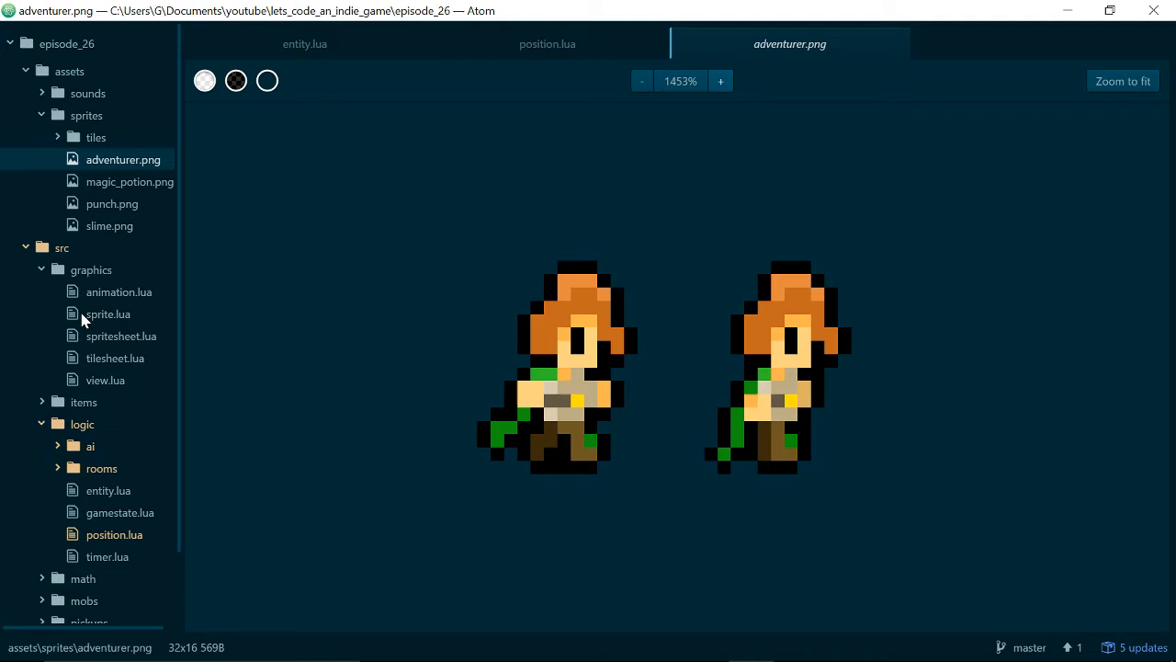
left_click(121, 335)
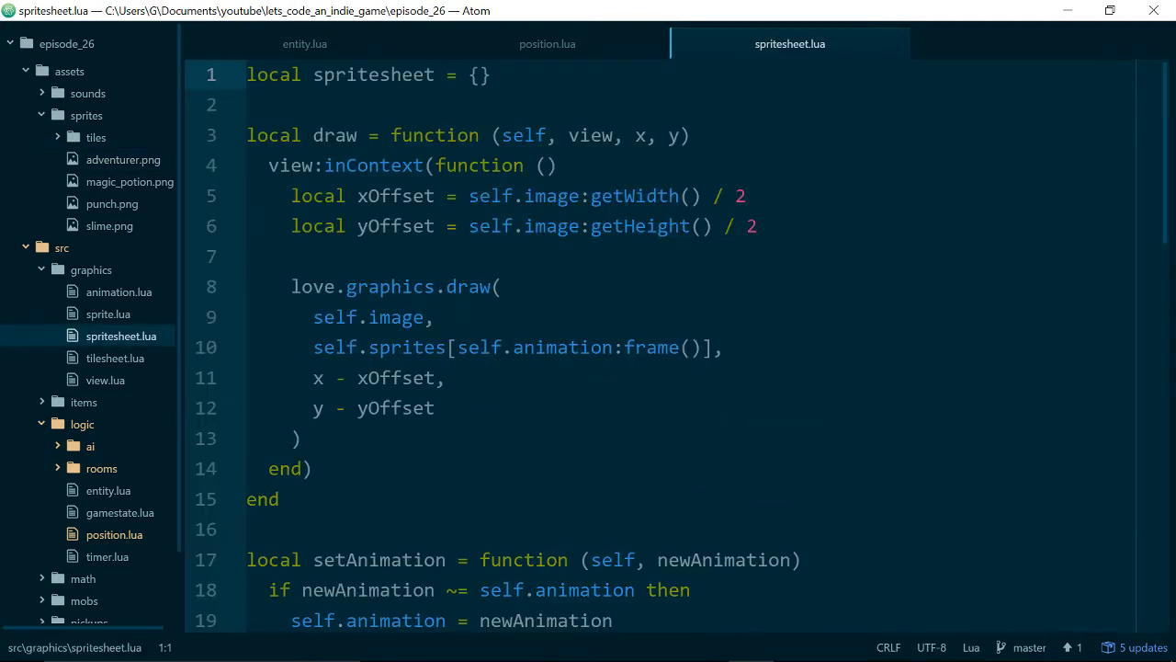
- View sprite.lua, then entity.create's bounding box getHeight line in entity.lua
scroll("down", 3)
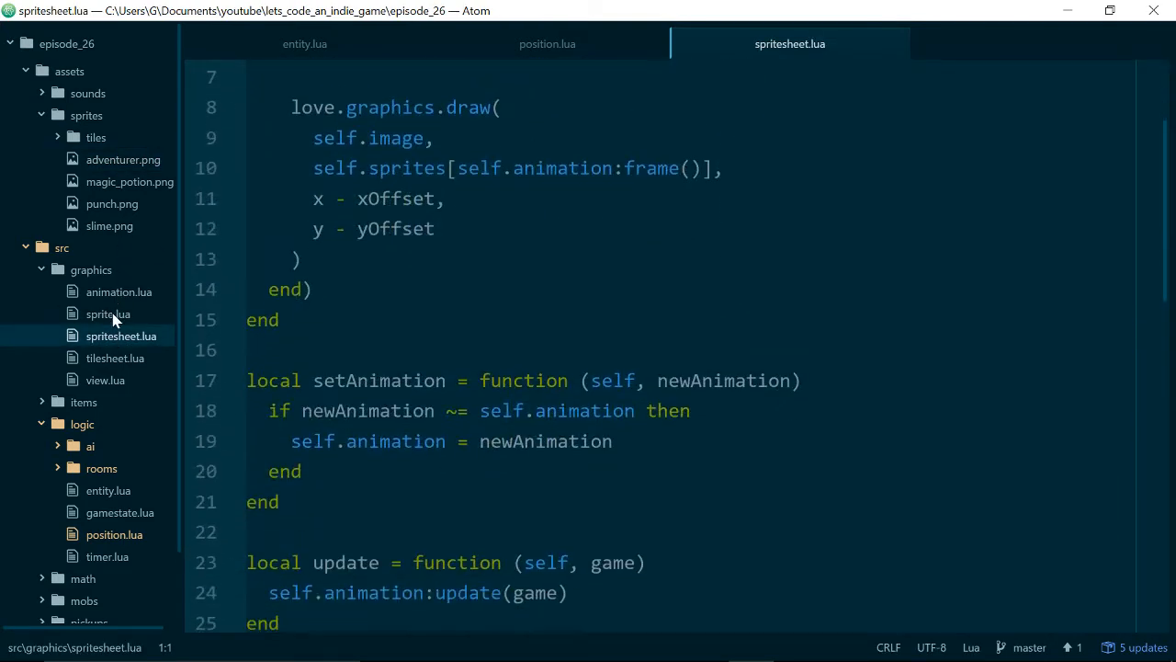
left_click(108, 313)
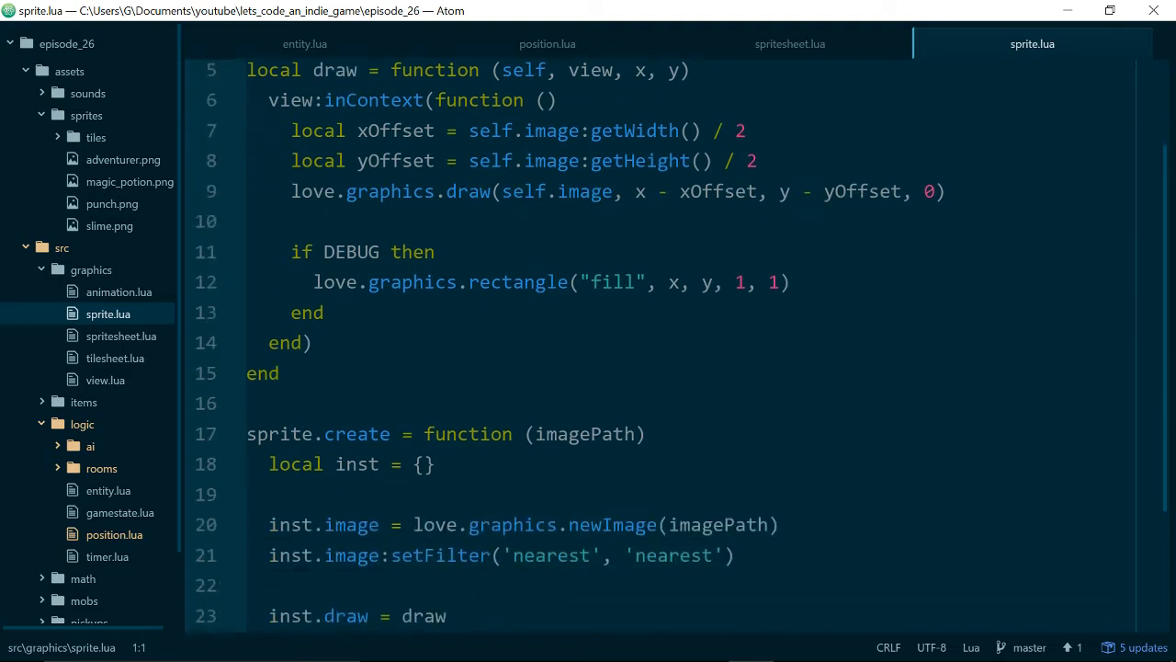
scroll("down", 3)
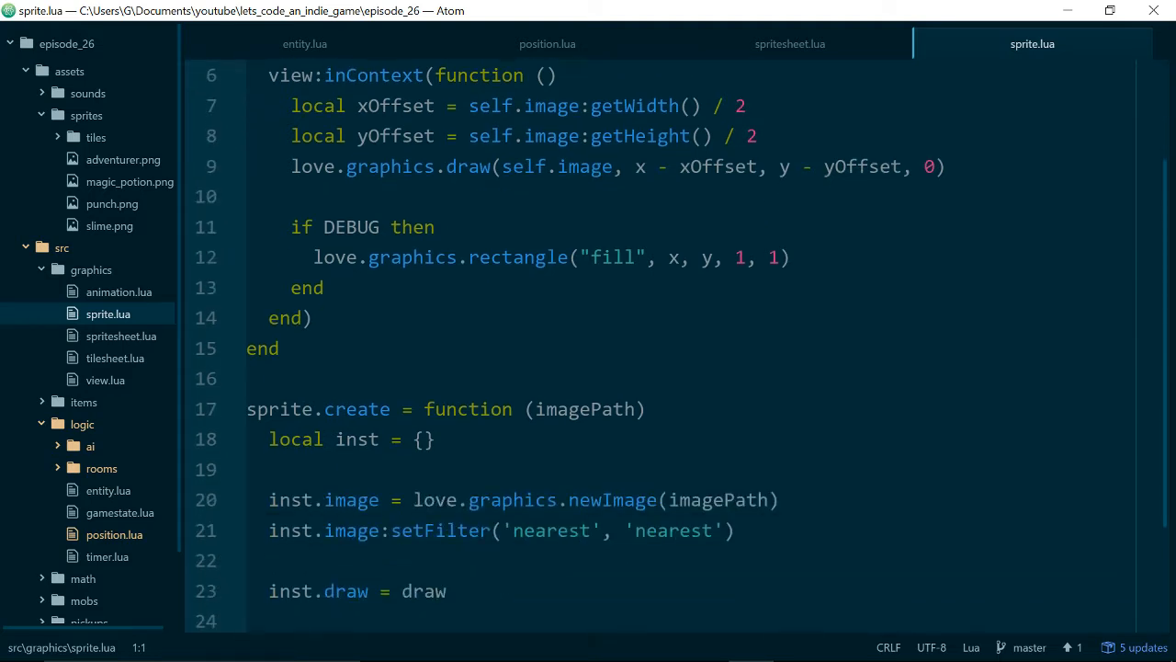
left_click(304, 44)
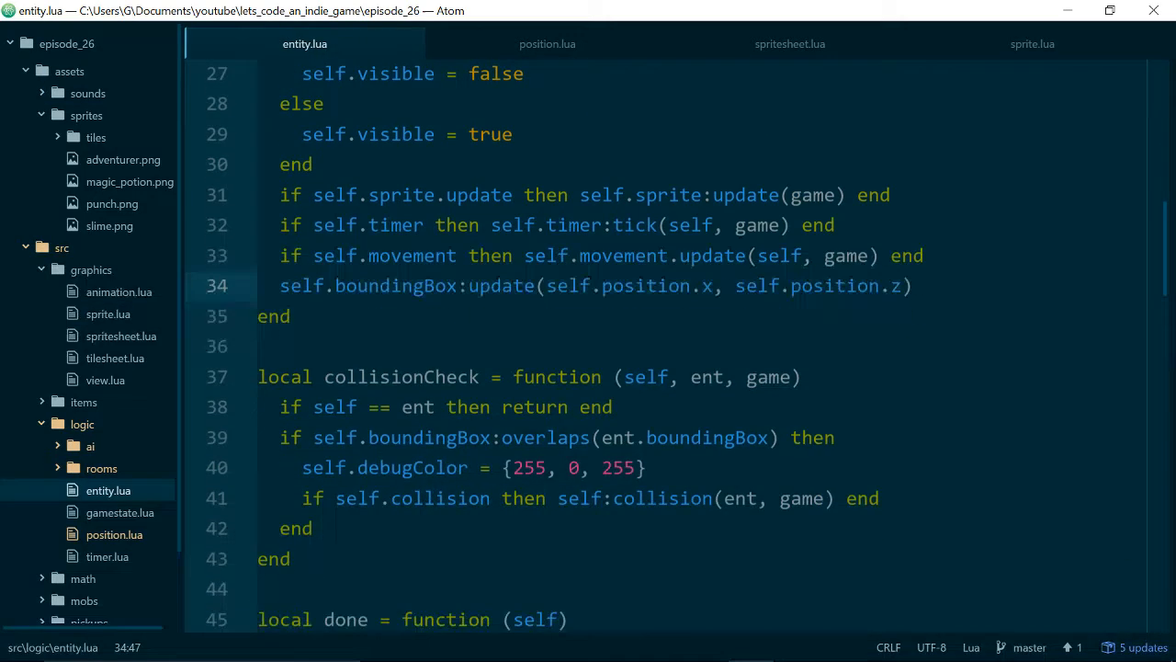
scroll("down", 3)
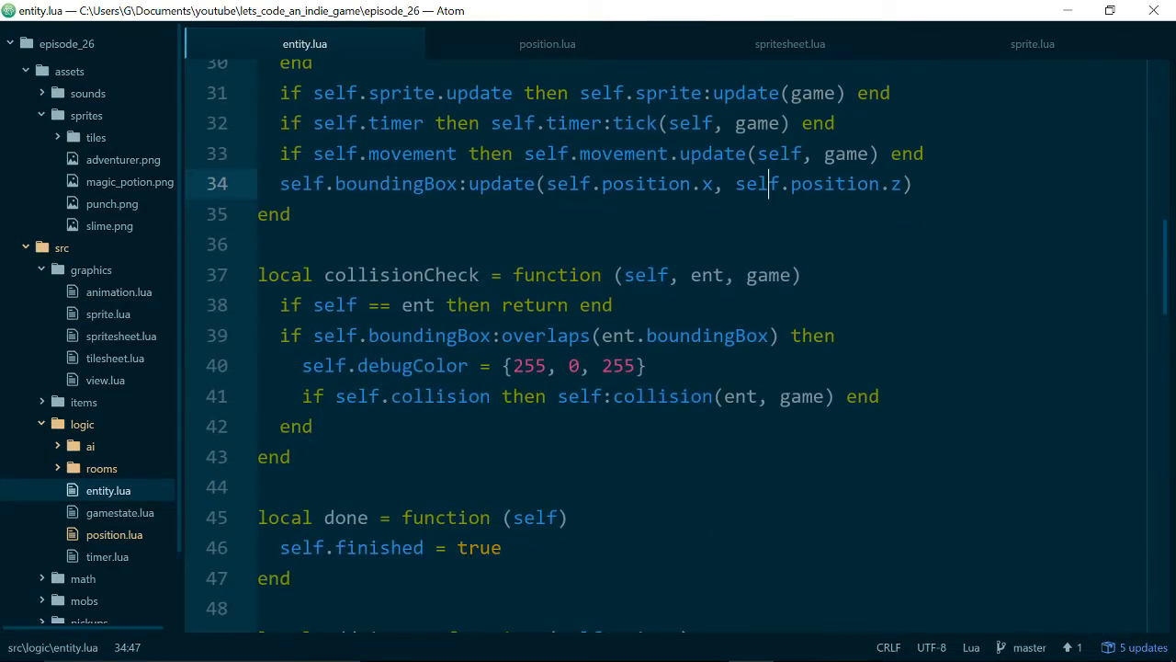
scroll("down", 3)
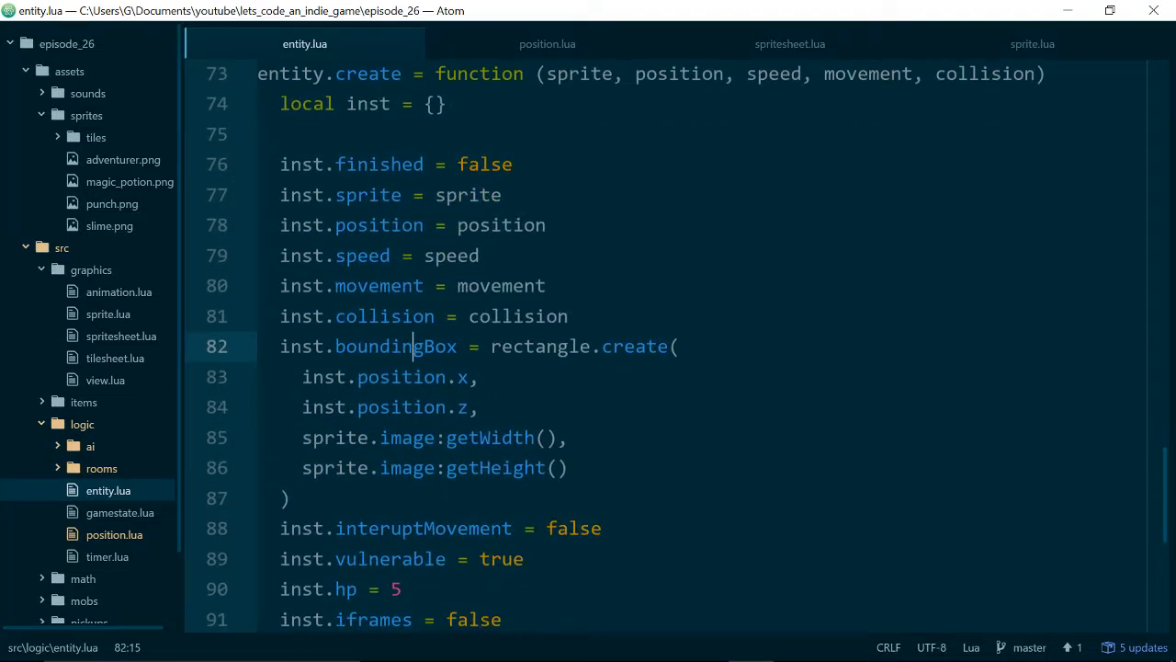
left_click(340, 438)
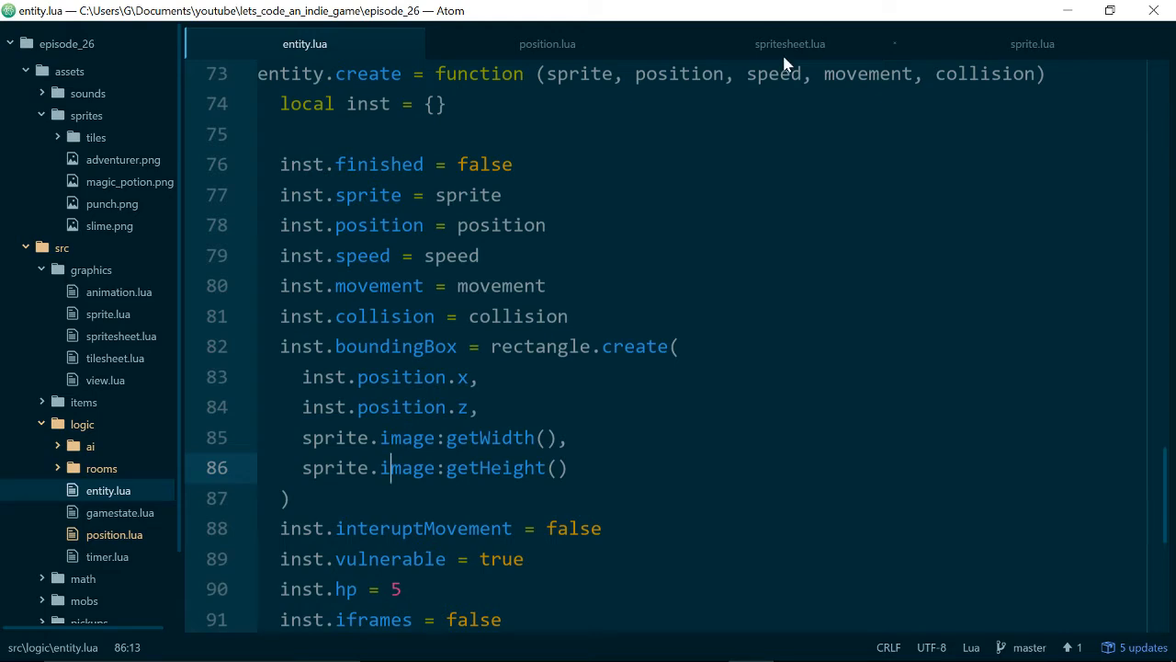
- In spritesheet.create, add inst.size = spriteSize after the animation assignment
left_click(789, 43)
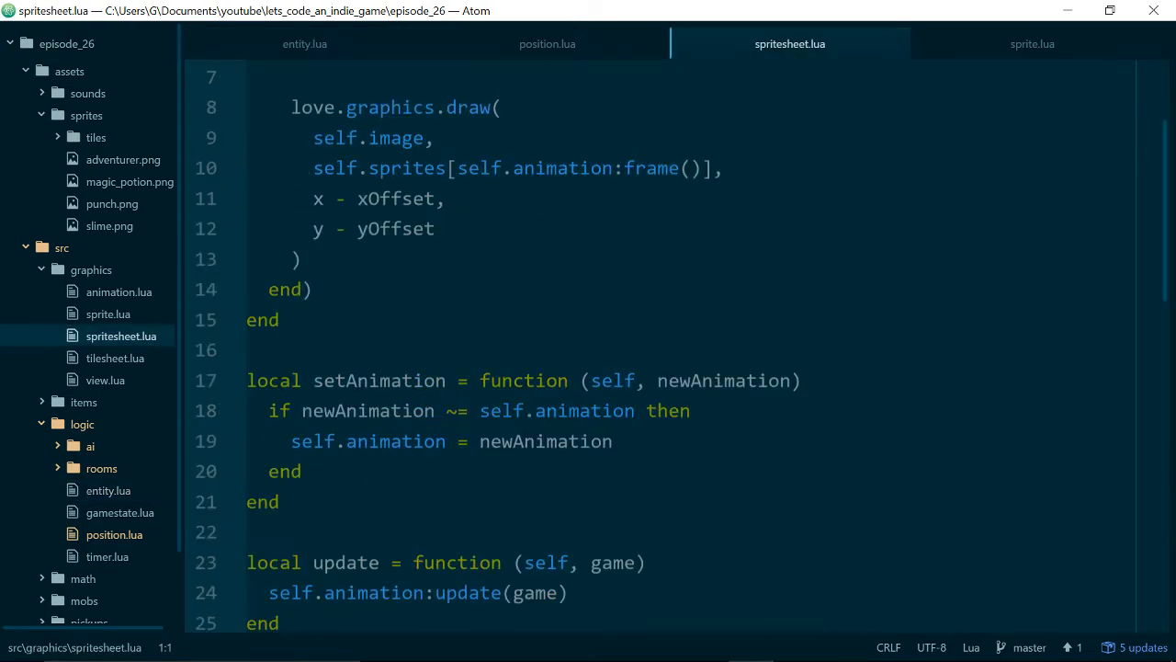
scroll("down", 3)
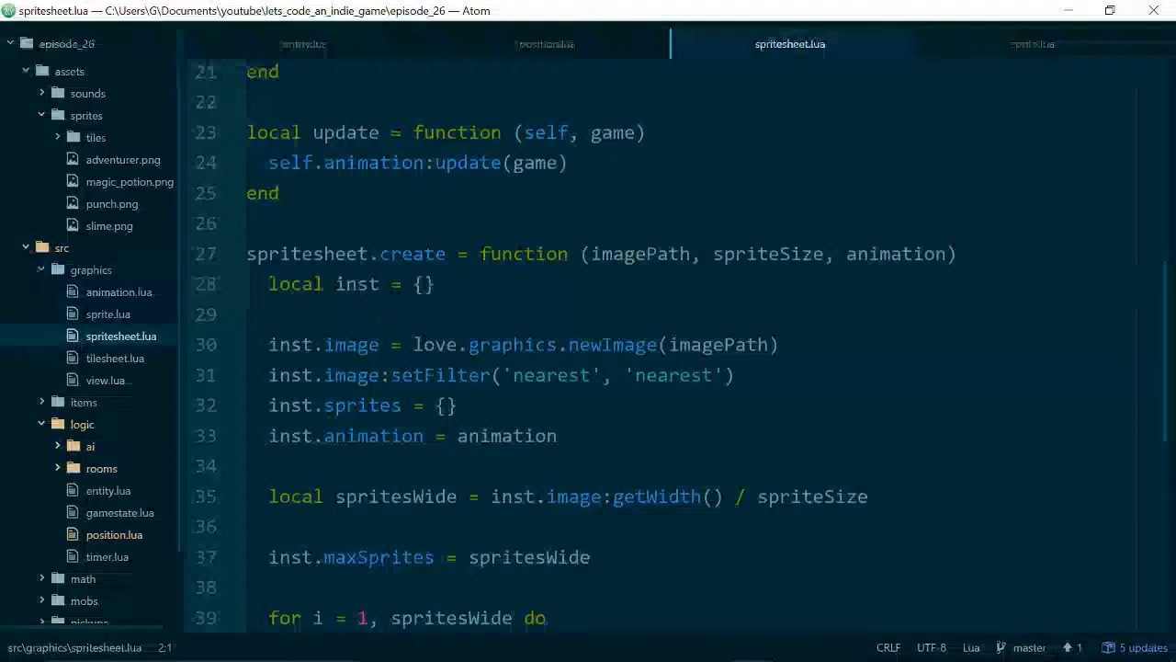
scroll("down", 3)
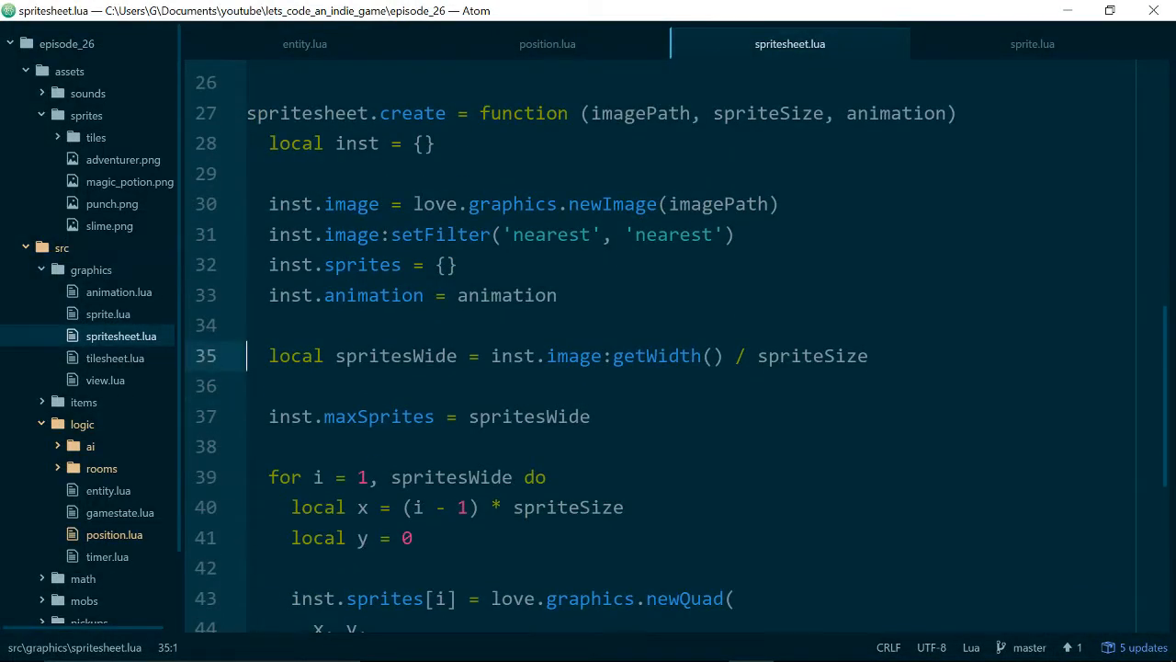
left_click(556, 295)
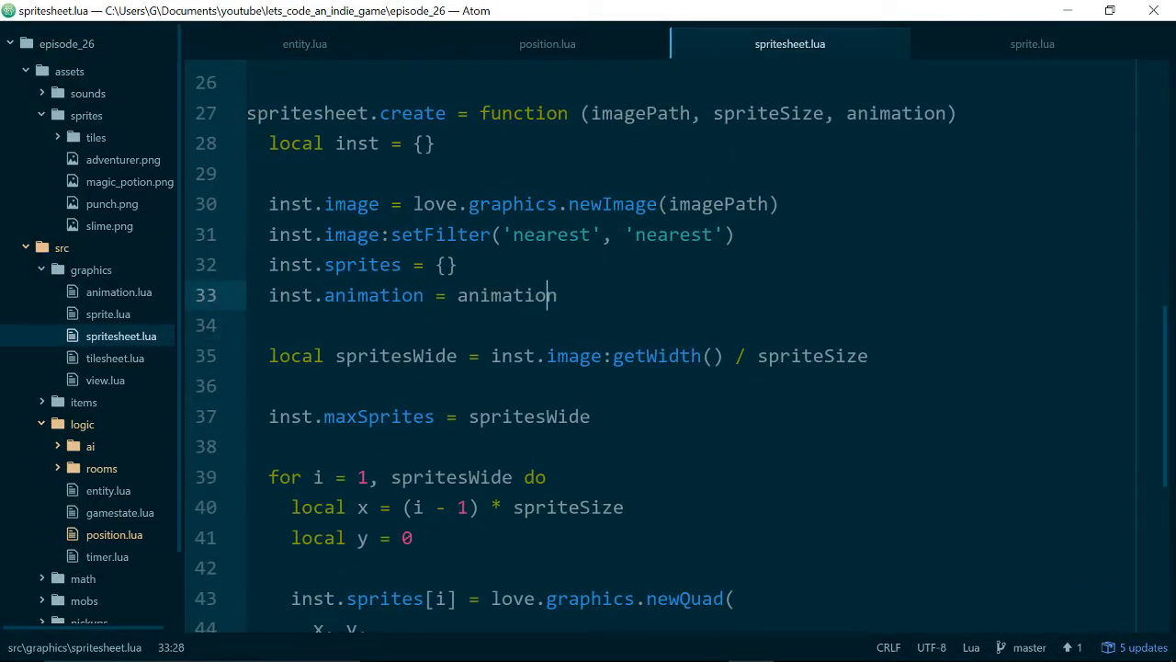
type("inst.s")
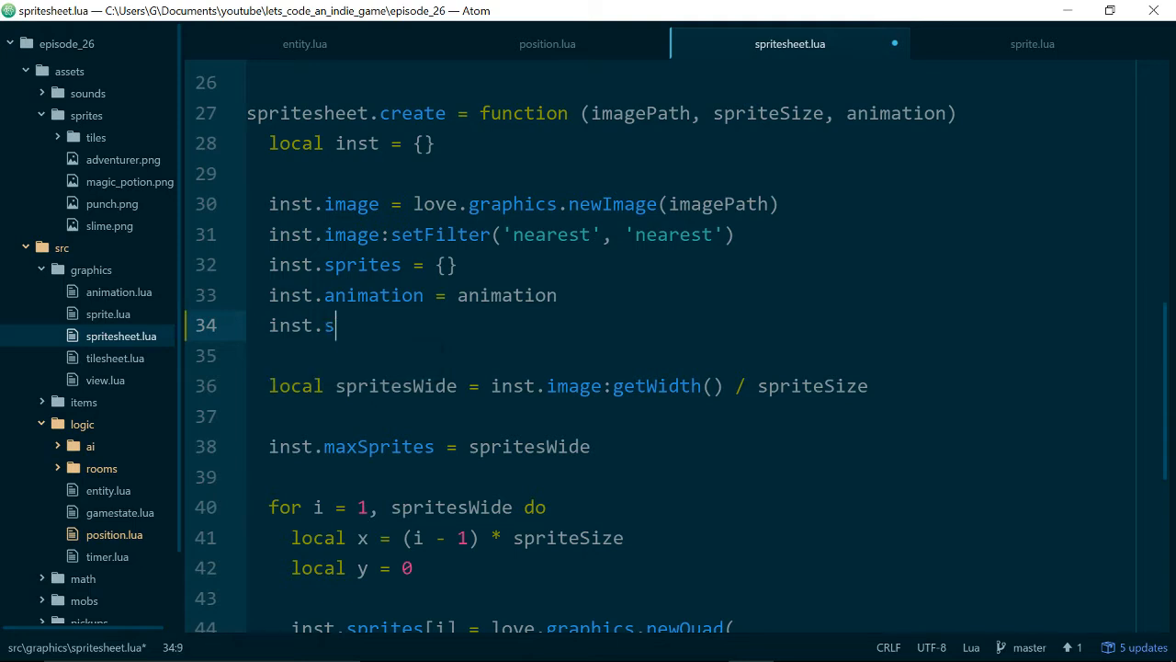
type("ize =")
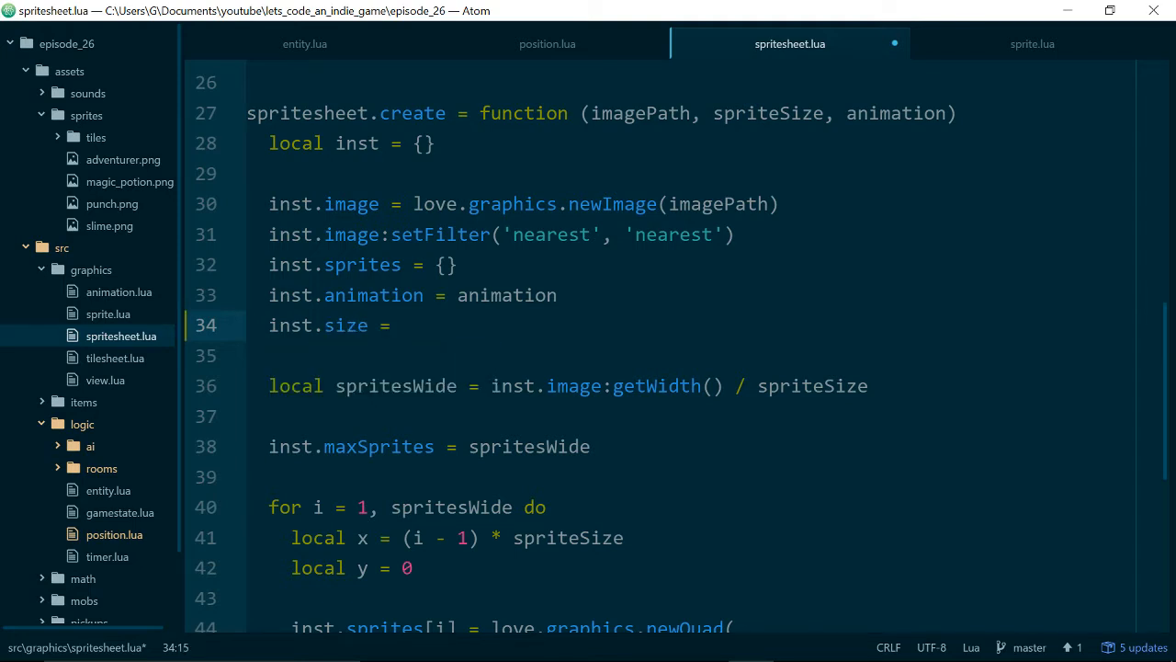
type("spriteSize")
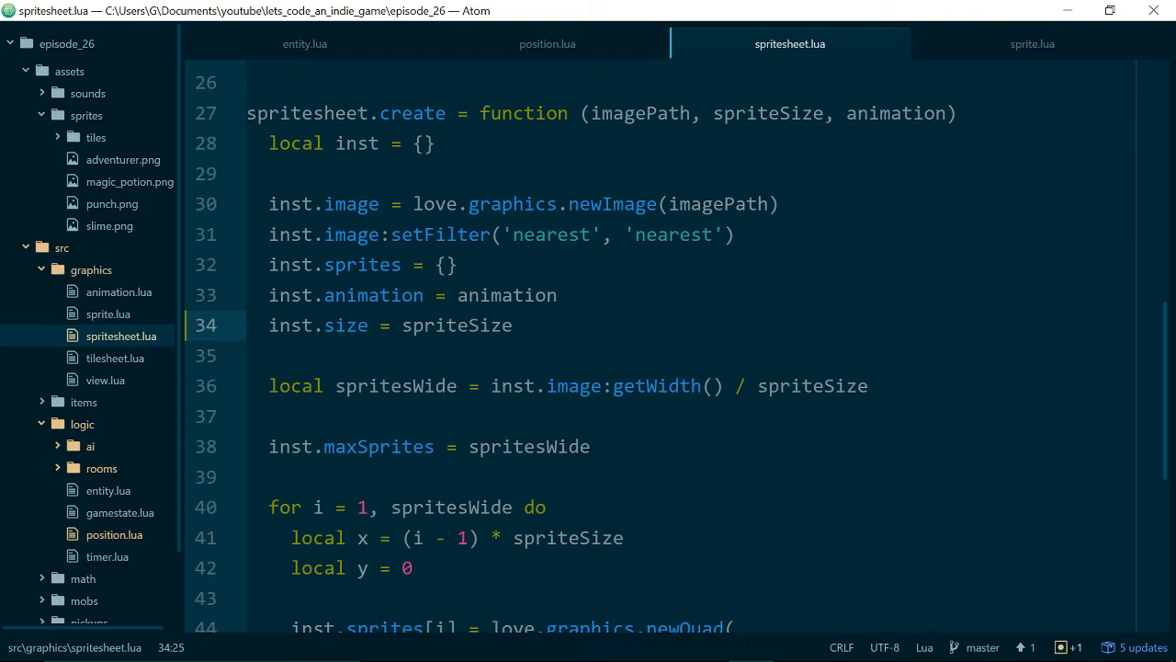
- In sprite.create, add inst.size = inst.image:getWidth()
left_click(1032, 43)
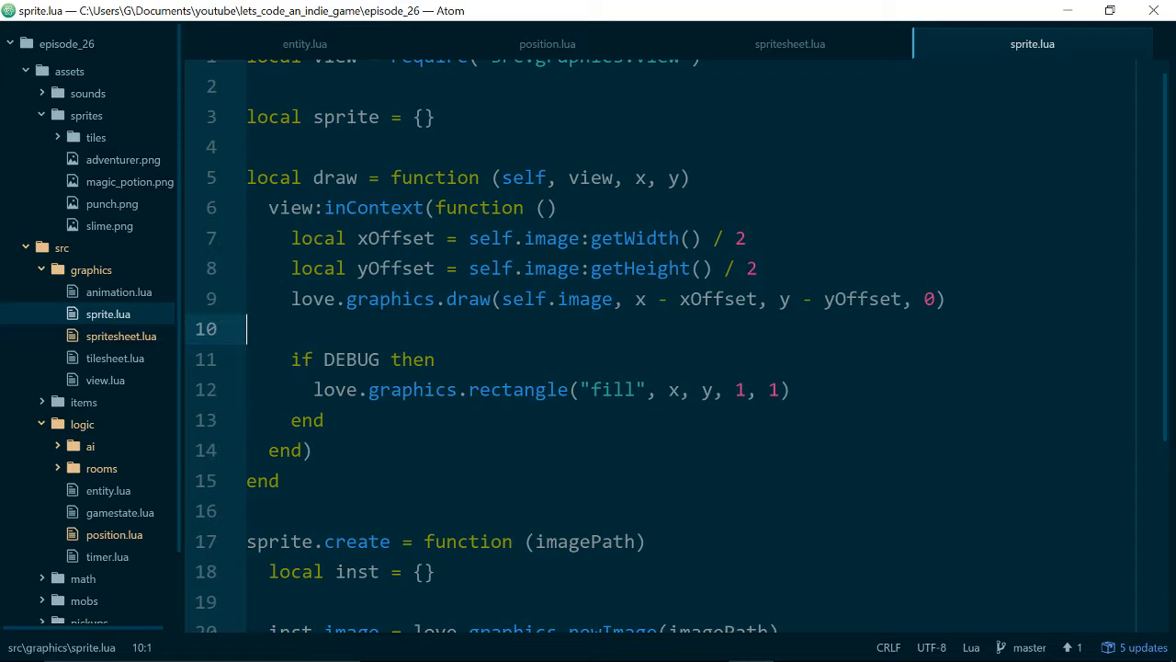
scroll("down", 3)
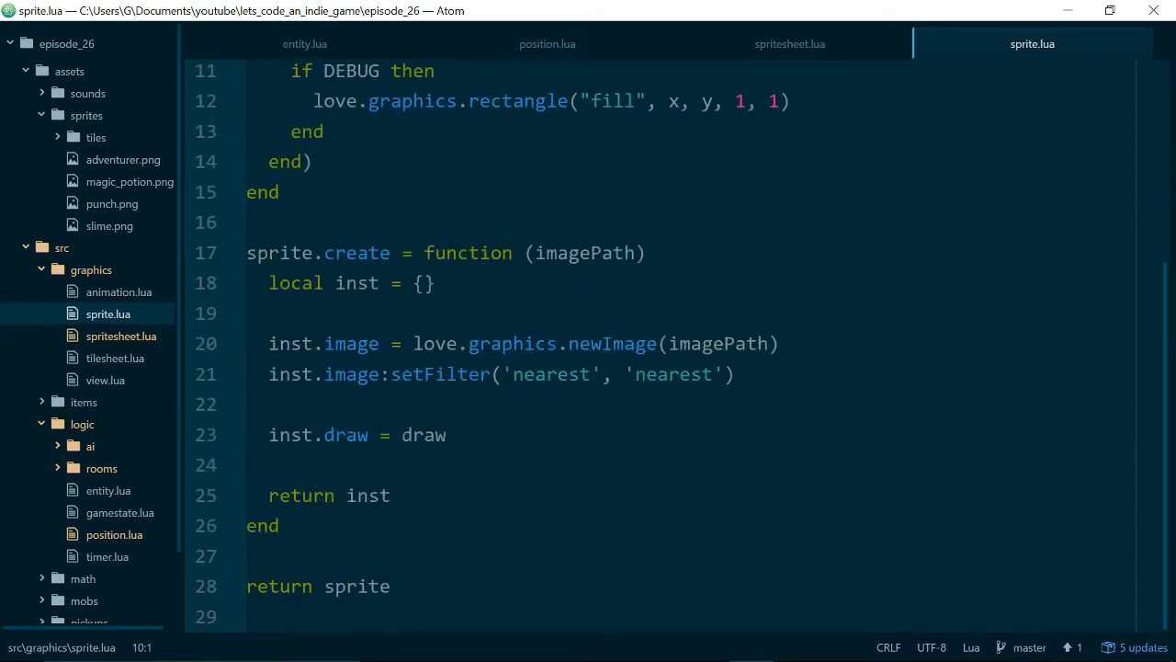
type("inst.")
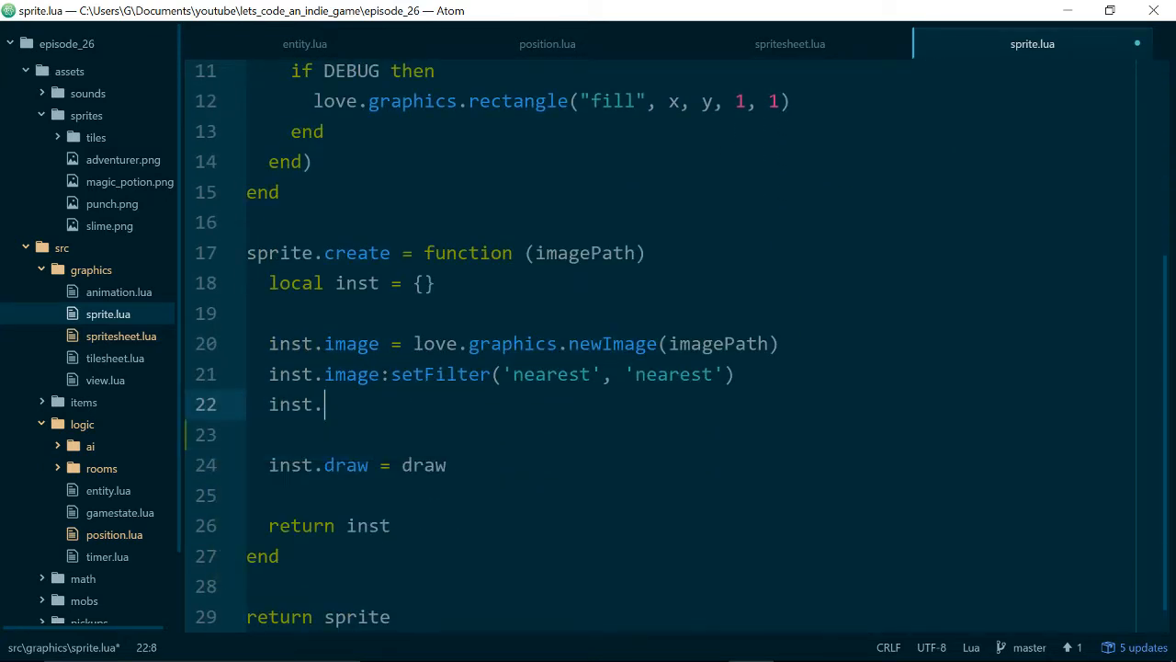
type("size = inst.image")
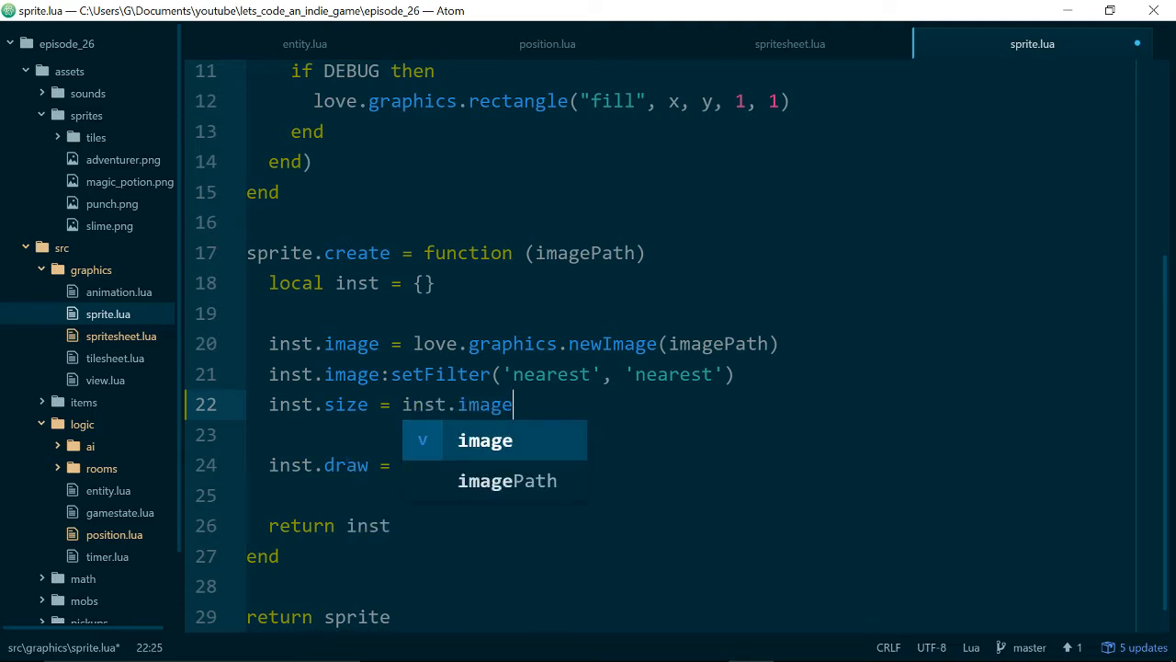
type(":getWid")
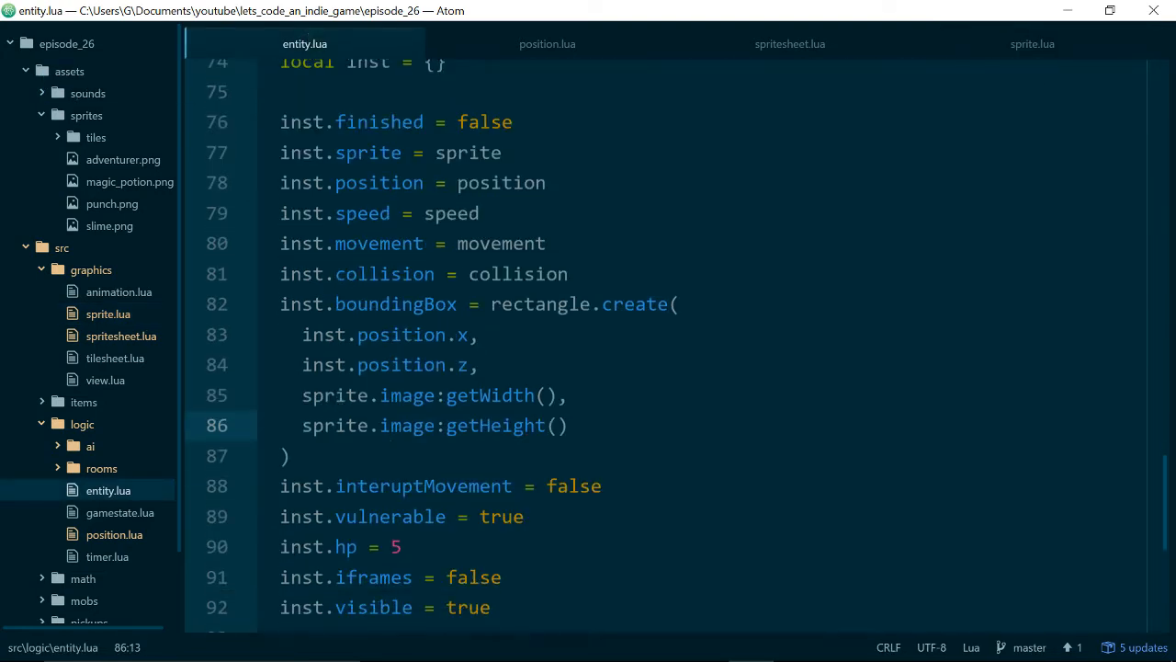
- Use sprite.size for the bounding box width and height in entity.lua
left_click(409, 396)
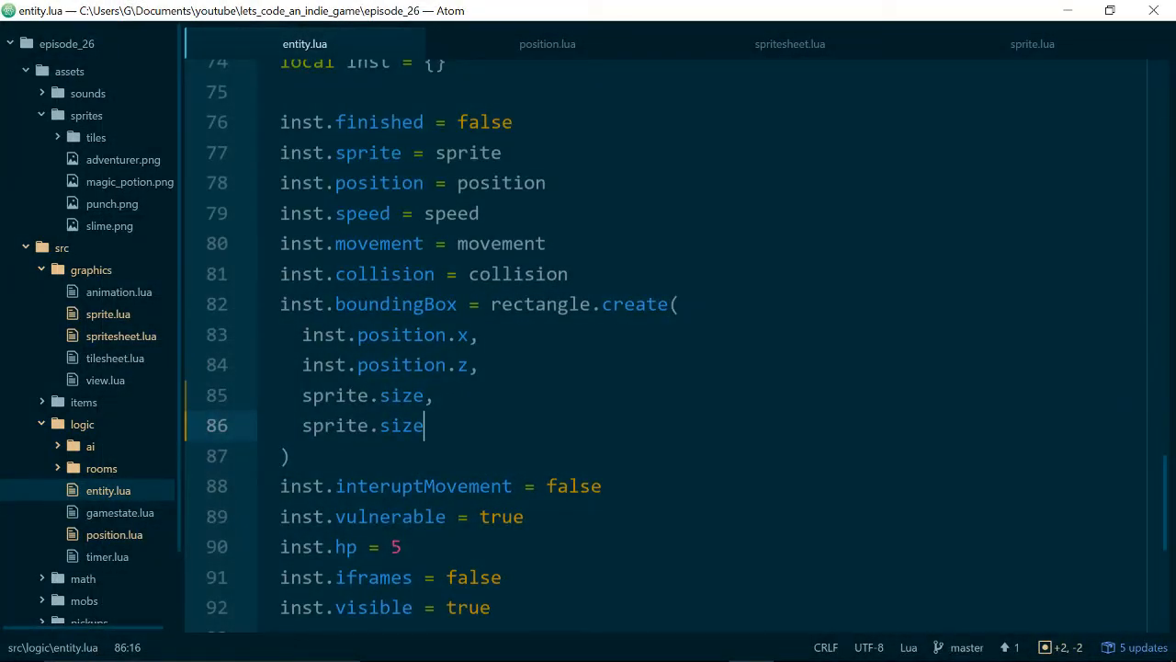
left_click(790, 43)
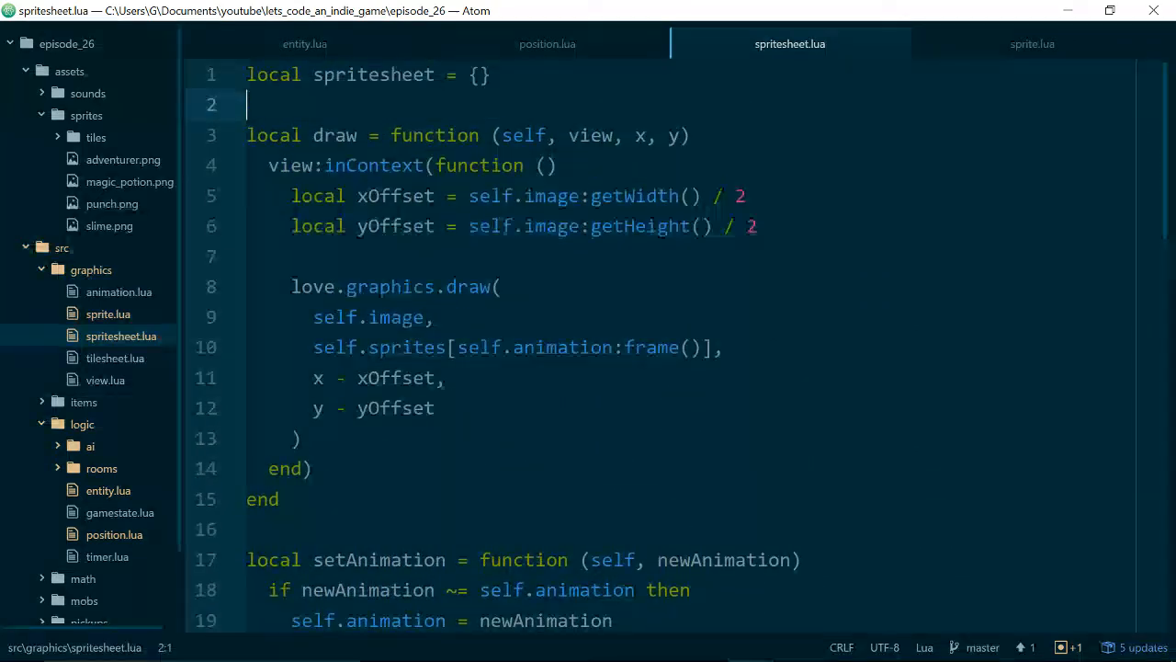
- Replace self.image:getWidth() with self.size in spritesheet.lua's xOffset
left_click(512, 196)
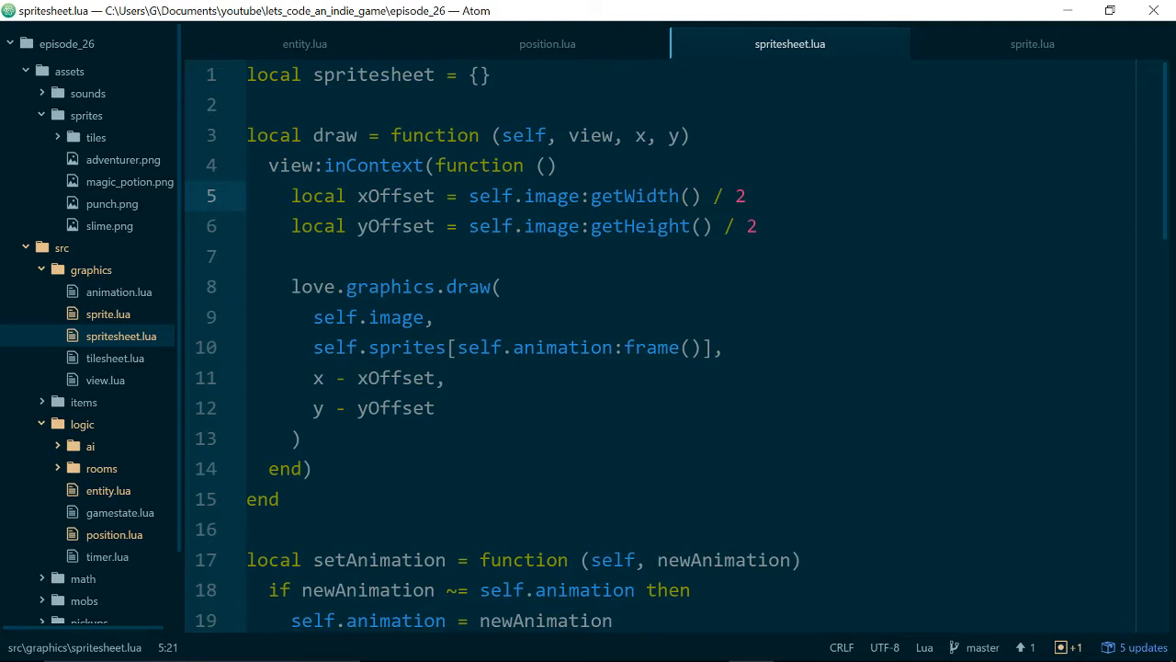
left_click(492, 196)
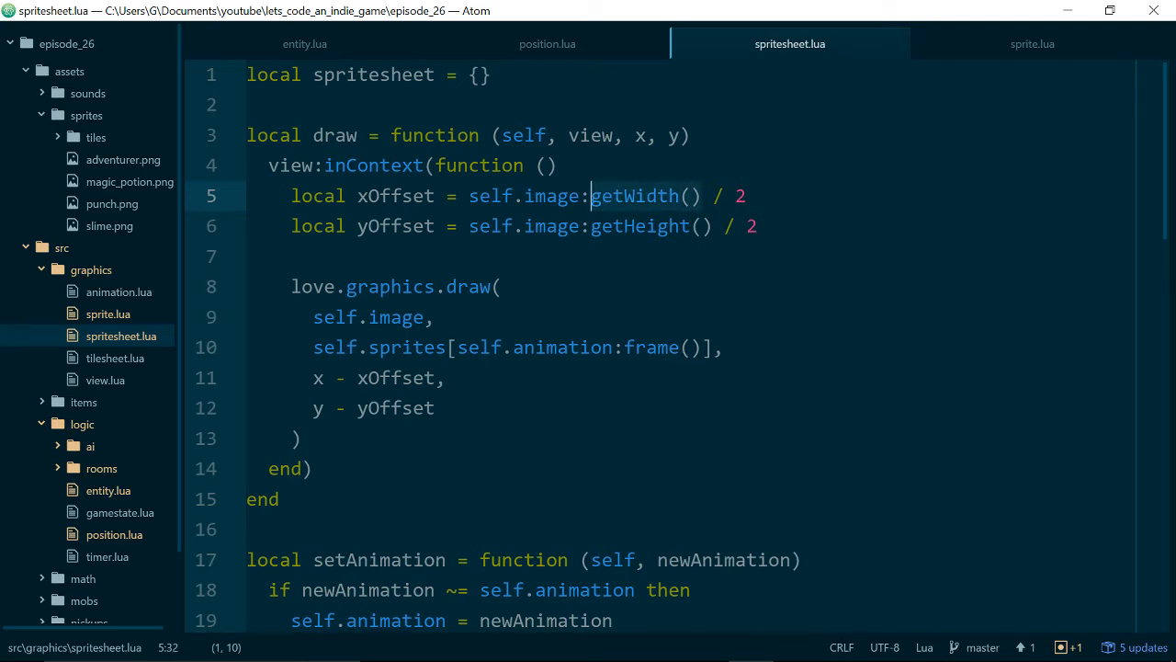
type("size")
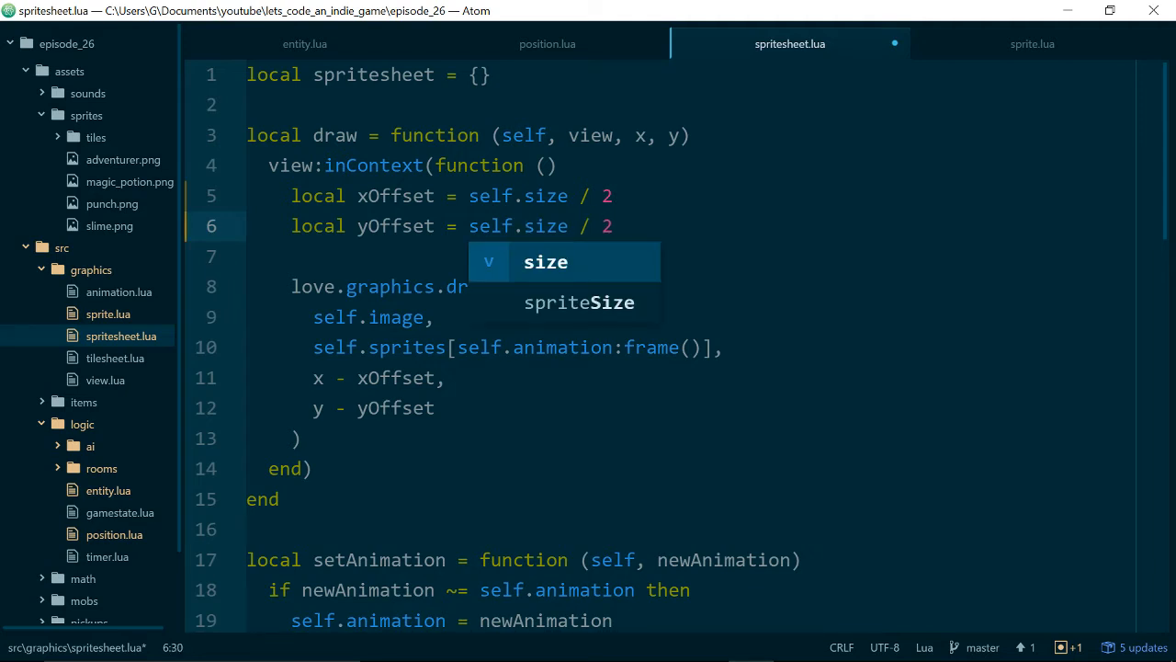
- Replace self.image:getHeight() with self.size in sprite.lua's draw offset
left_click(1032, 43)
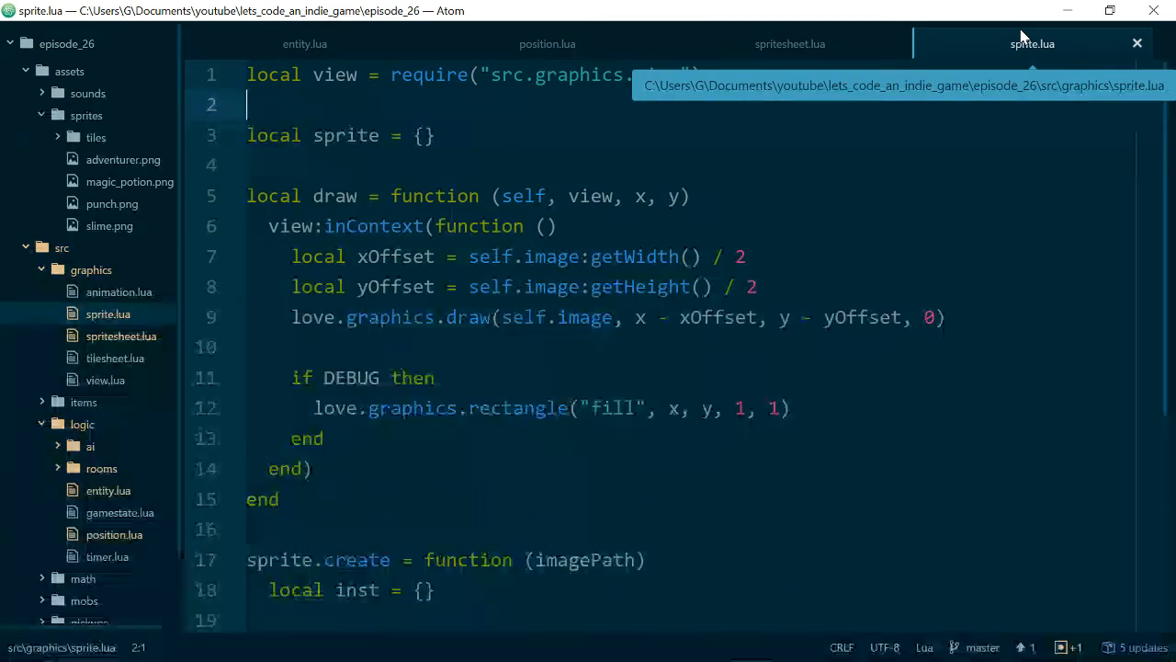
left_click(689, 256)
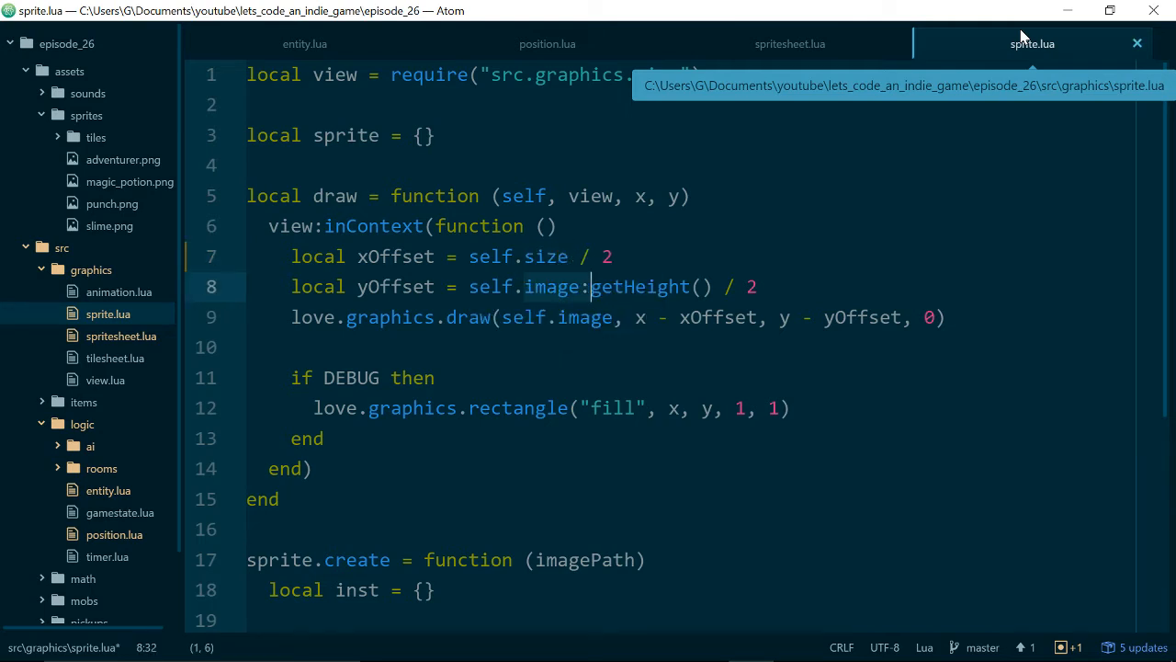
type("size")
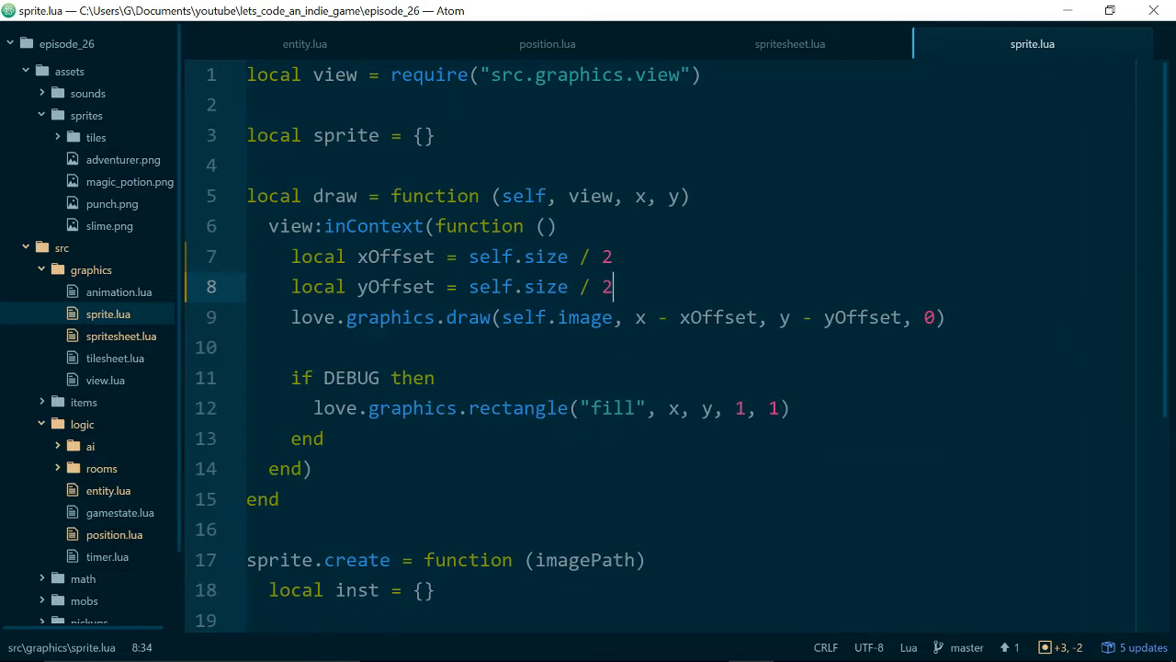
scroll("down", 3)
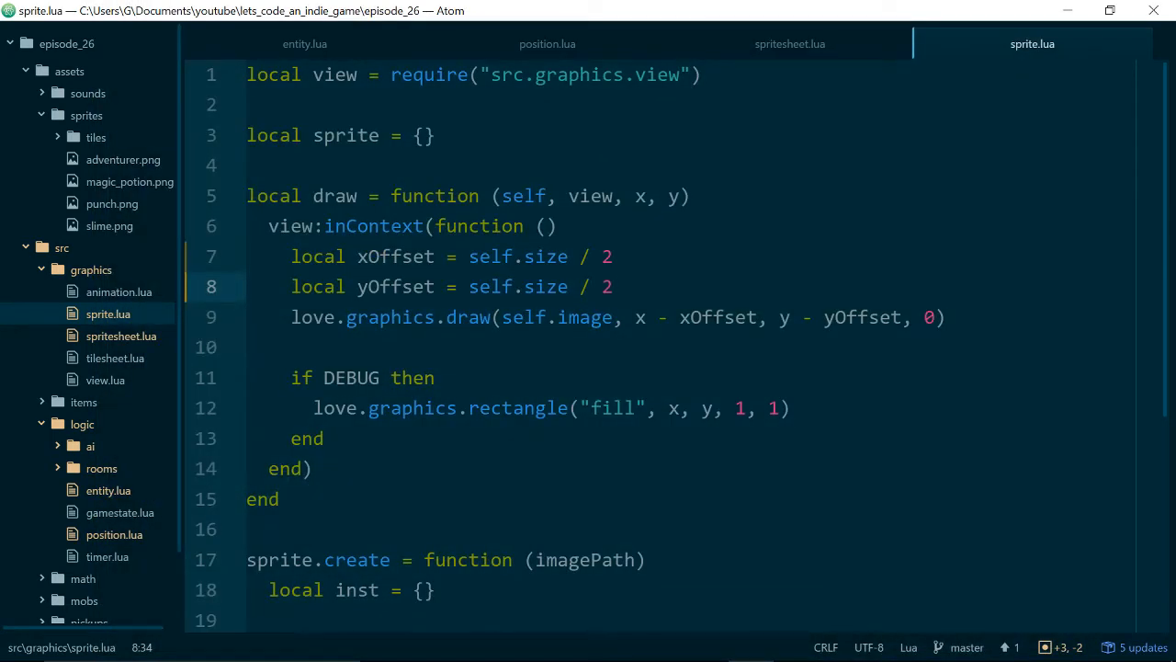
scroll("down", 3)
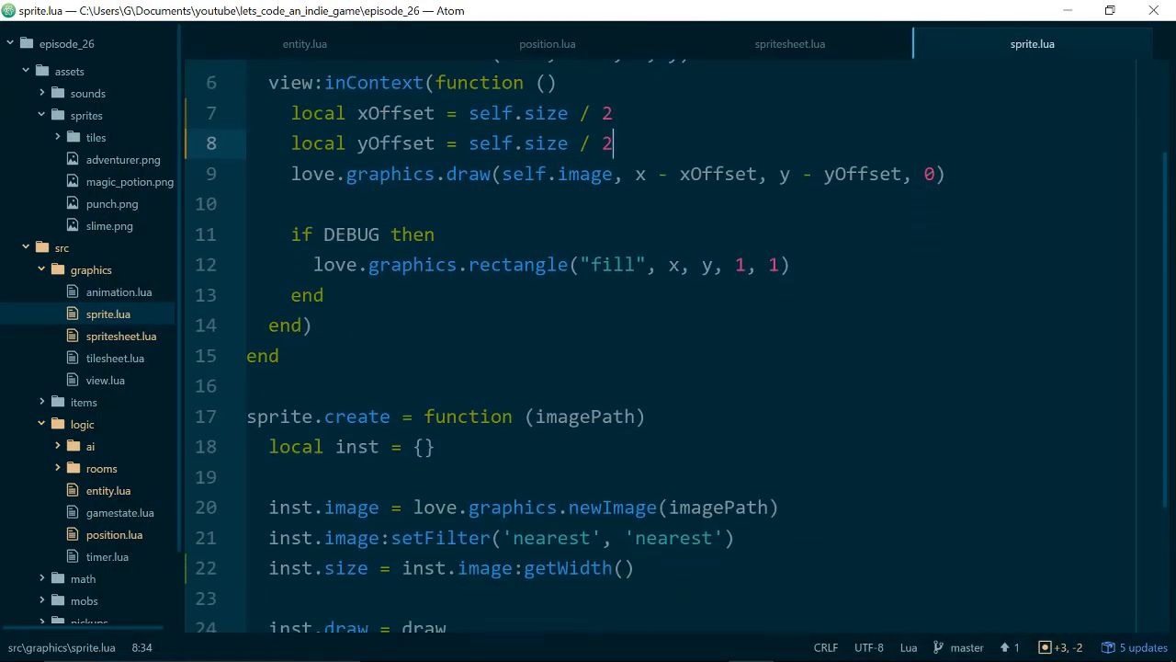
- Add a left parameter to position.create and store it as inst.left
left_click(547, 43)
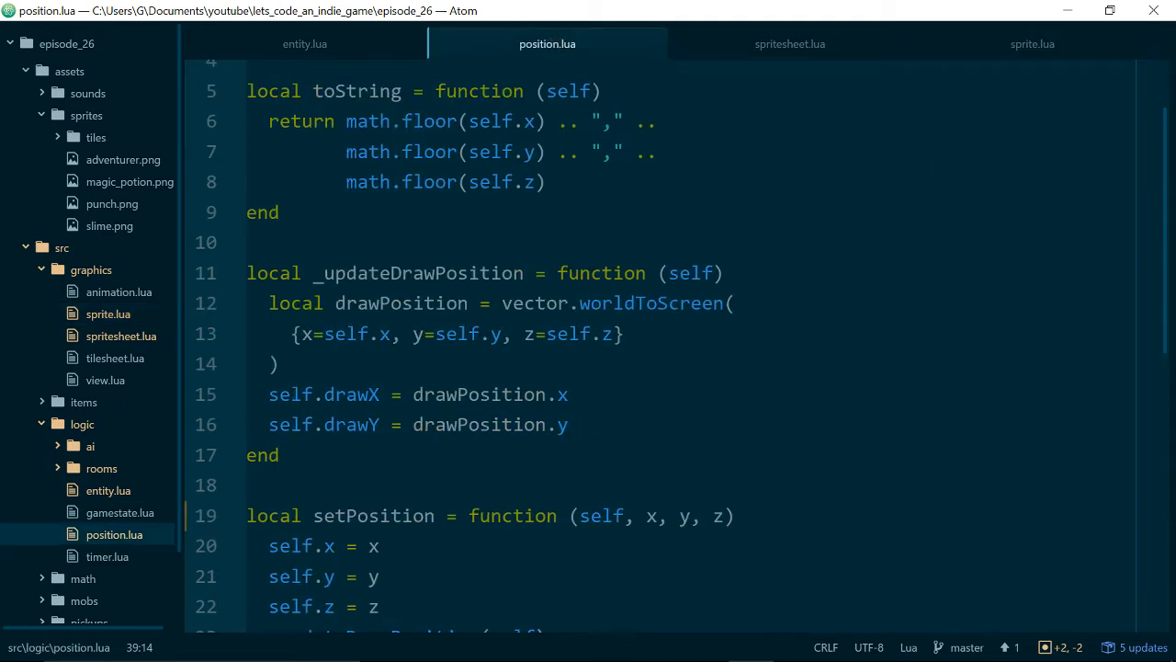
scroll("down", 3)
type(", ")
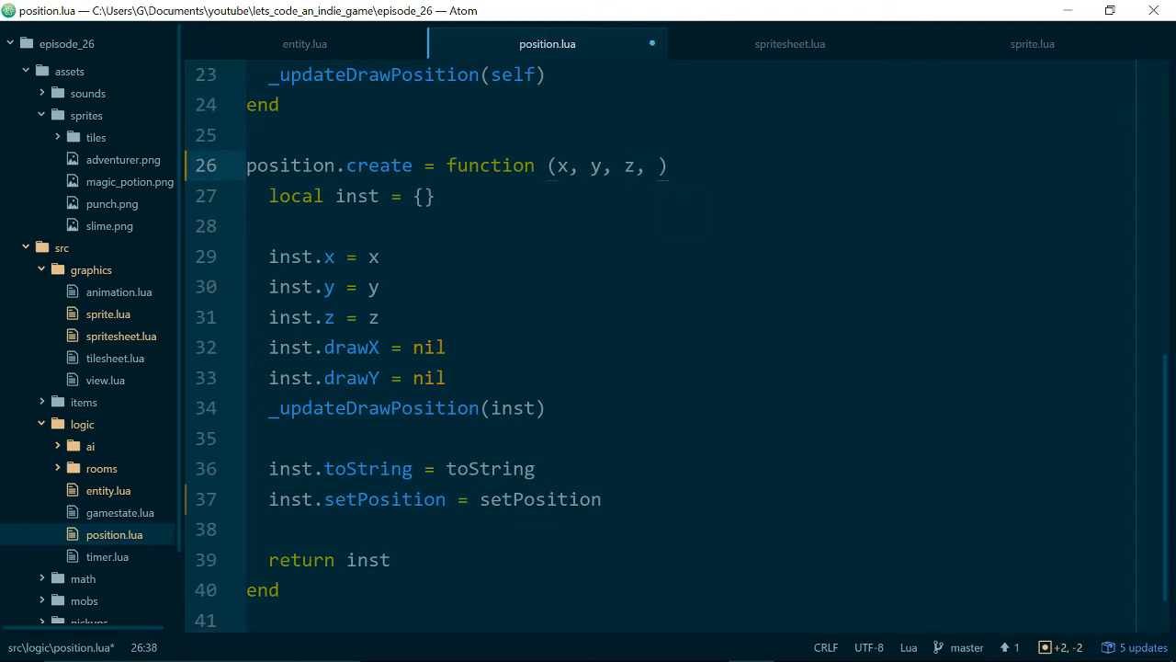
type("left")
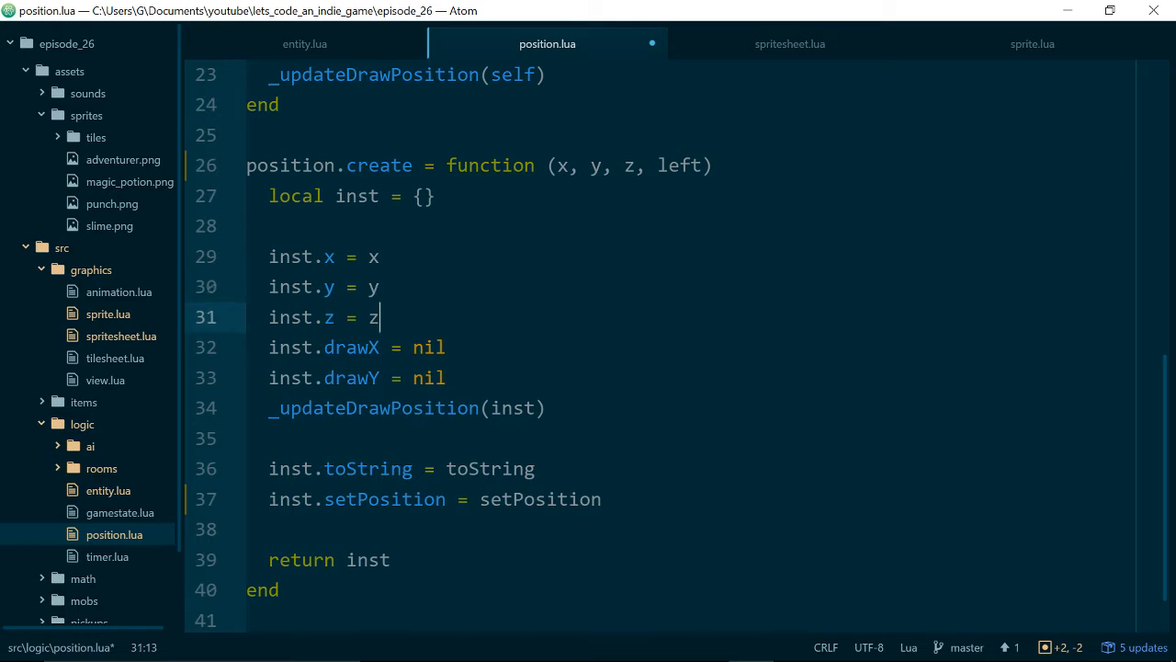
key("enter")
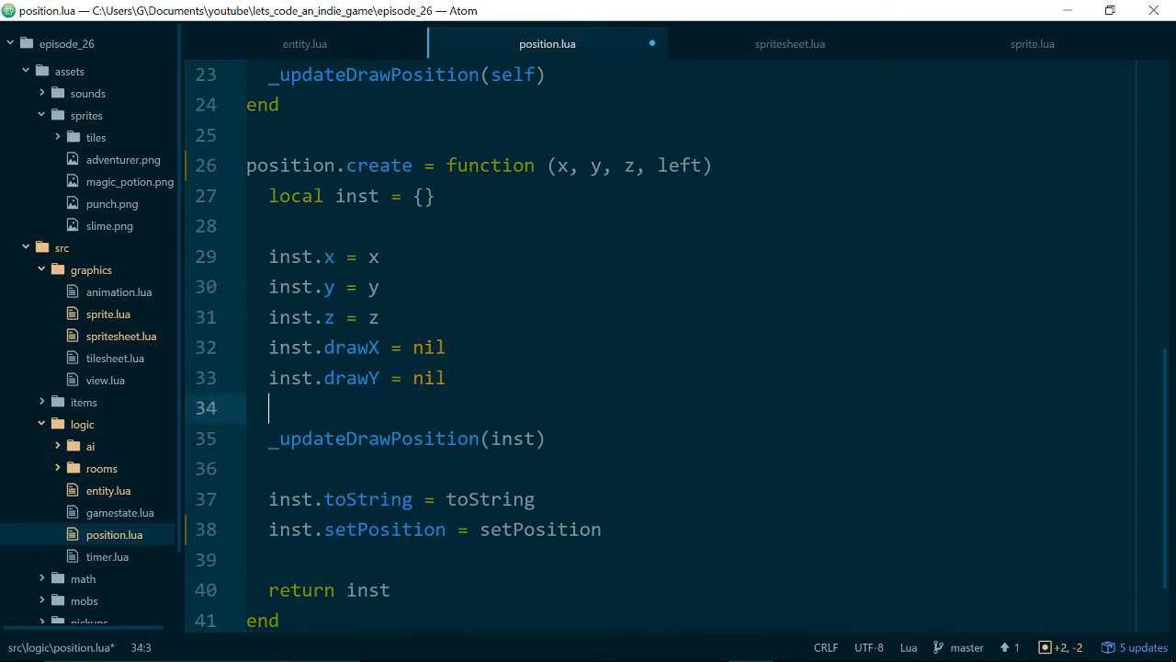
type("inst.let")
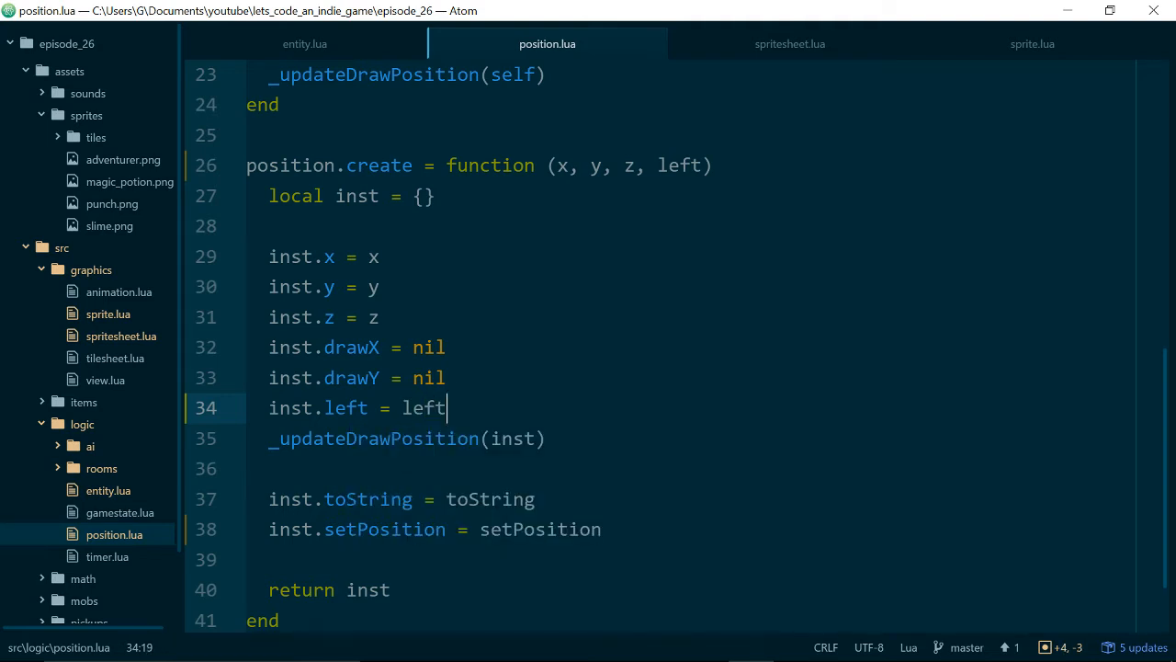
scroll("down", 3)
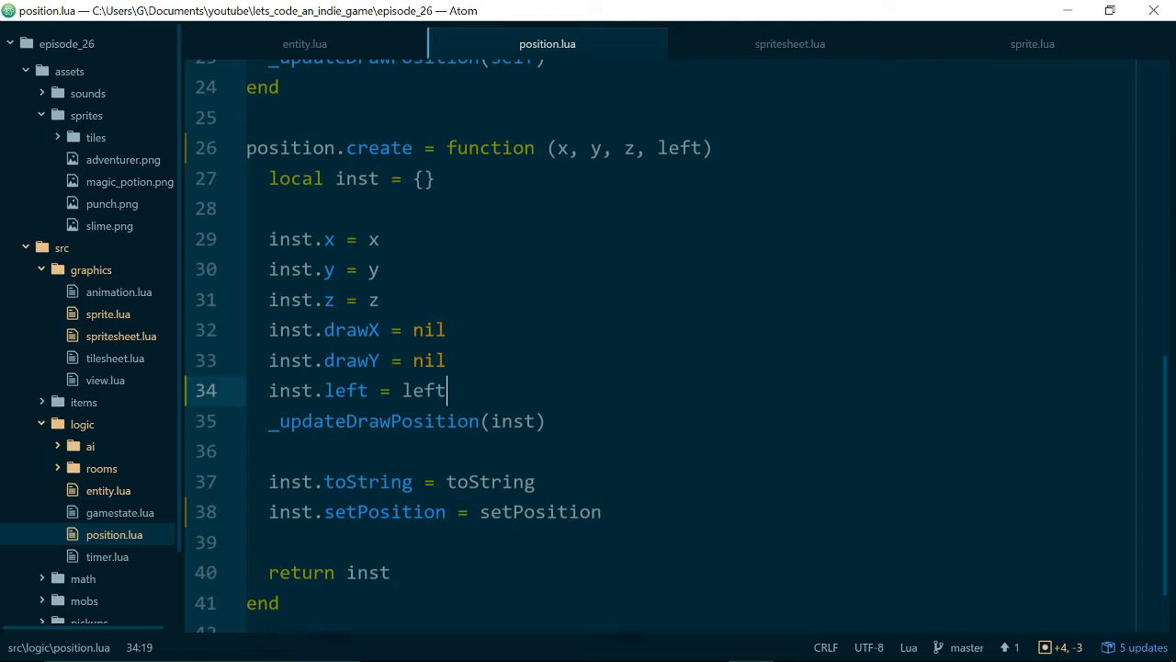
left_click(789, 43)
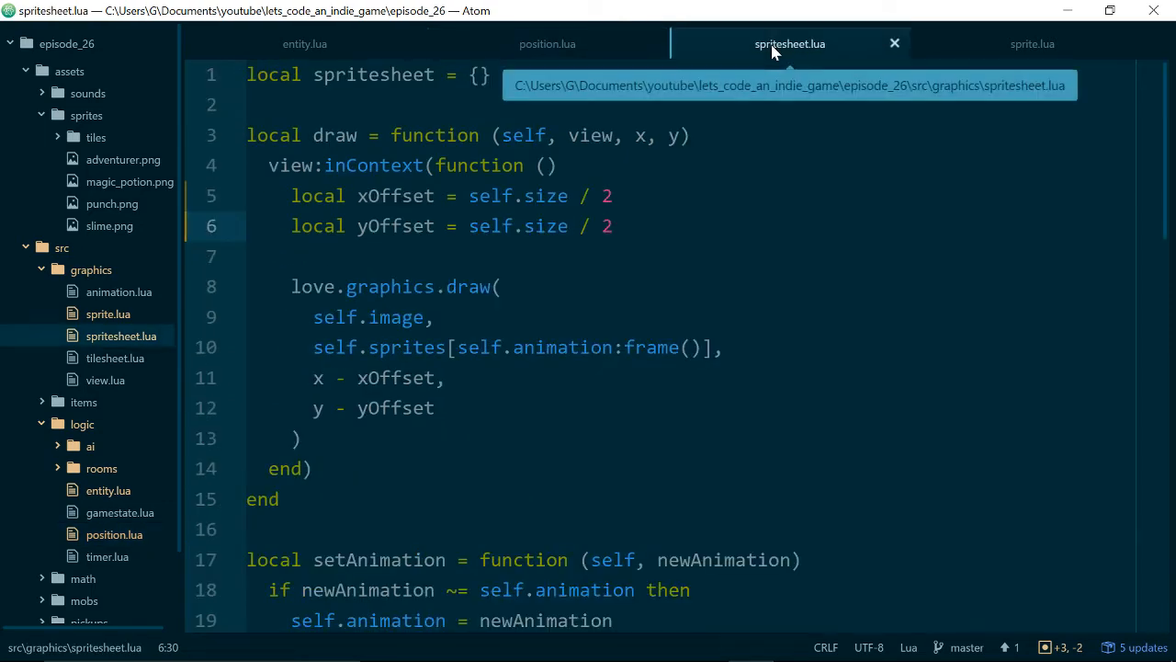
- Add self.position.left as the fourth argument of self.sprite:draw in entity.lua
left_click(305, 43)
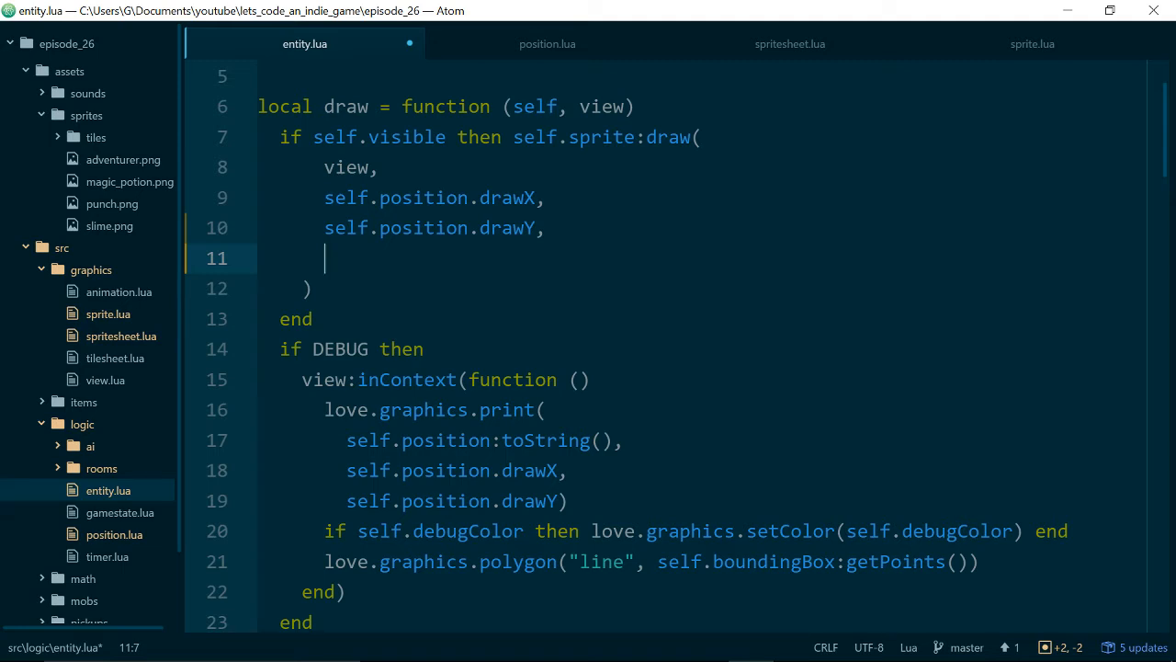
type("self.position.left")
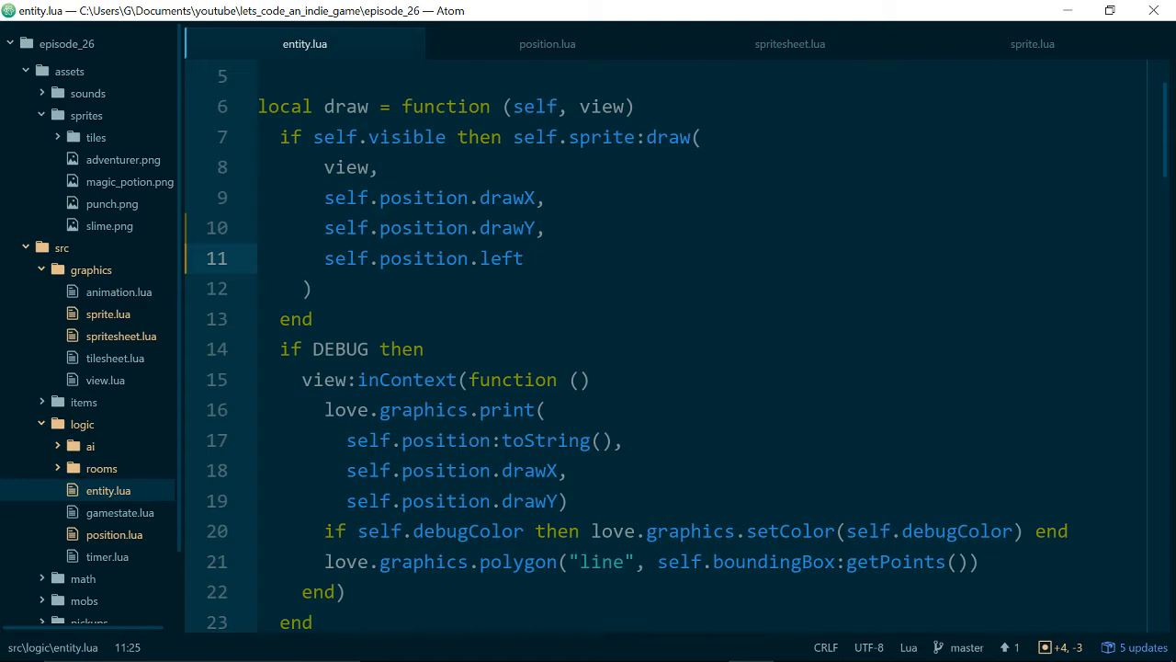
left_click(523, 259)
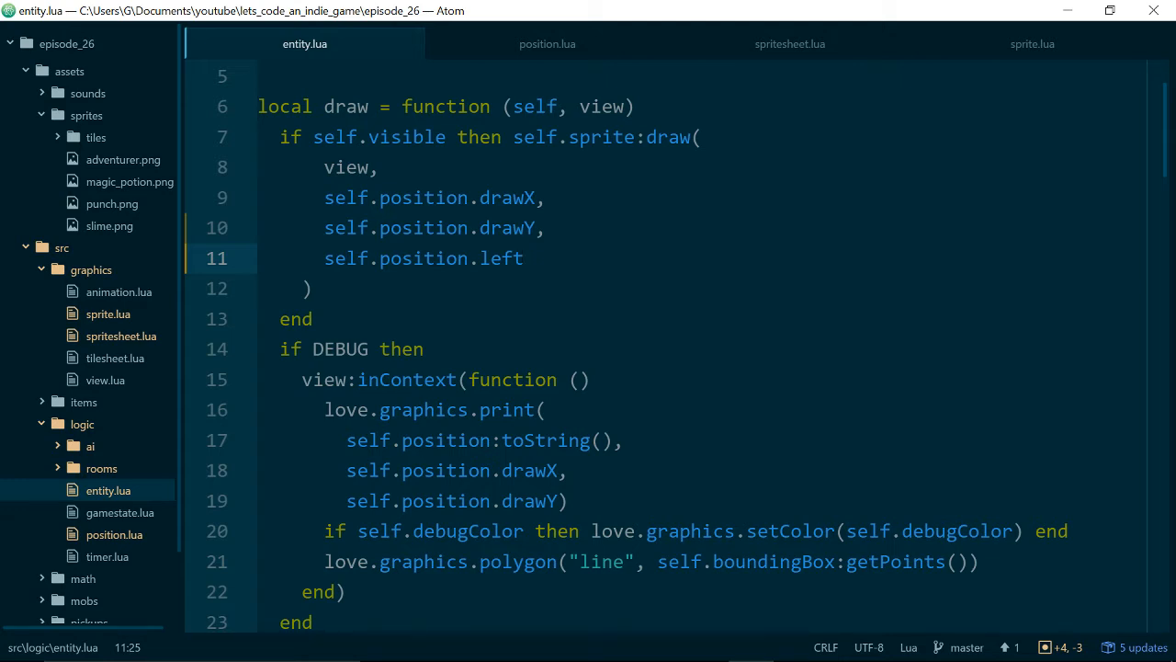
left_click(525, 259)
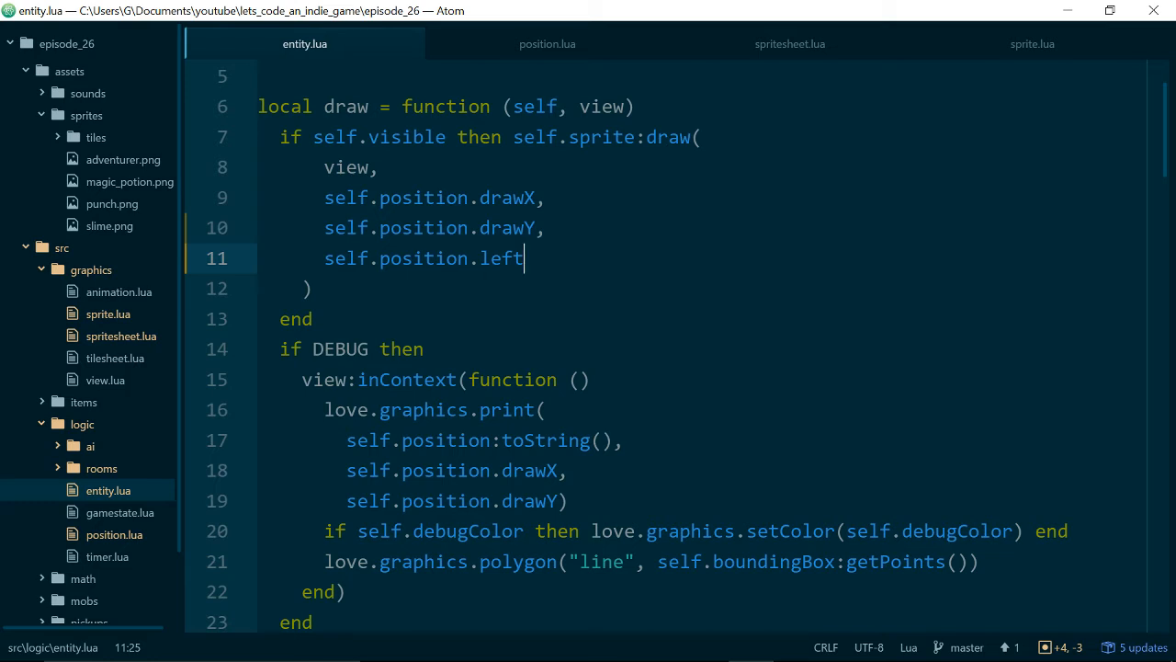
left_click(789, 43)
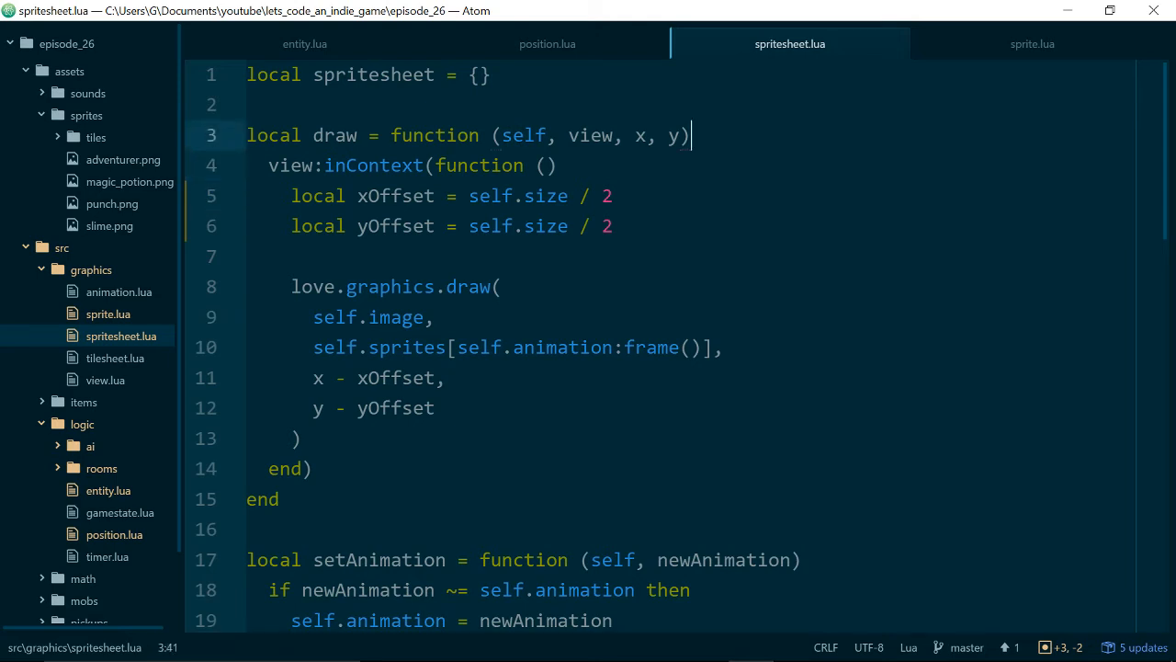
- In spritesheet.lua's draw, add a flipped parameter and local xScale of 1, or -1 when flipped
type(", fli")
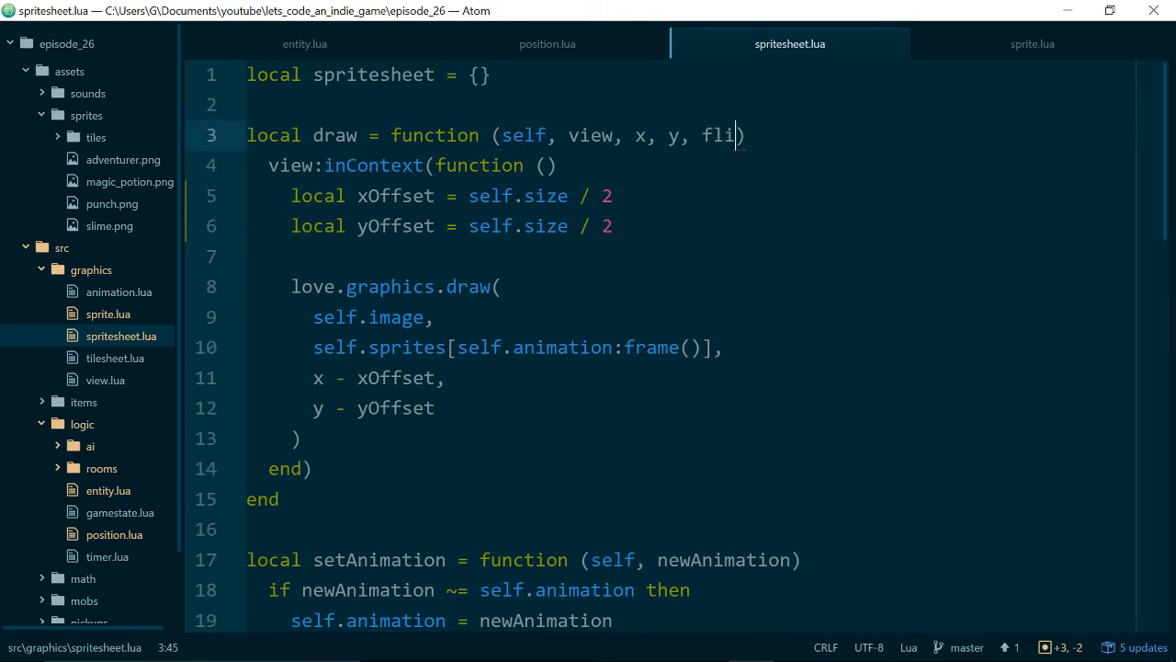
type("pped)")
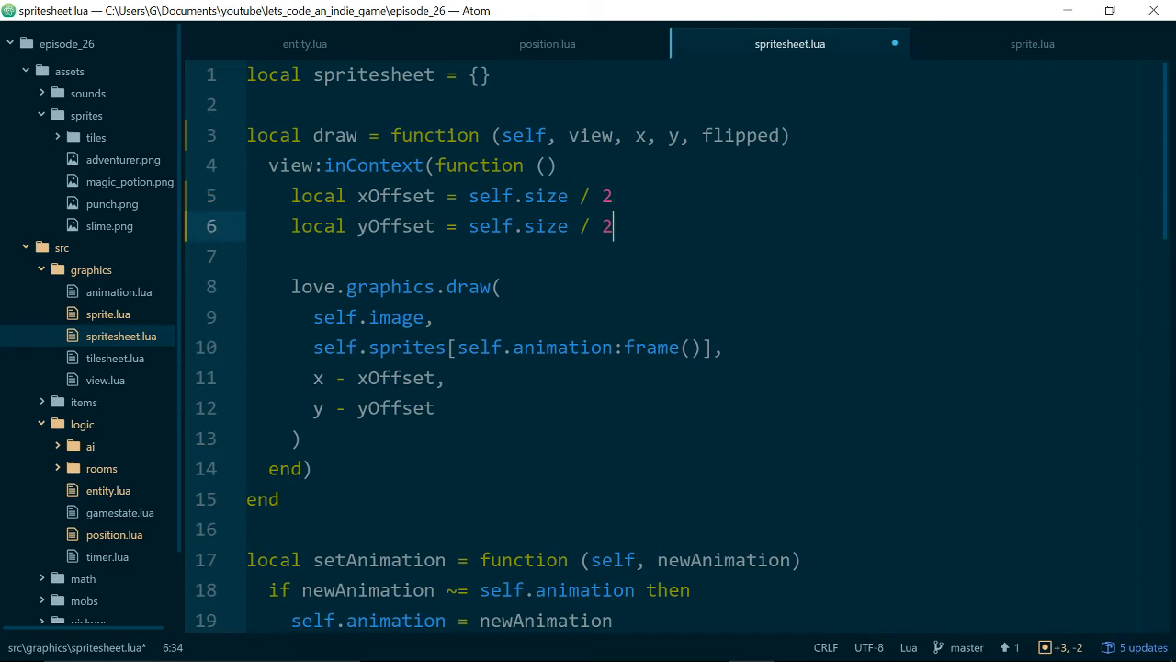
type("local x")
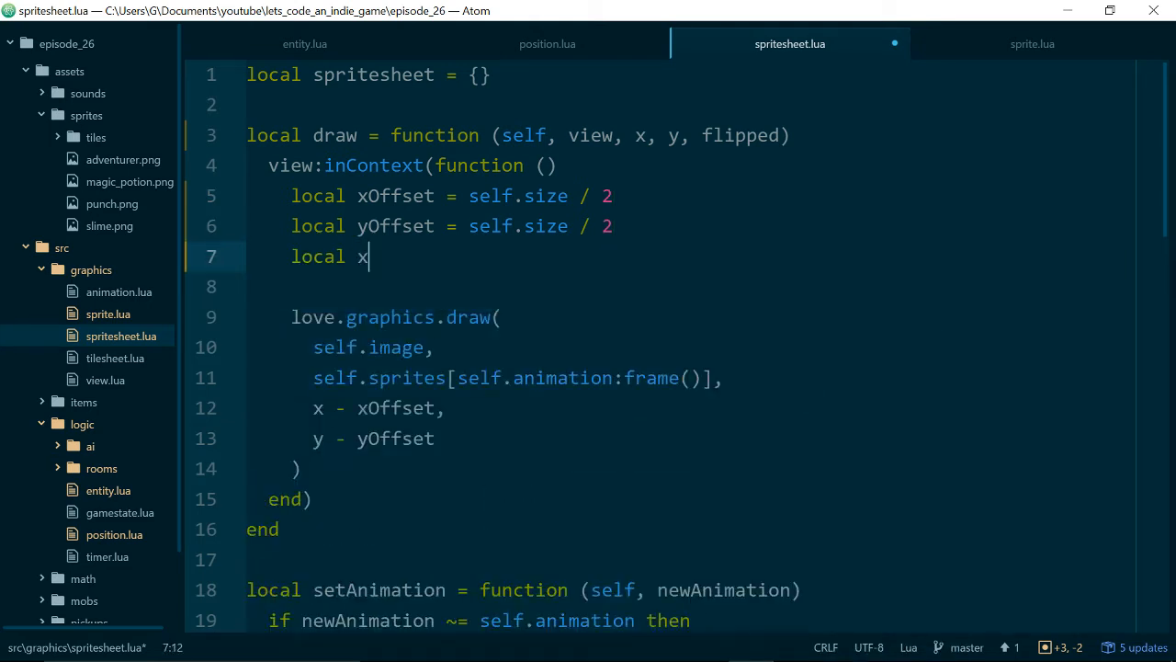
type("Scale = 1")
left_click(693, 287)
type("if f")
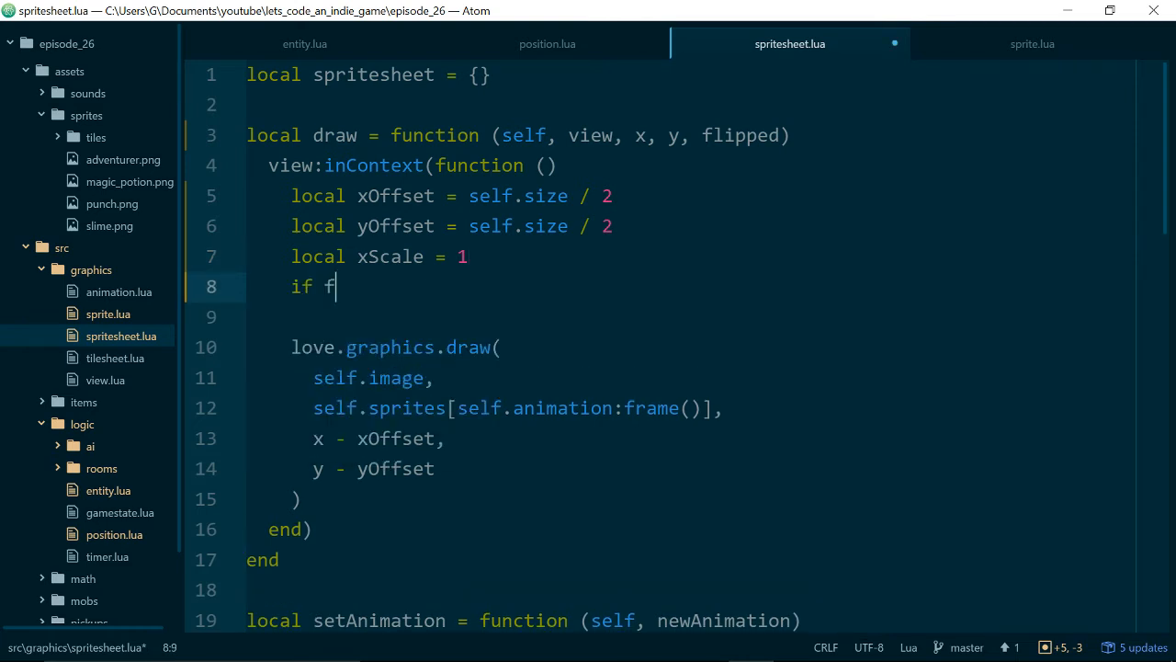
type("lipped then")
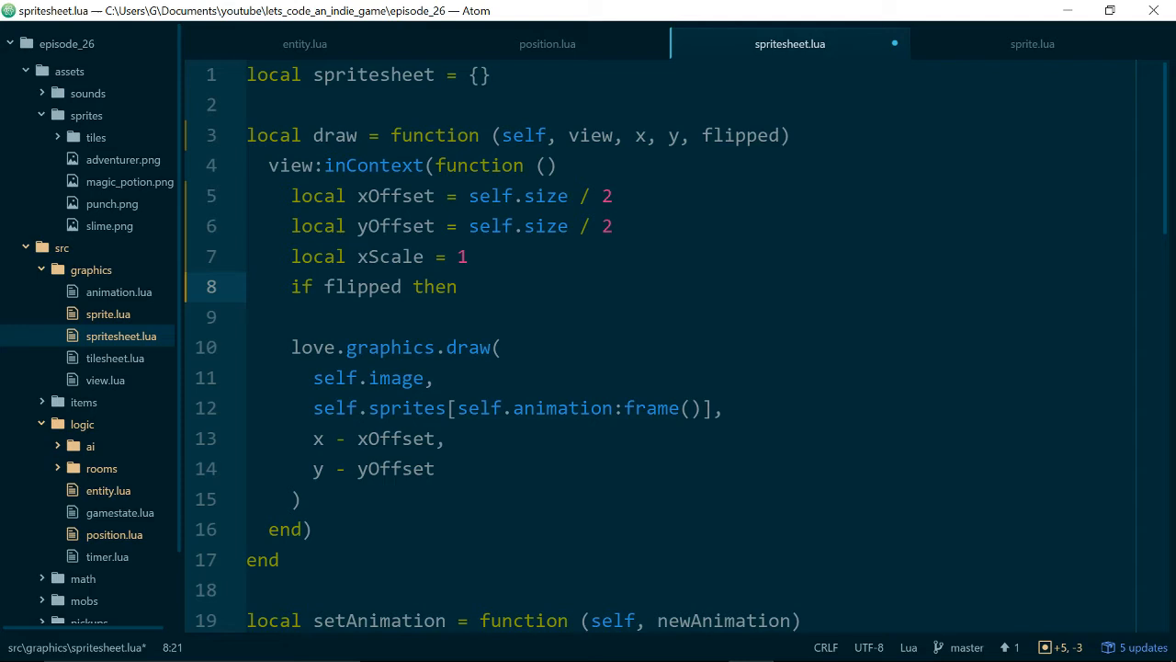
type("xScale = -1 end")
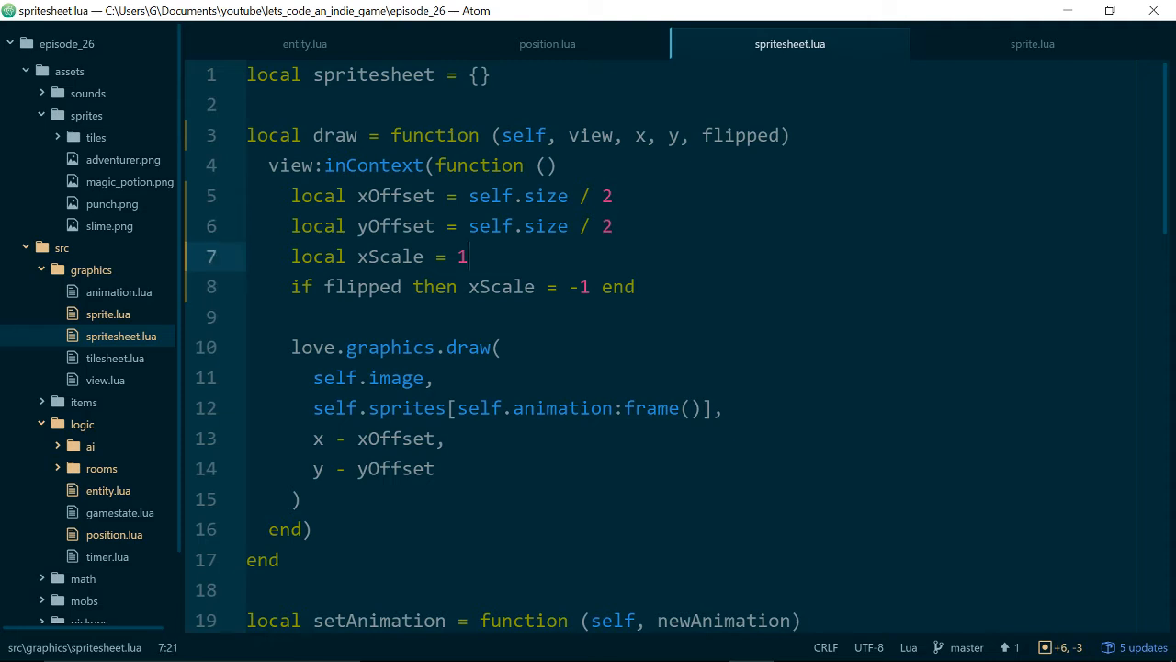
- Pass rotation 0 (with a '-- rotation' comment), xScale and vertical scale 1 to love.graphics.draw
left_click(436, 378)
type(",")
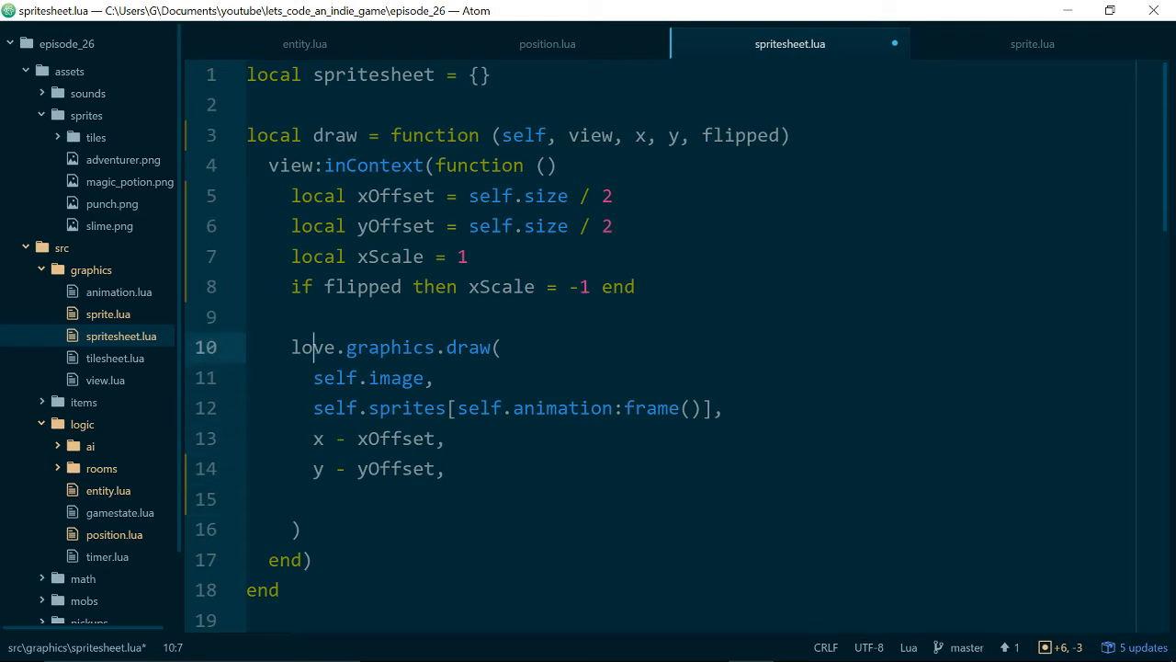
key("enter")
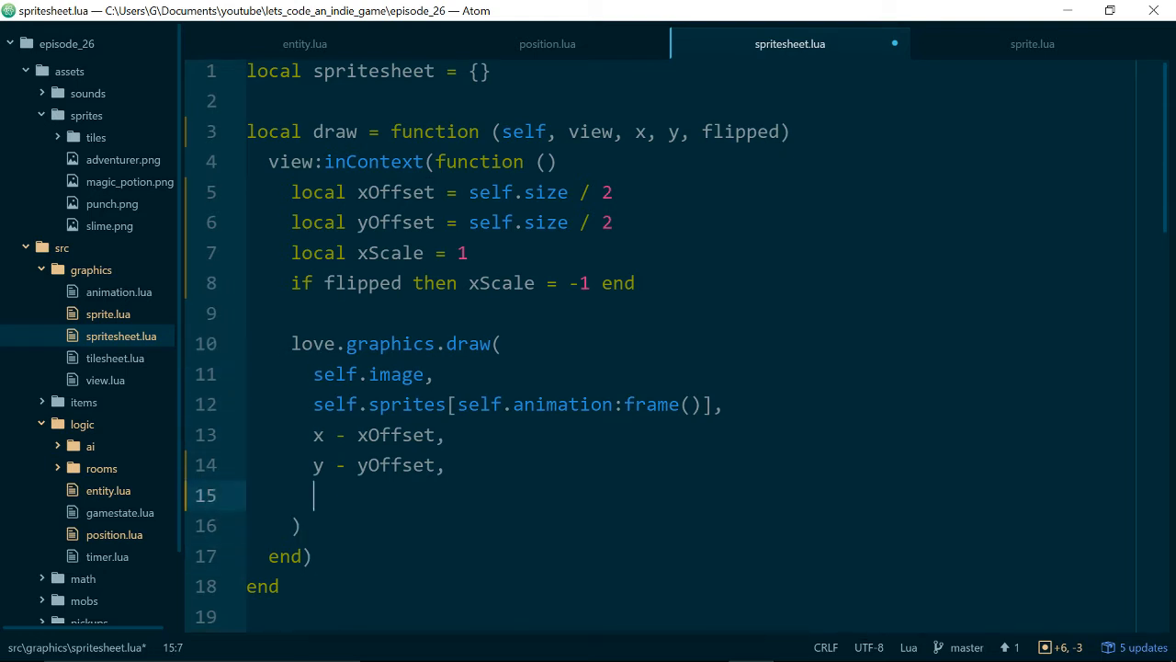
type("0")
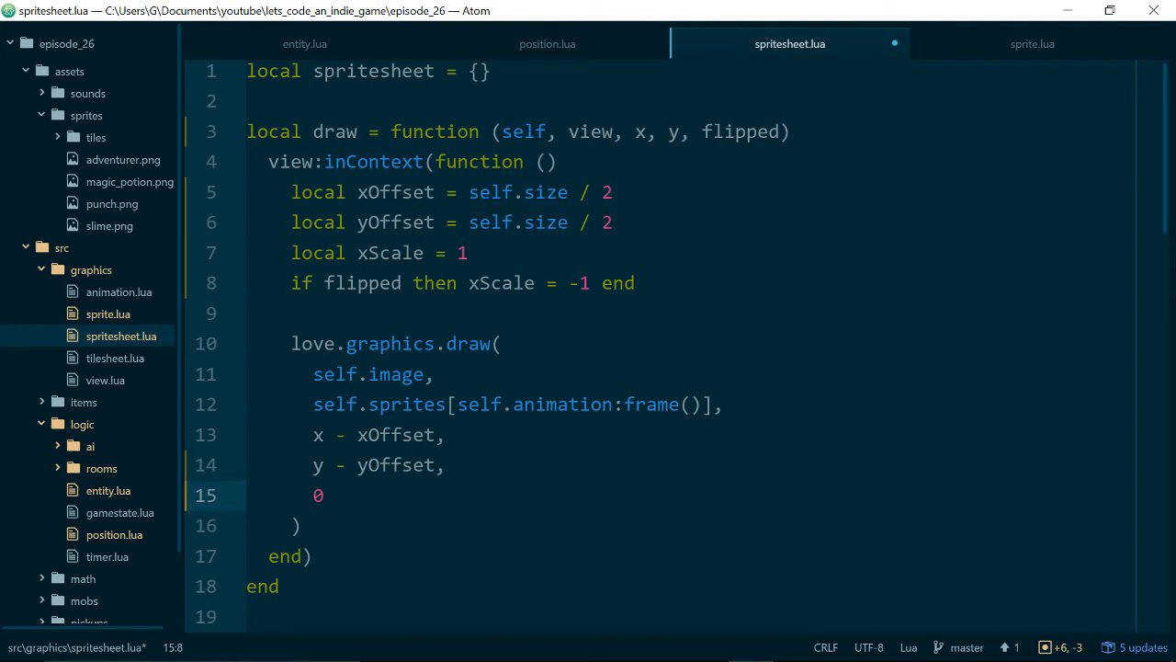
type(",")
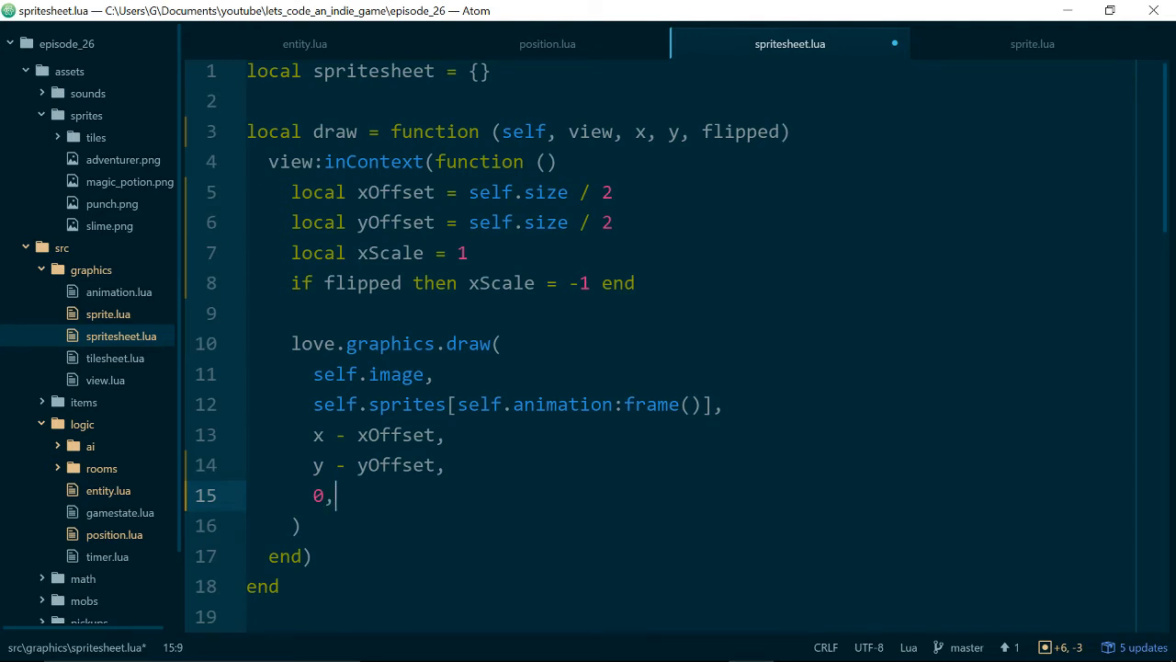
type("-- ro")
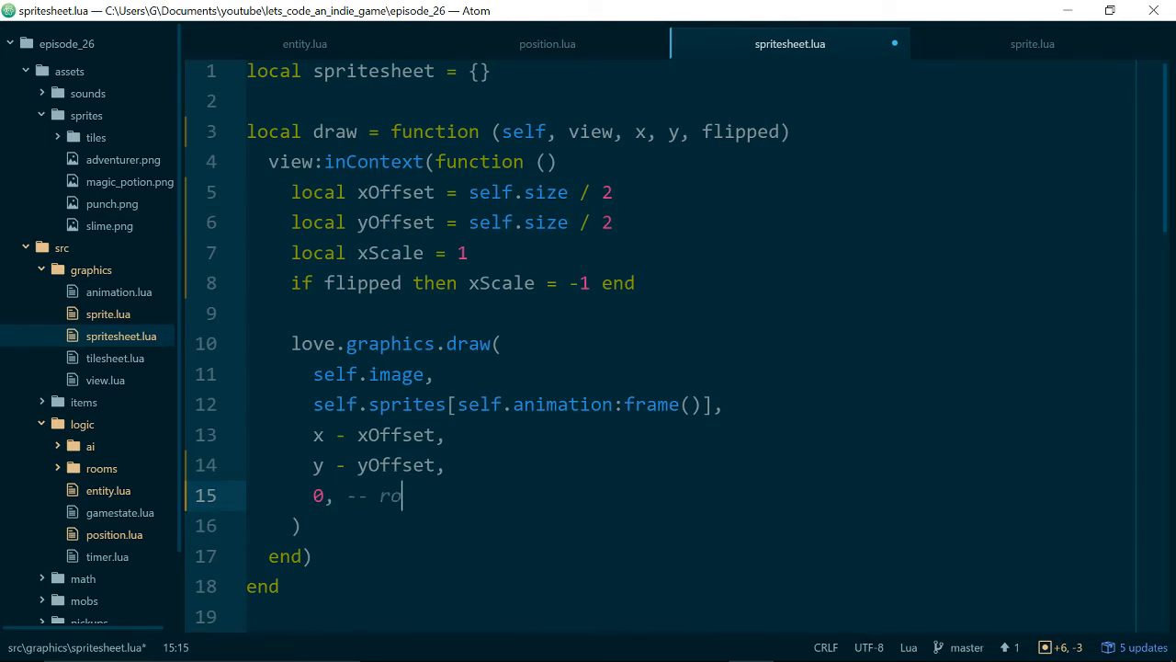
type("tation")
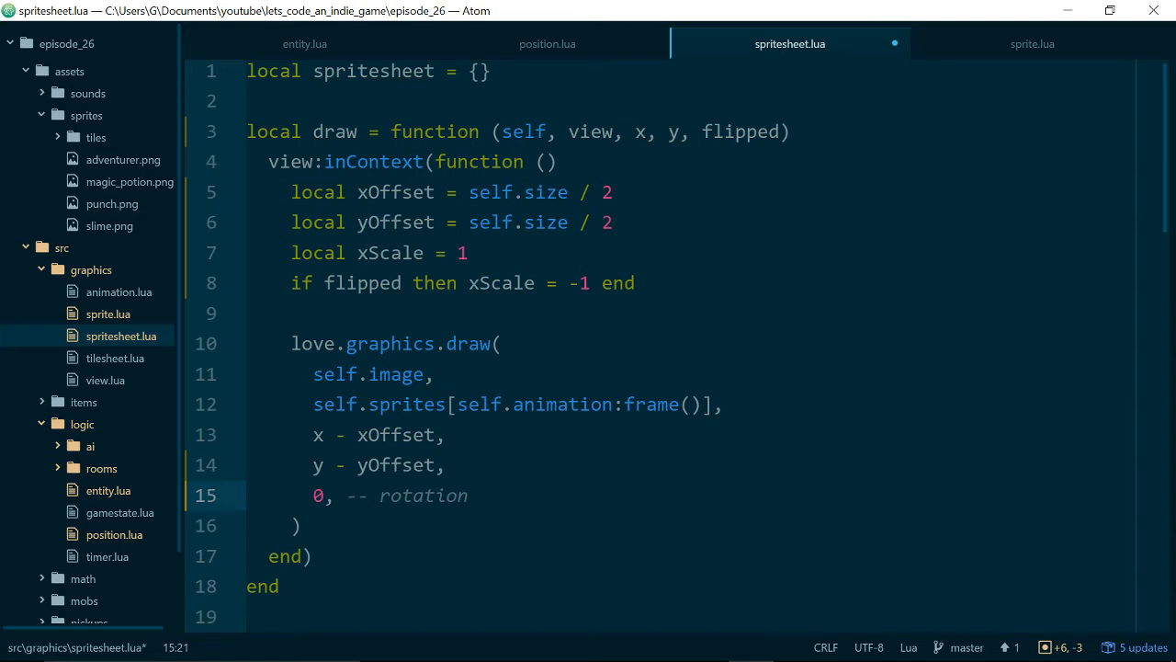
left_click(469, 495)
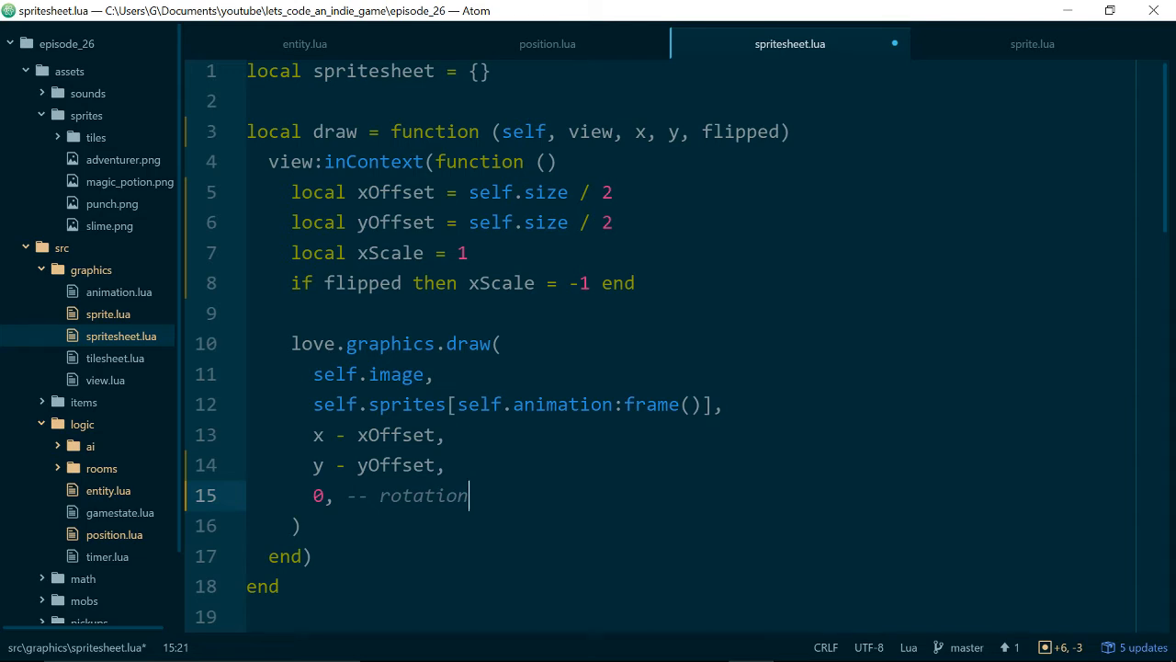
key("enter")
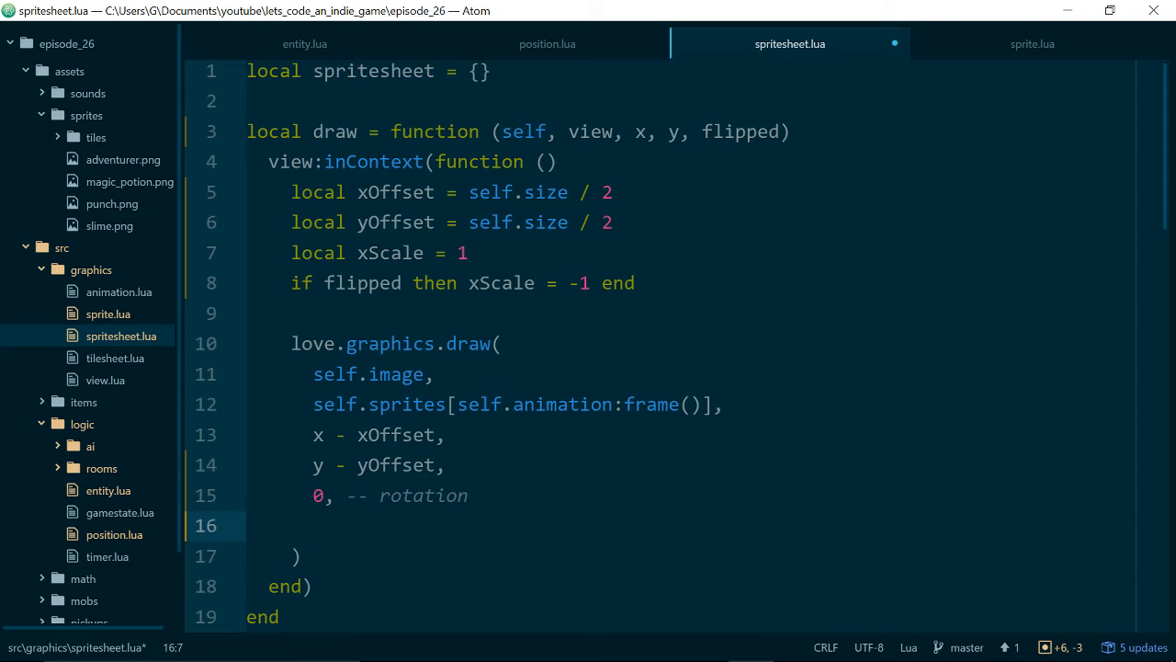
type("xScale")
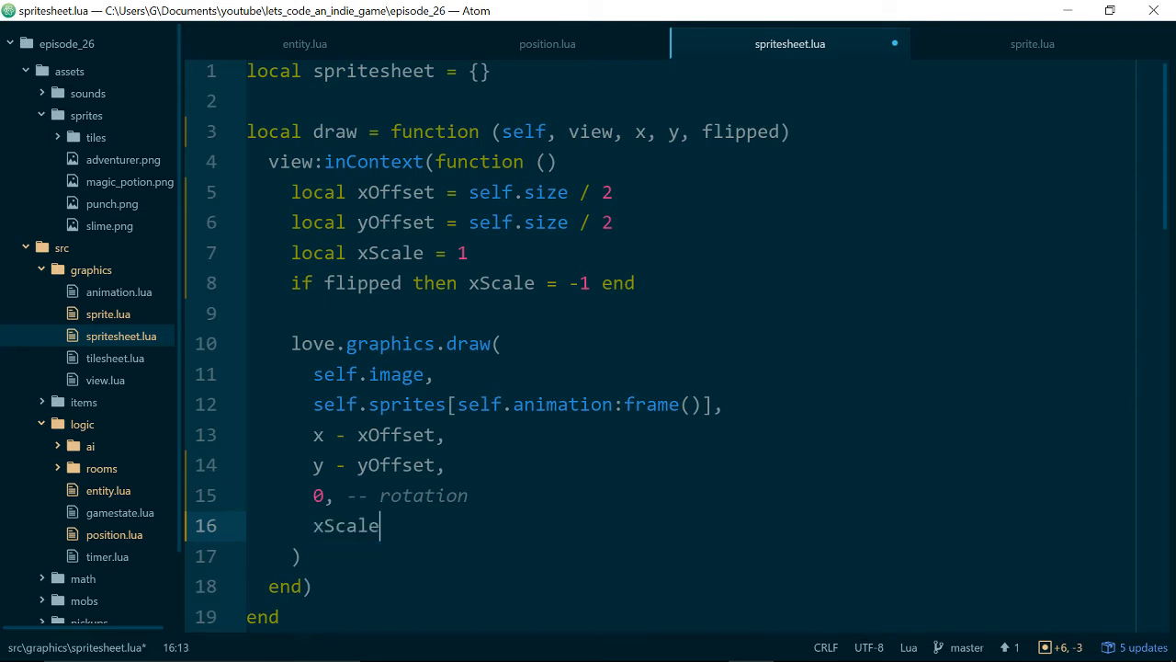
type("\", \"")
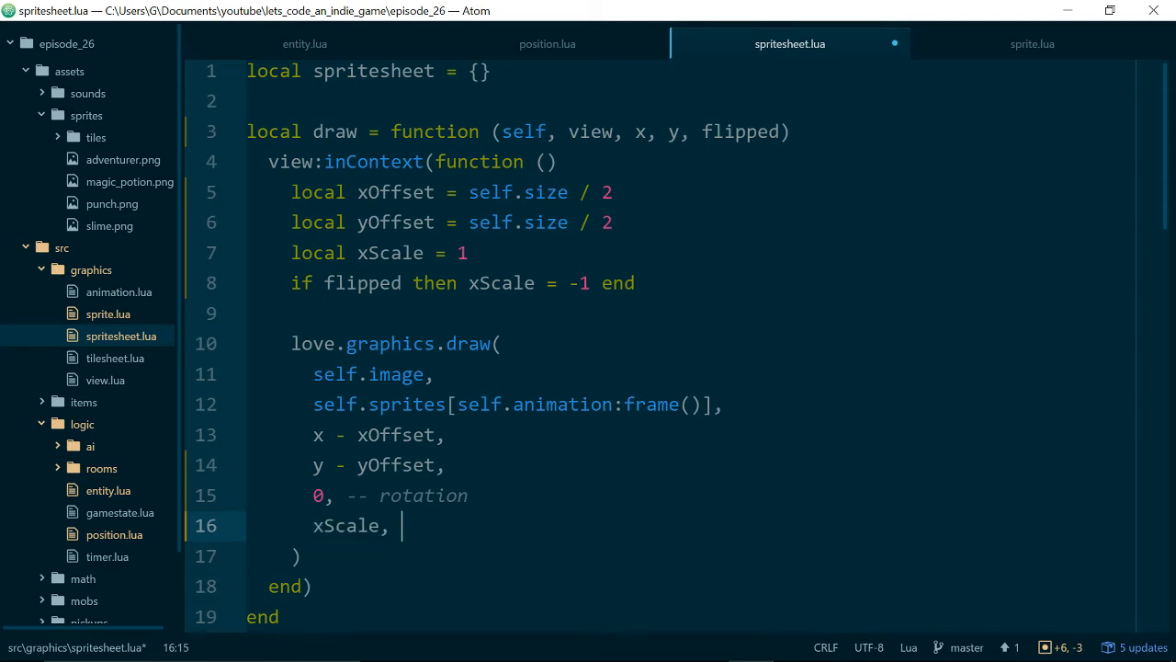
type("y")
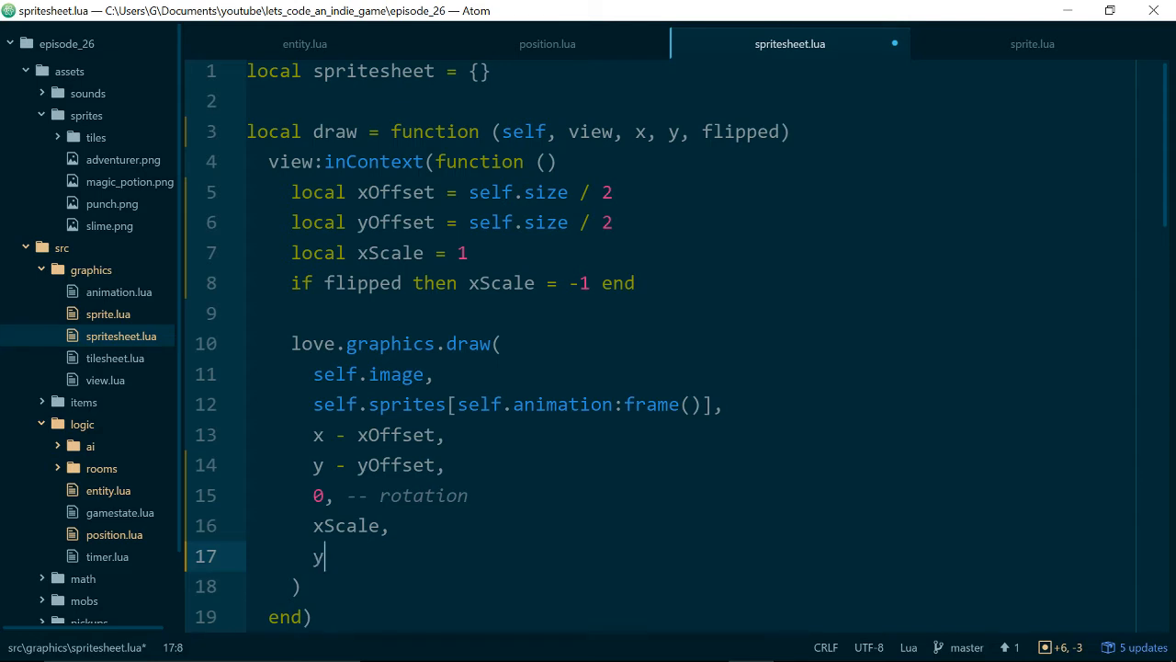
type("Scale")
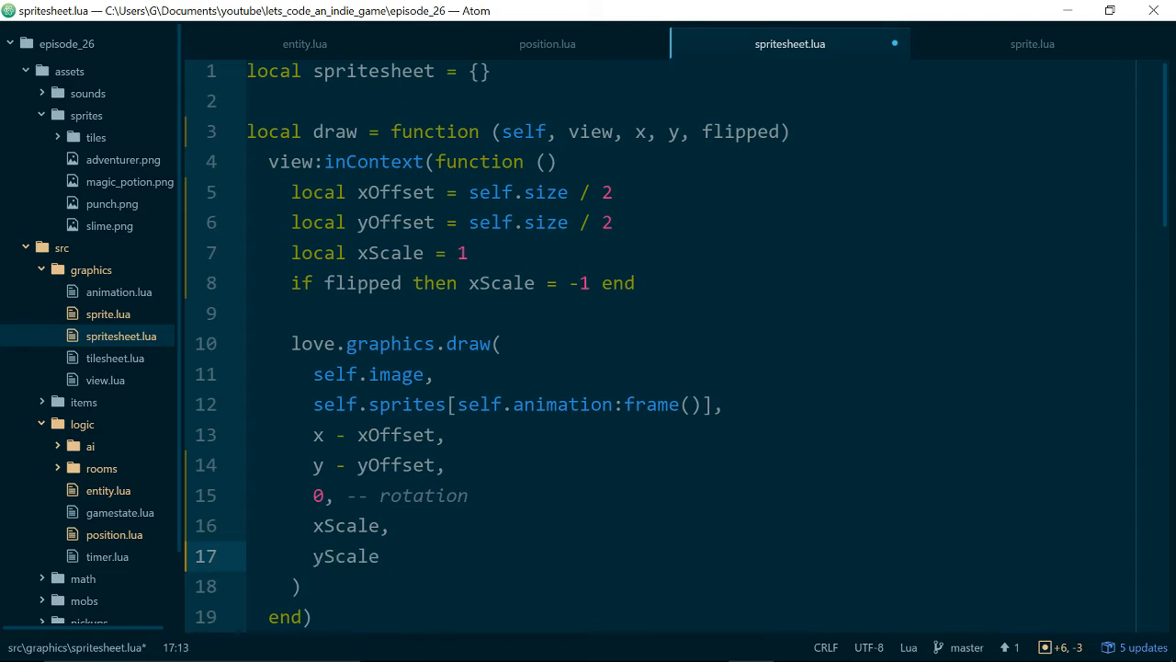
type("1")
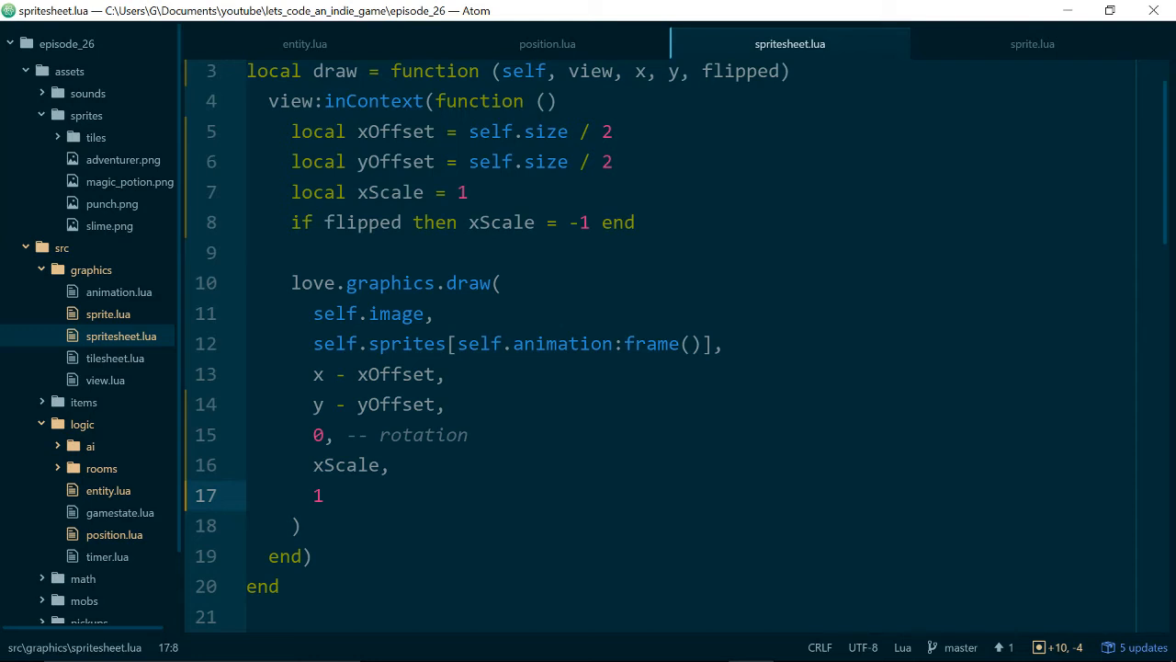
left_click(1032, 43)
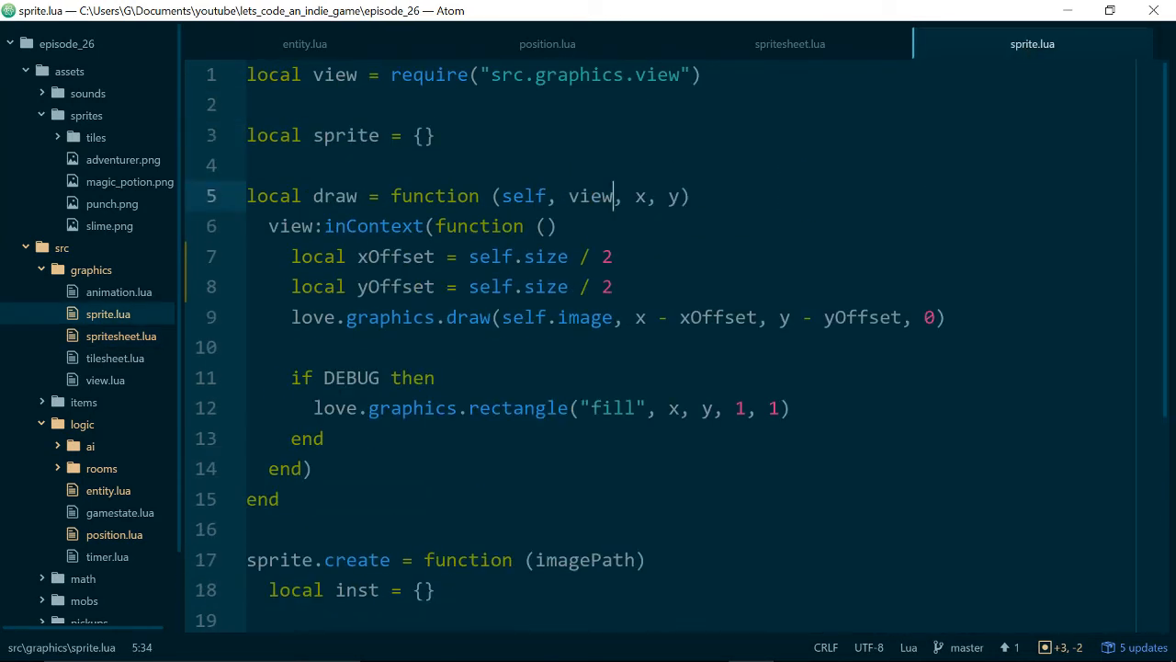
- Give sprite.lua's draw a flipped parameter and a local xScale set to -1 when flipped
type(", flipped")
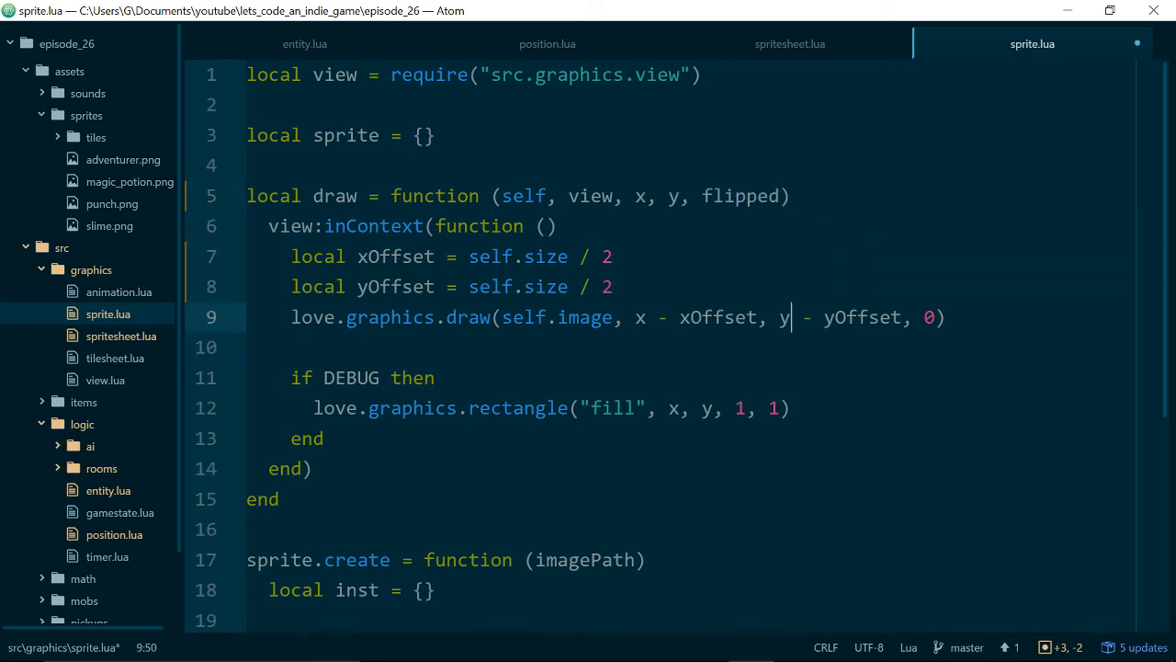
type("local s")
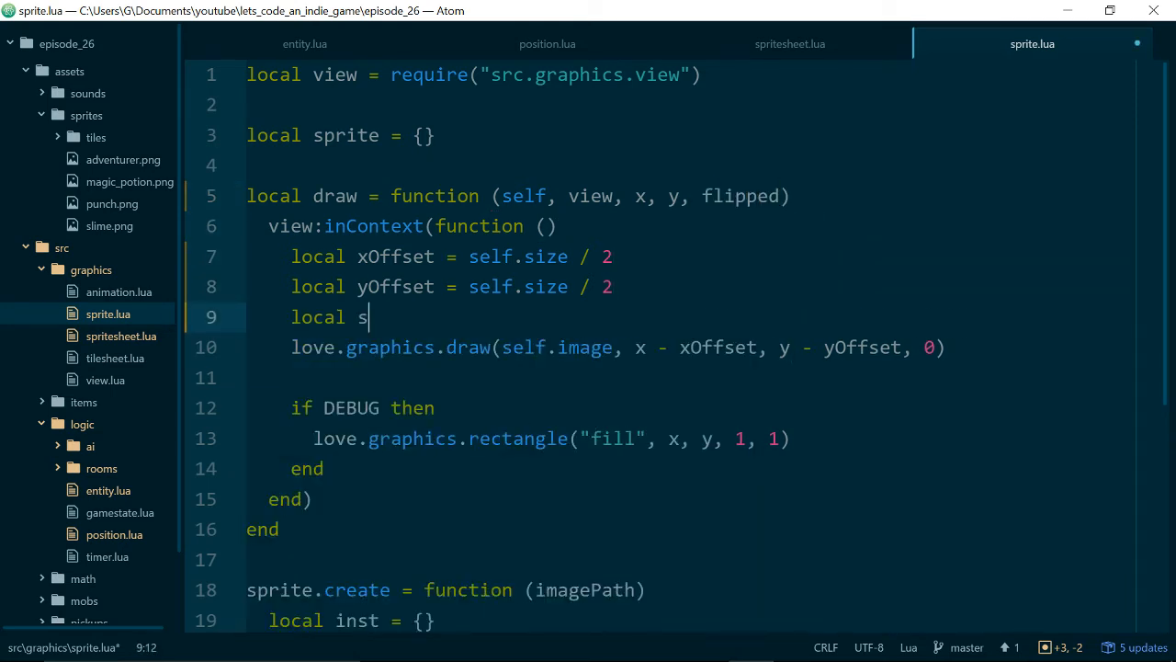
type("Scale = 1")
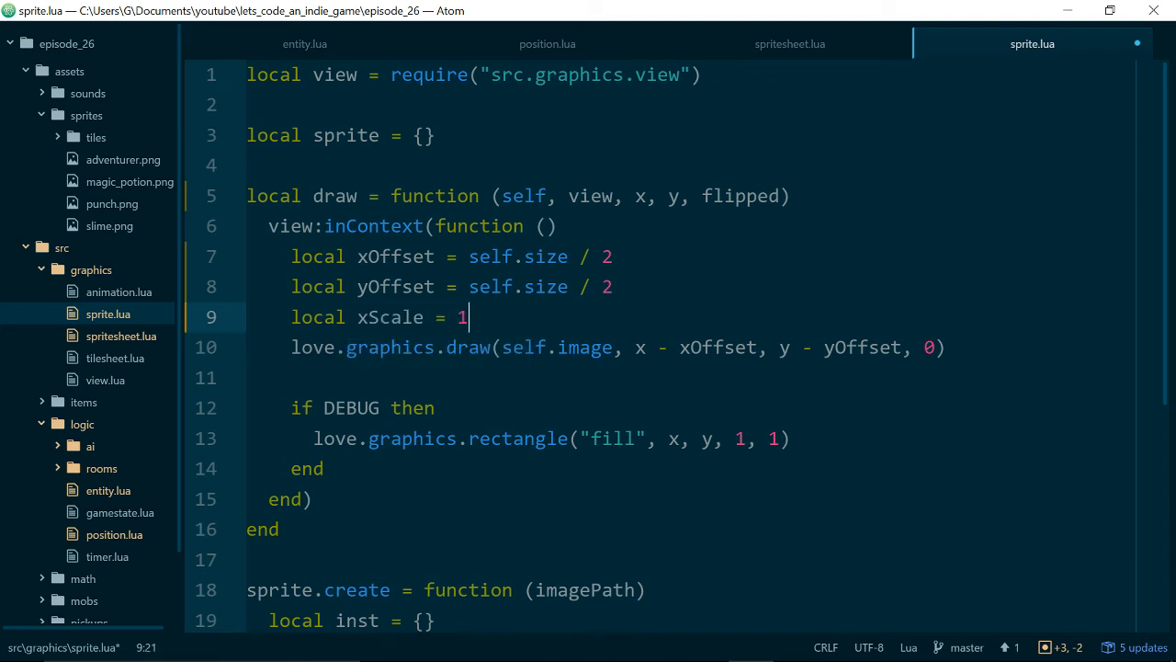
type("if")
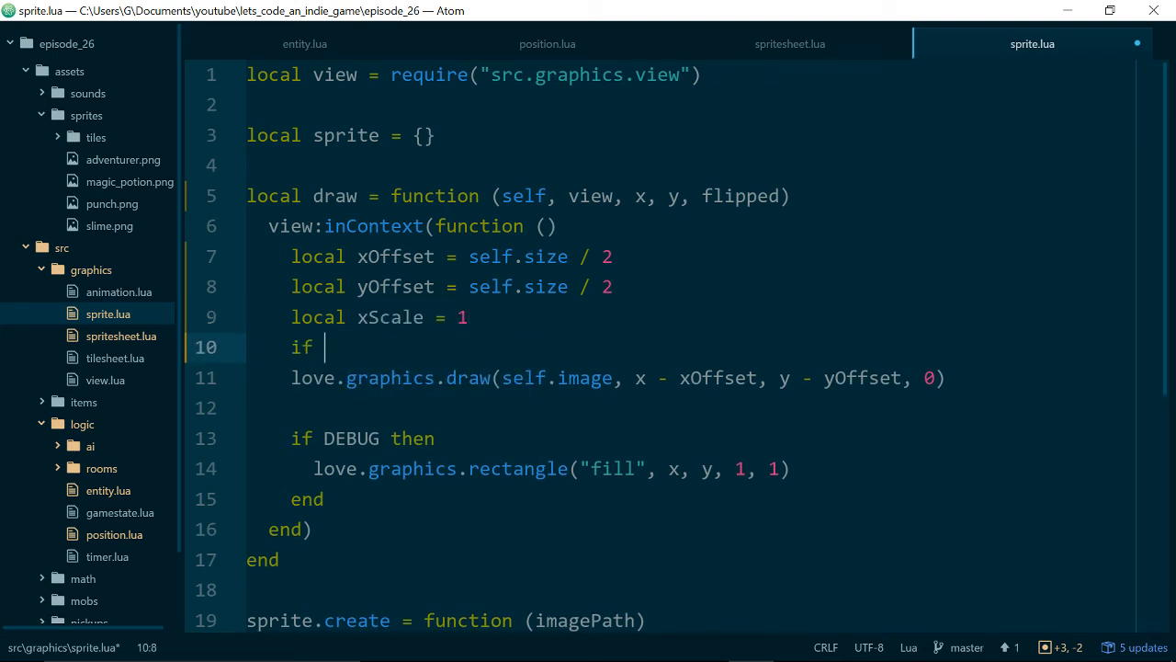
type("flipped then")
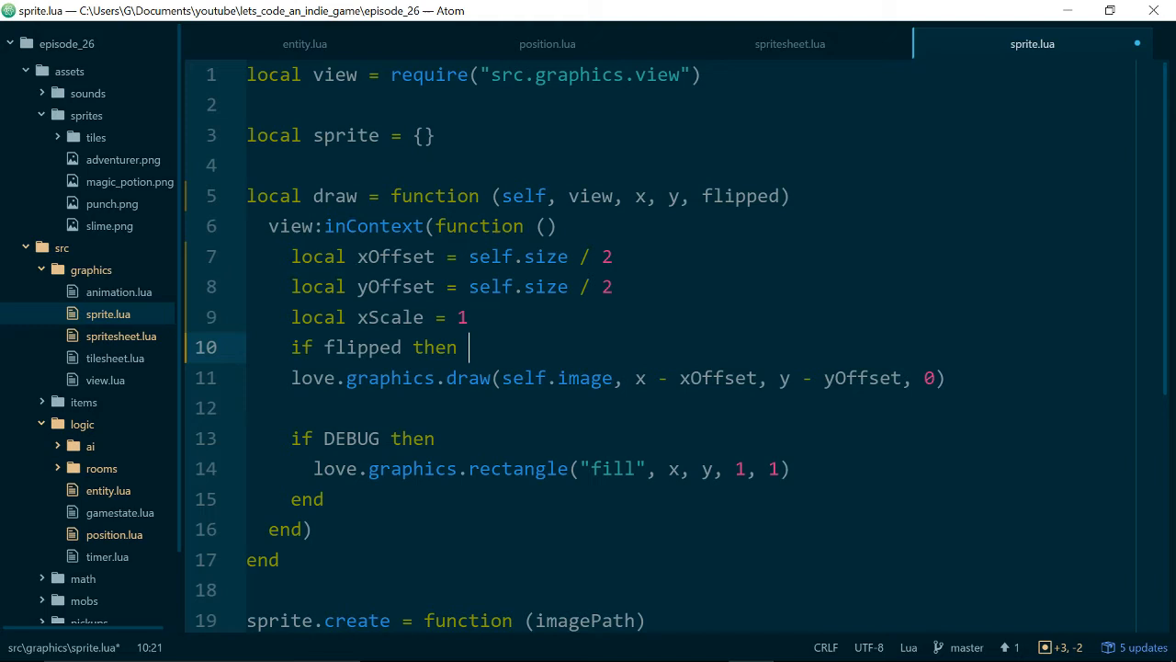
type("xScale = -1 end")
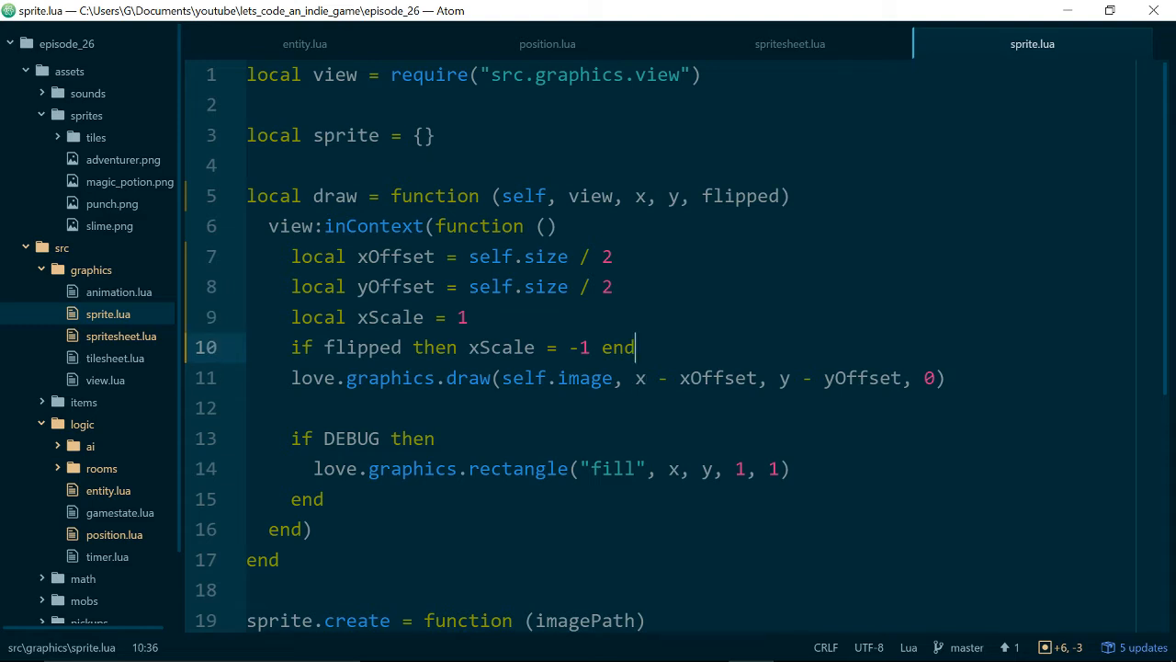
- Pass xScale and 1 as scale arguments to the sprite's draw call
left_click(931, 377)
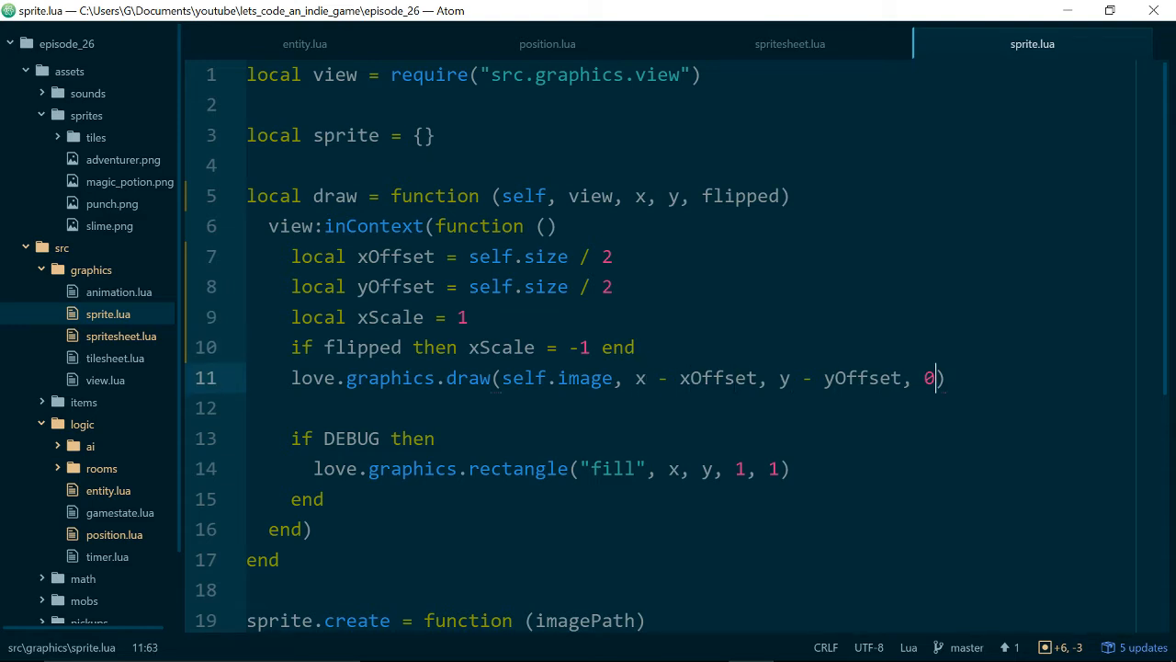
type(", xScal")
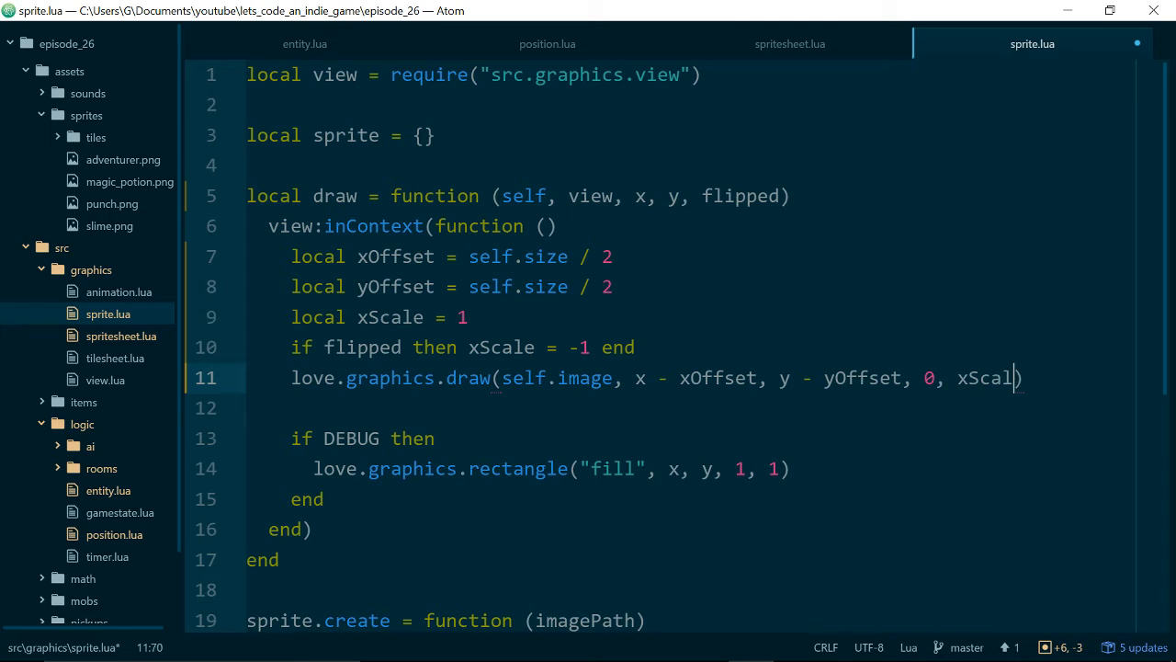
type(", 1")
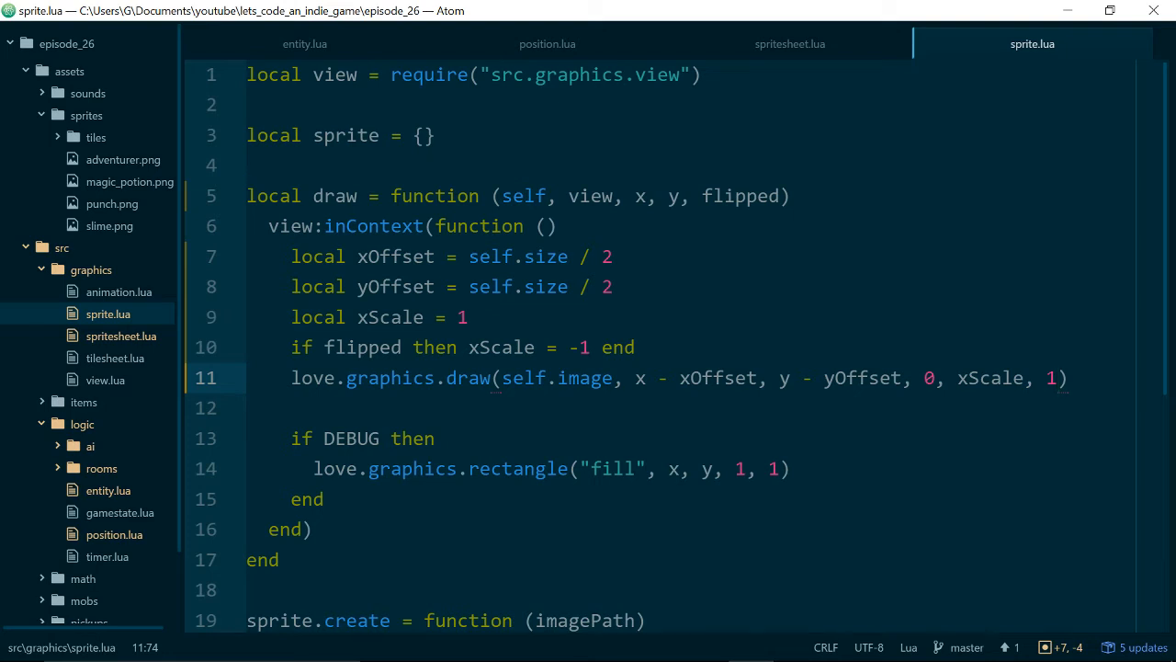
left_click(547, 43)
type("local")
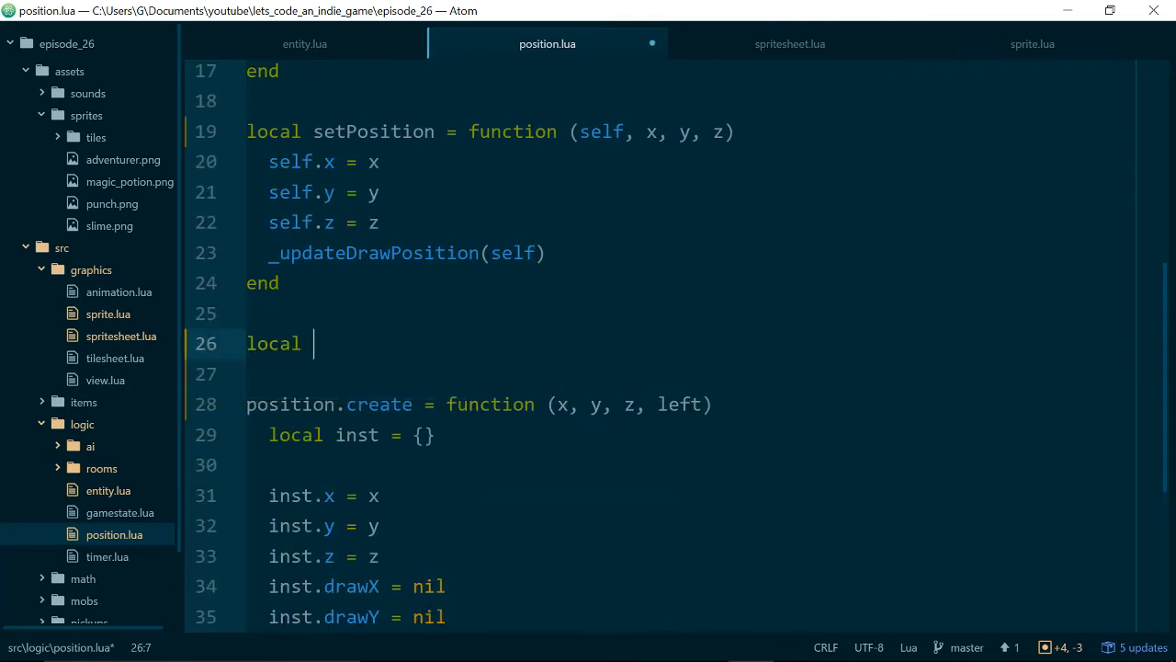
- Define local faceLeft and faceRight functions setting self.left to true and false
type("faceLeft")
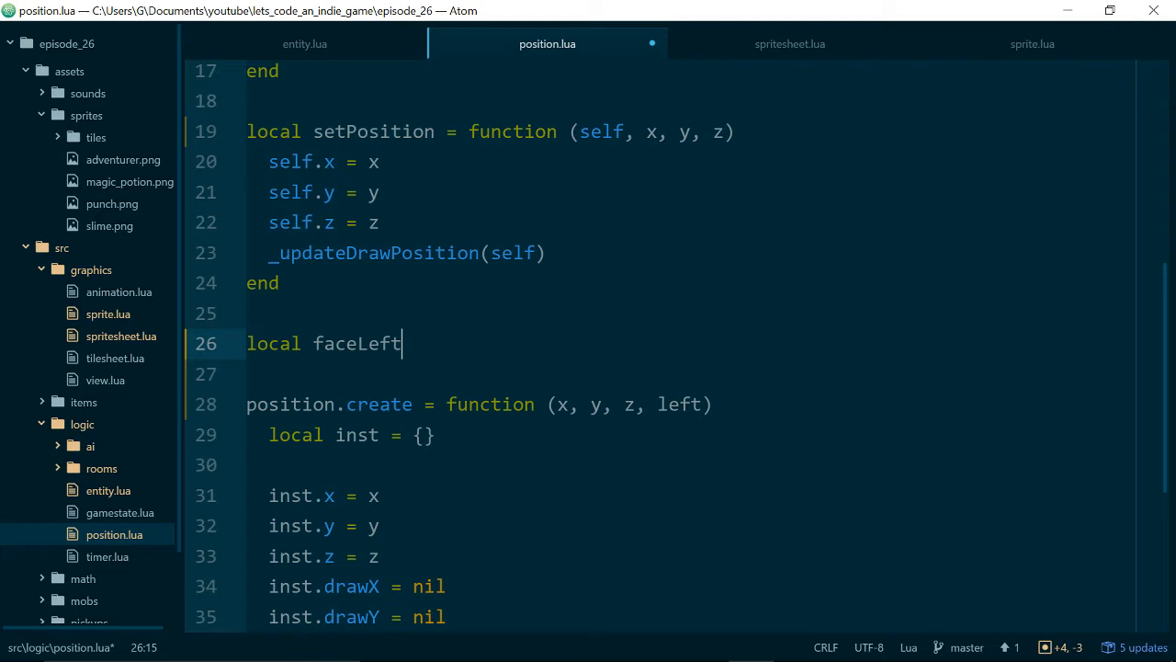
type("= function (s")
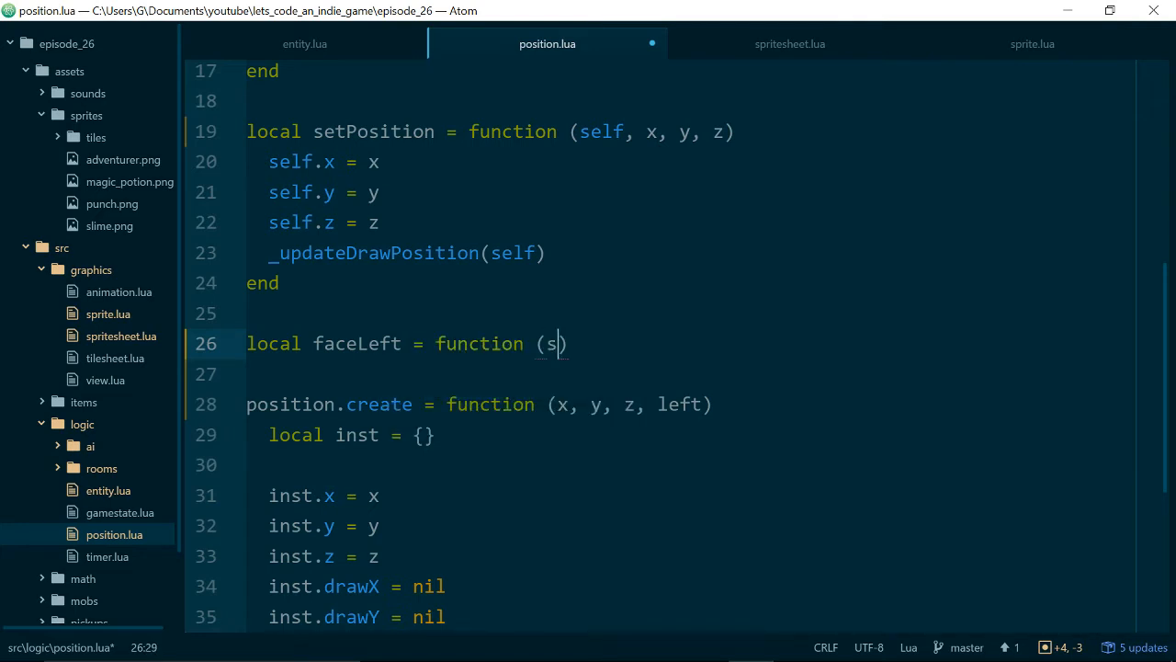
type("elf)")
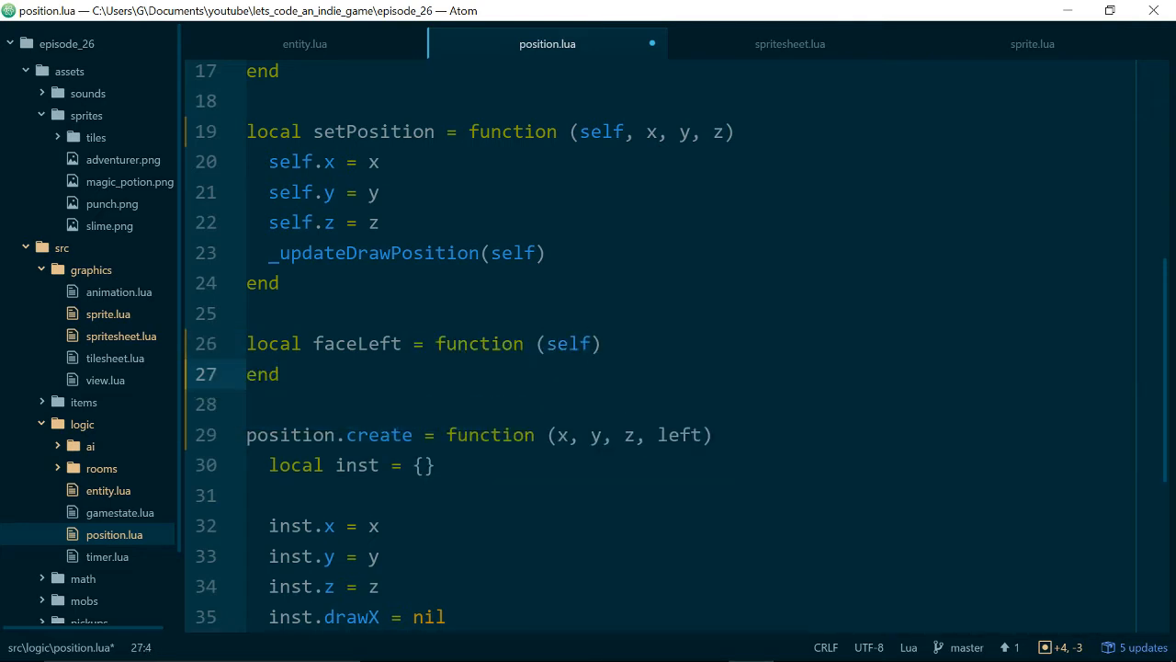
type("local fa")
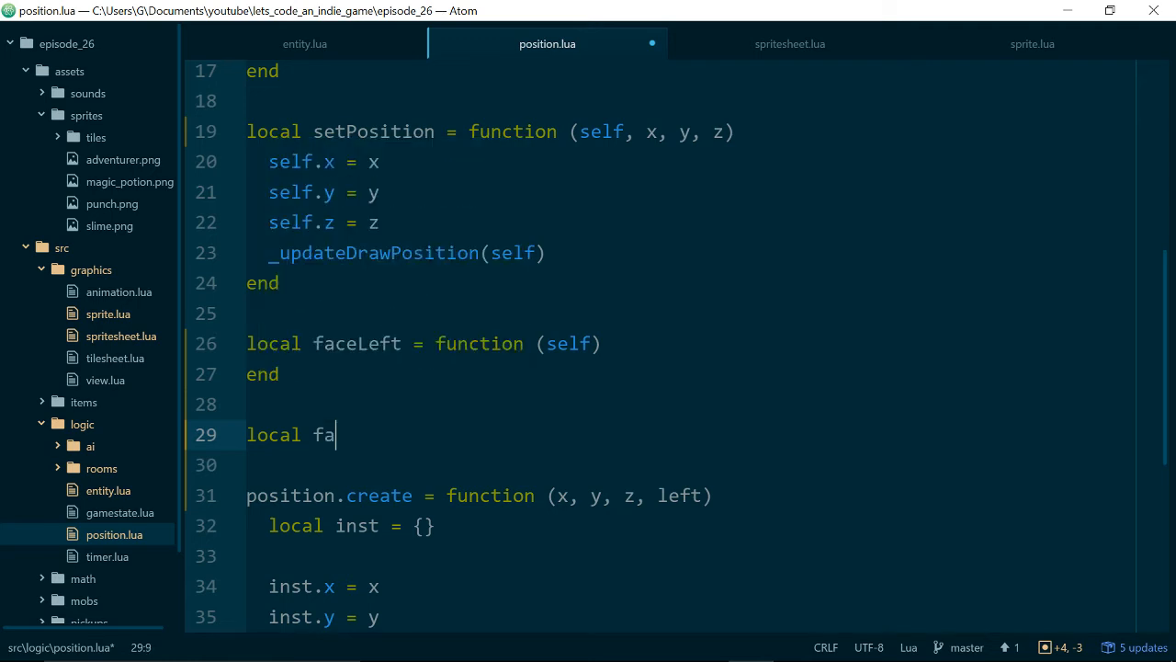
type("ceRight = function (self")
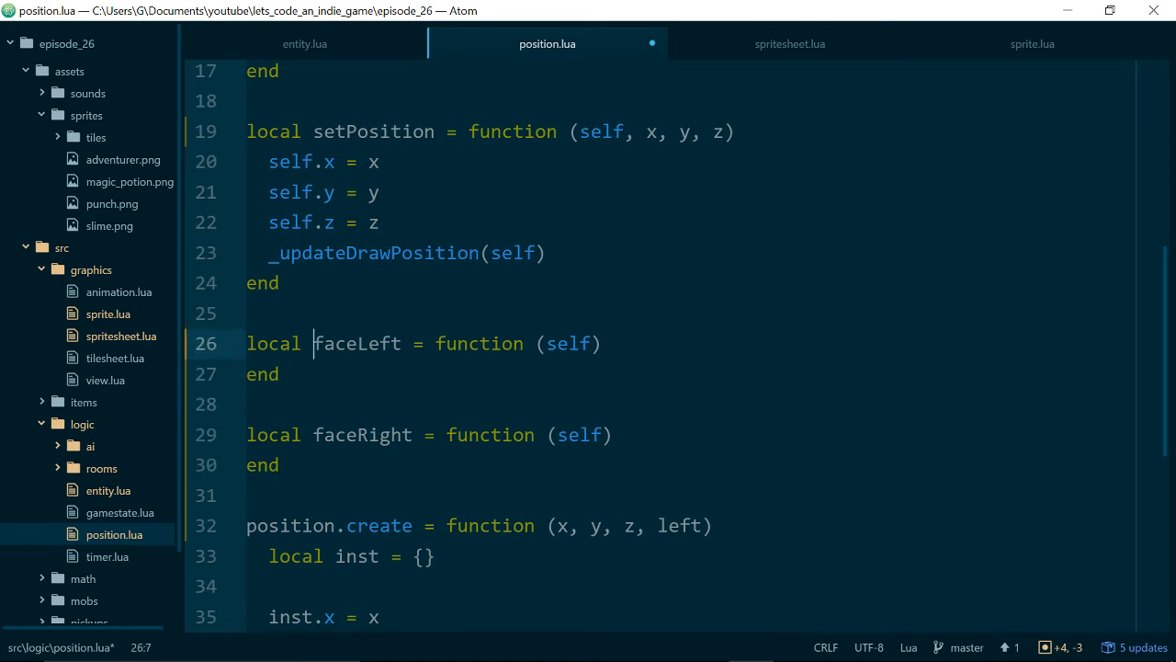
key("enter")
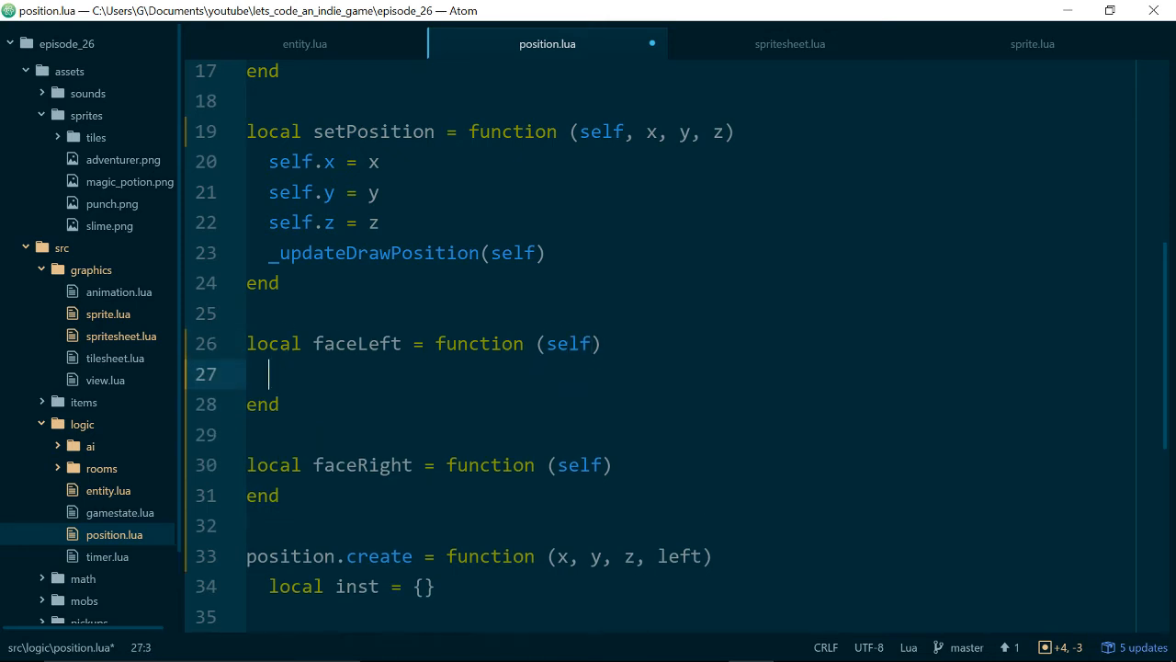
type("self.")
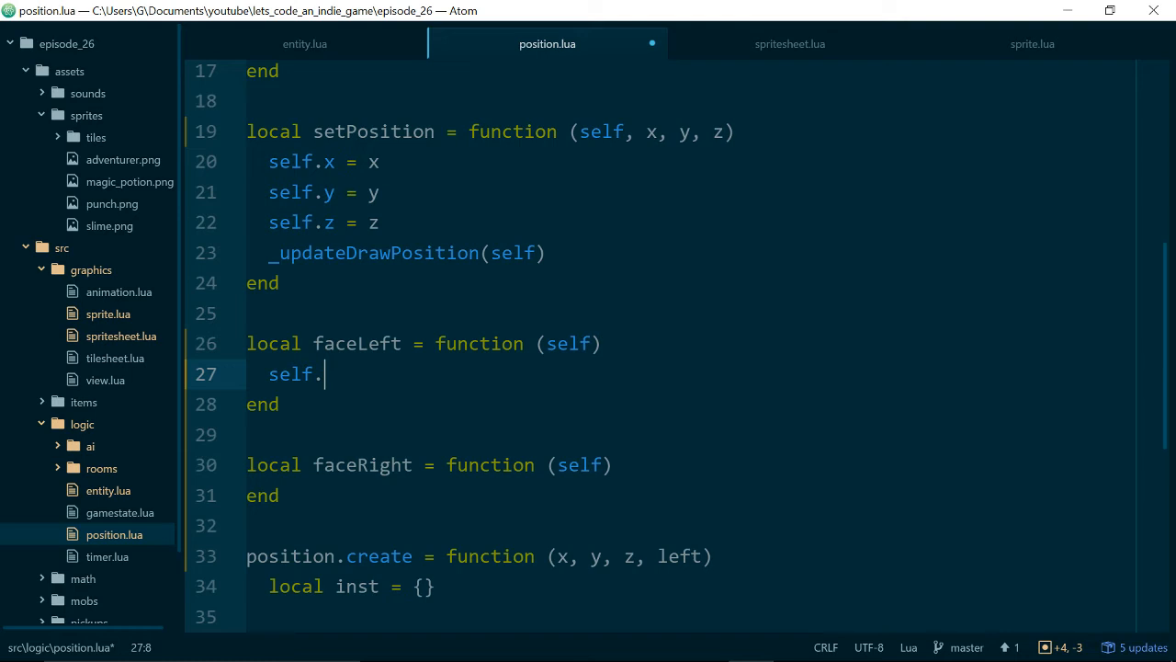
type("left = true")
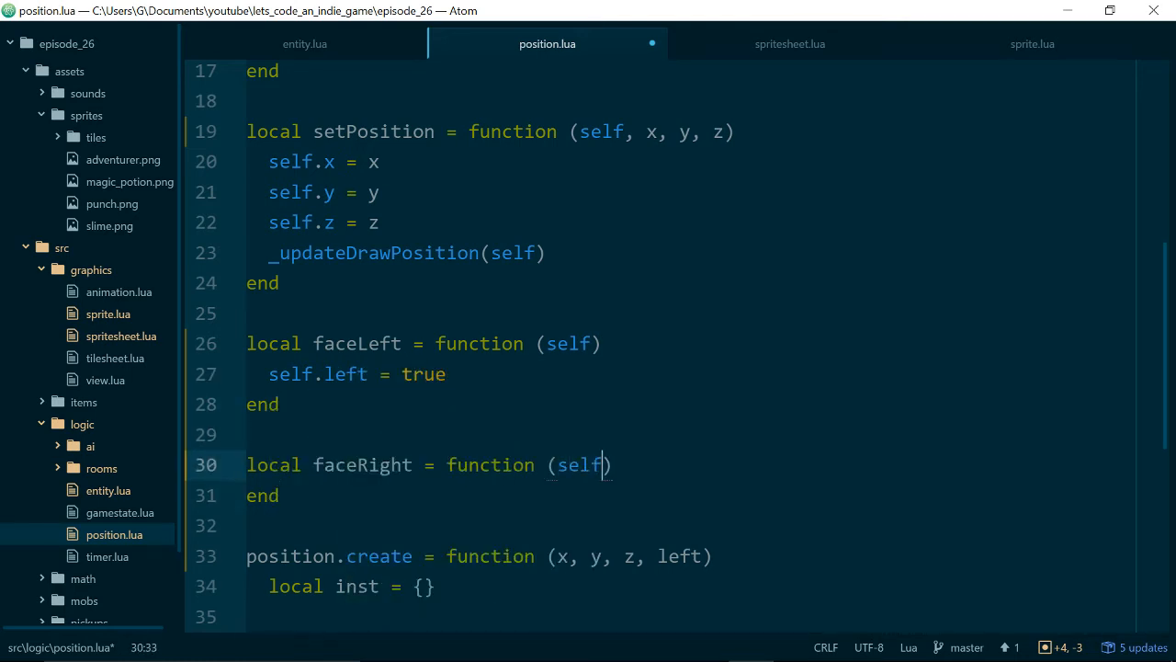
type("self.right =")
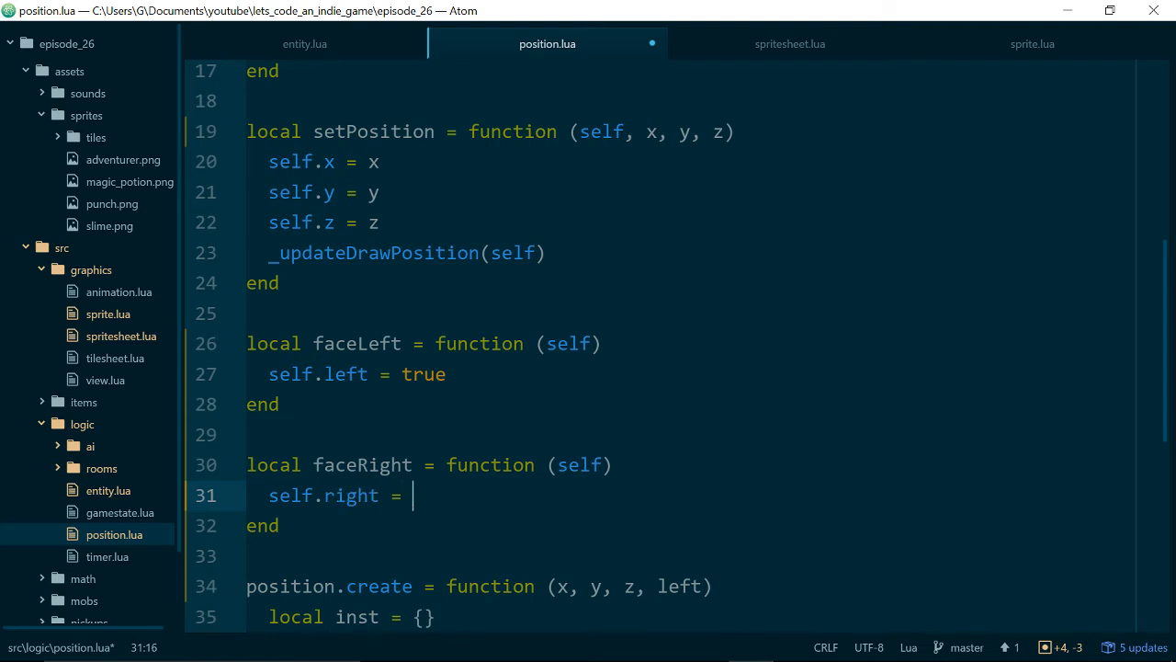
type("left")
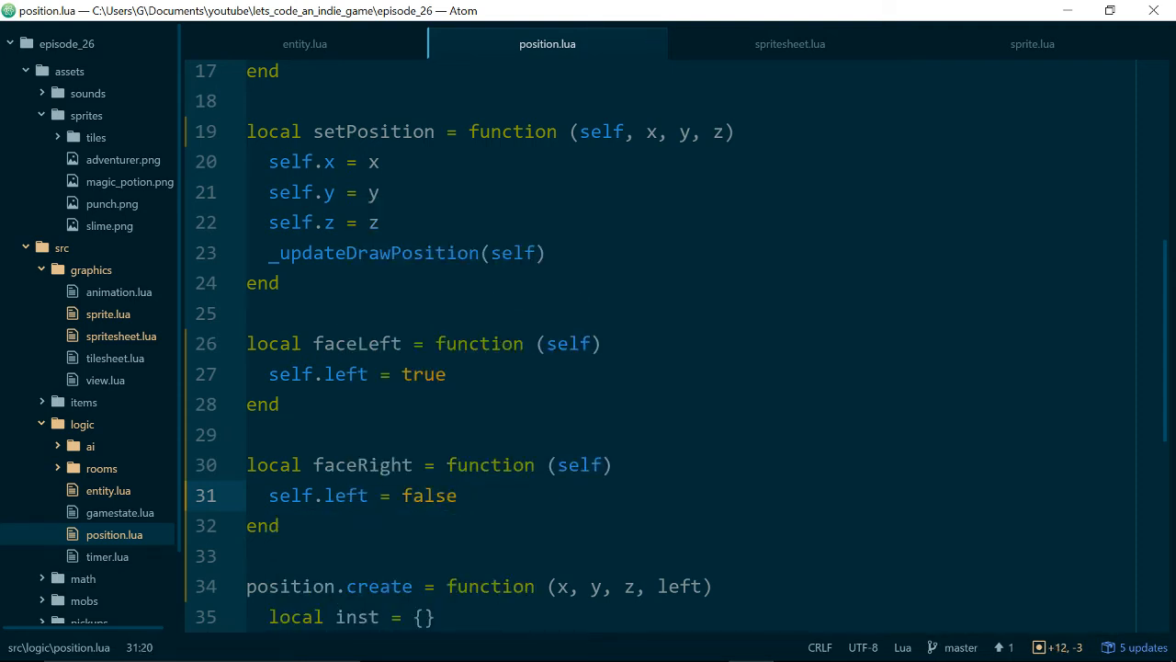
scroll("down", 3)
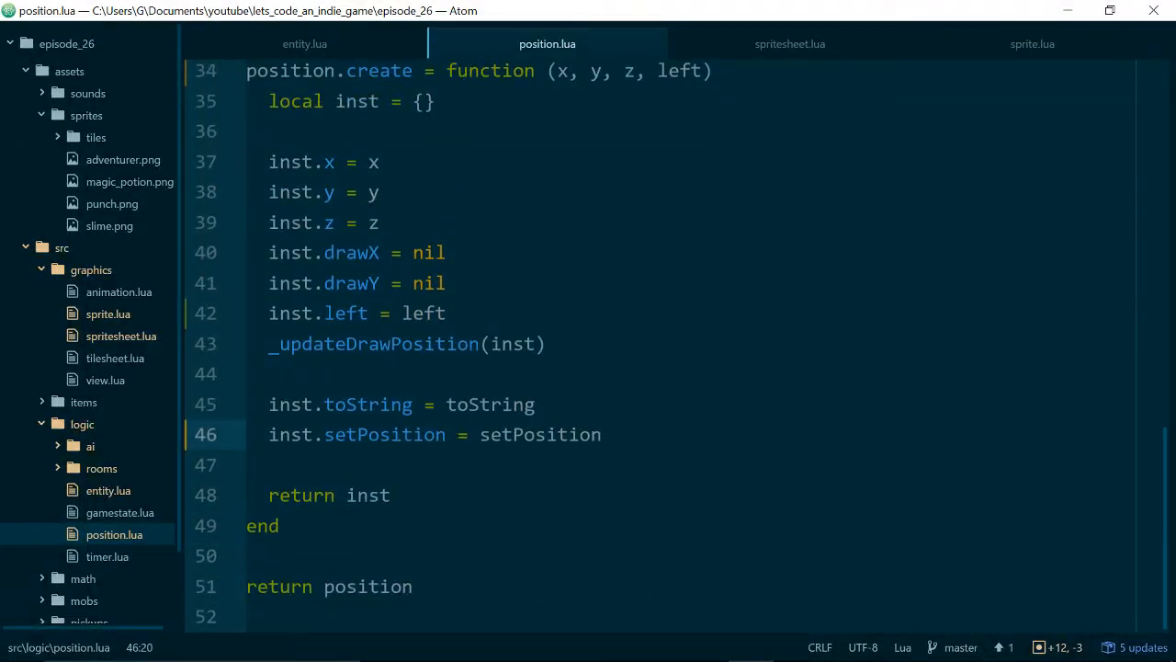
- Assign inst.faceLeft = faceLeft and inst.faceRight = faceRight inside position.create
type("inst.")
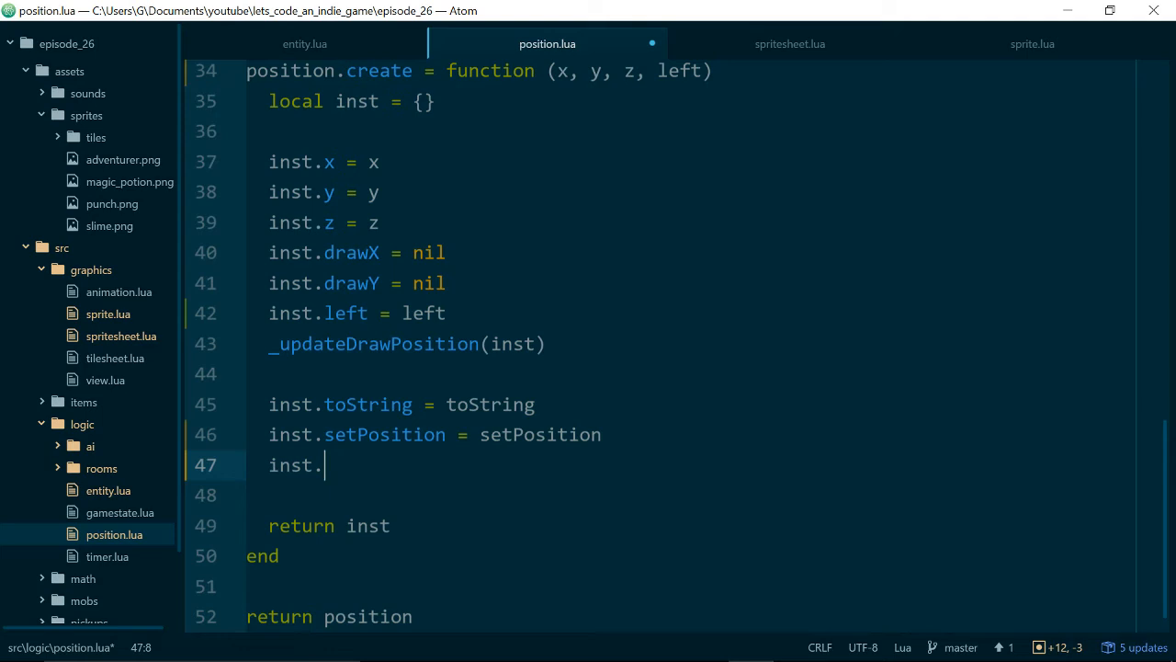
type("faceLeft = faceLeft")
type("i")
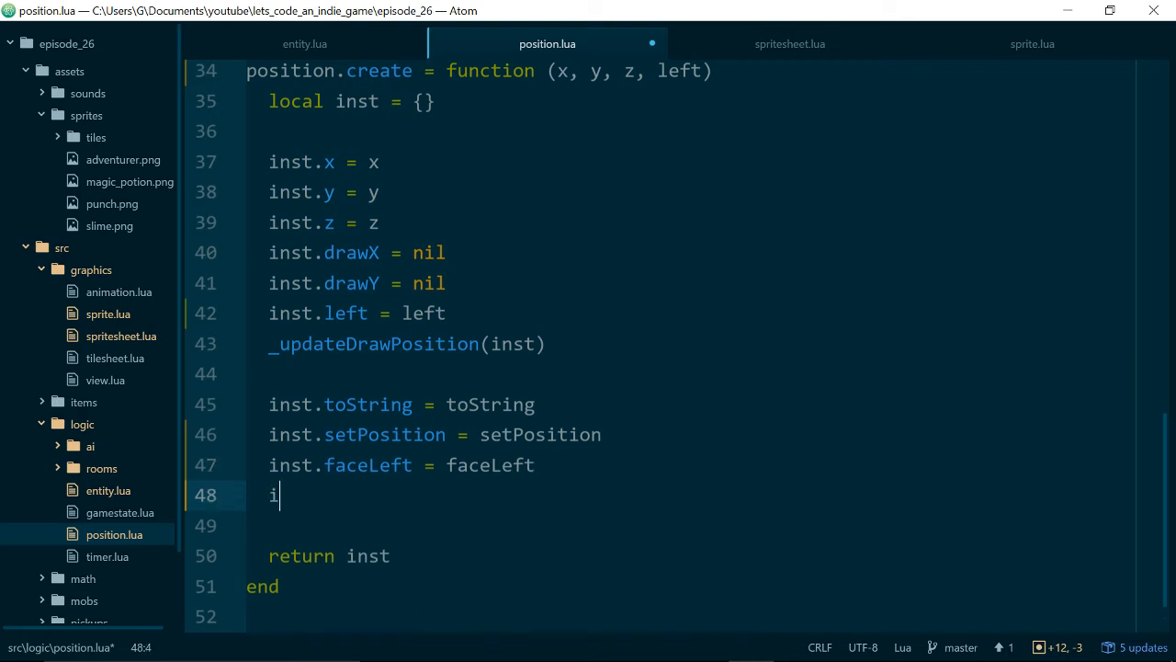
type("nst.faceRight =")
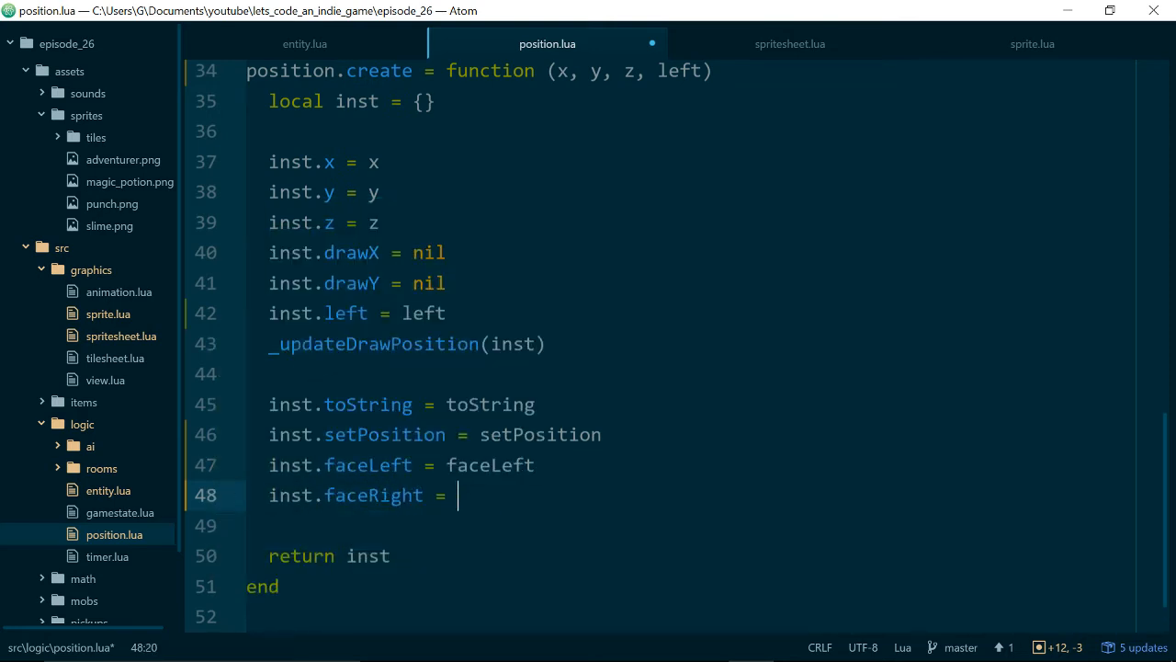
type("faceRight")
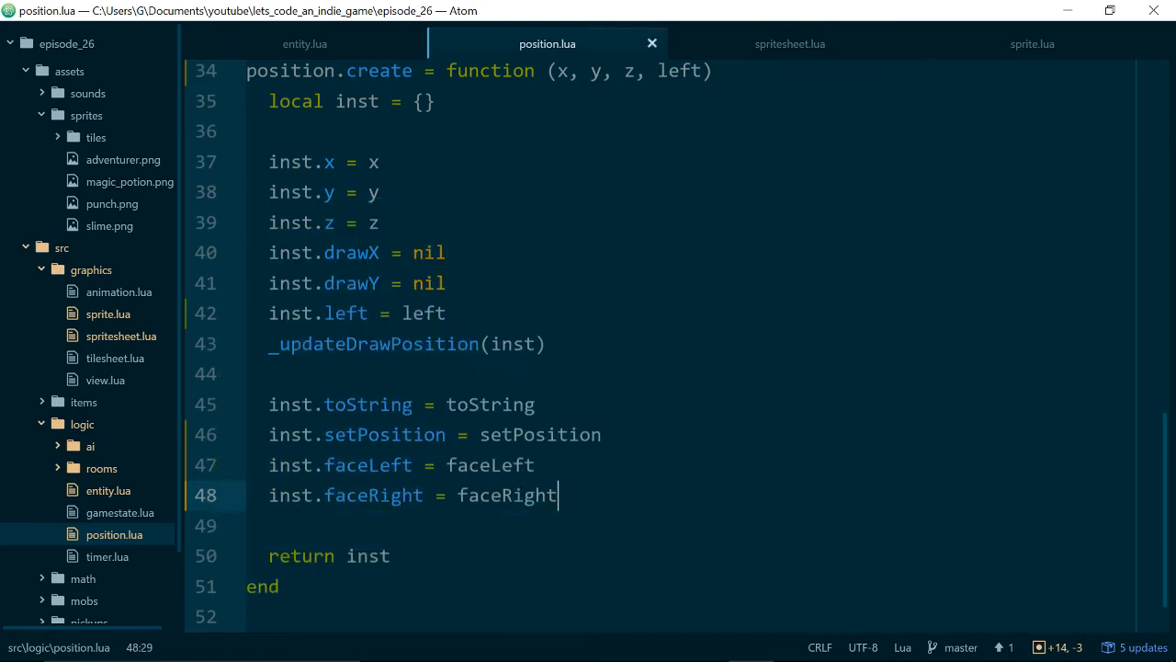
scroll("down", 3)
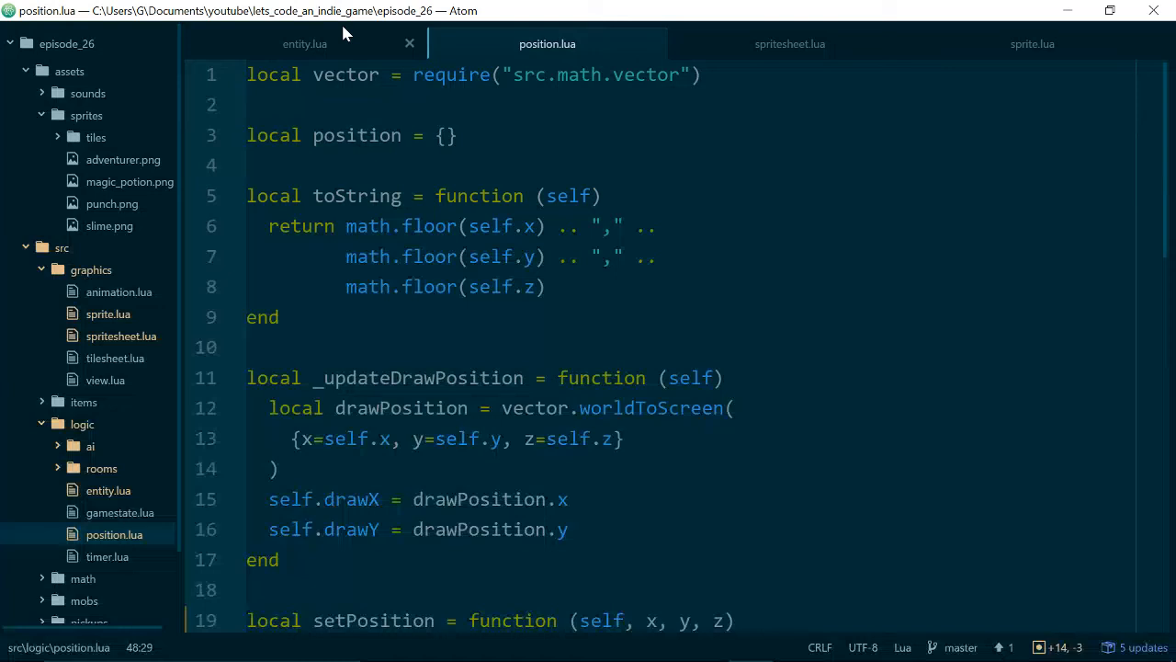
left_click(304, 43)
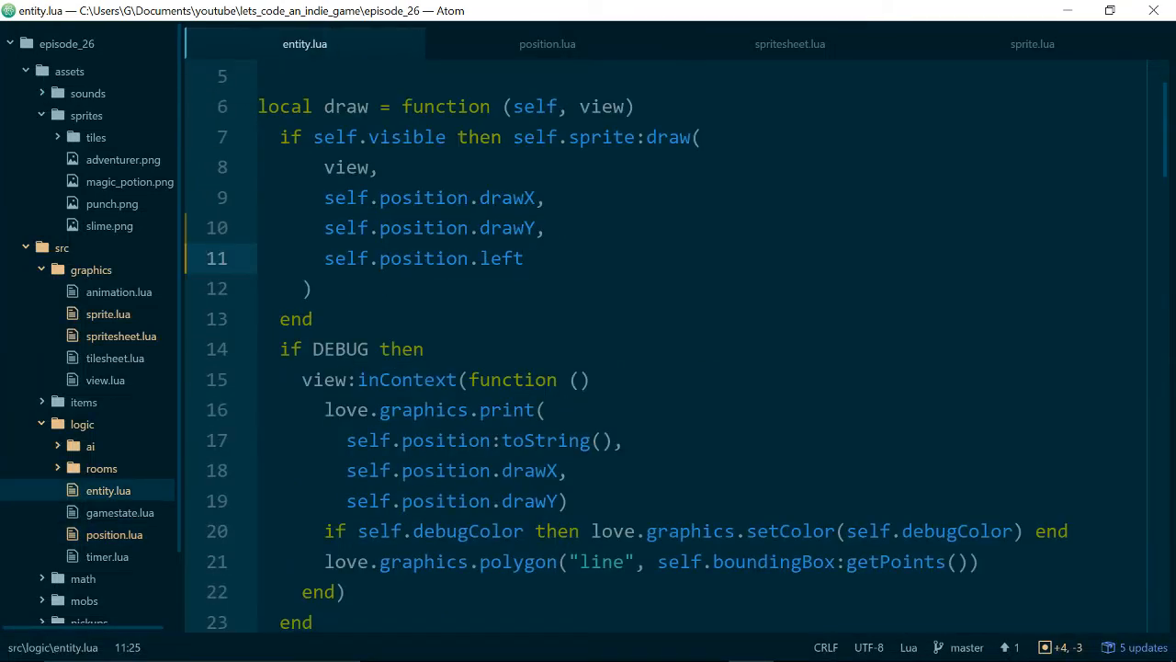
- Open keyboard_movement.lua and call entity.position:faceRight() in the right-movement block
type("key")
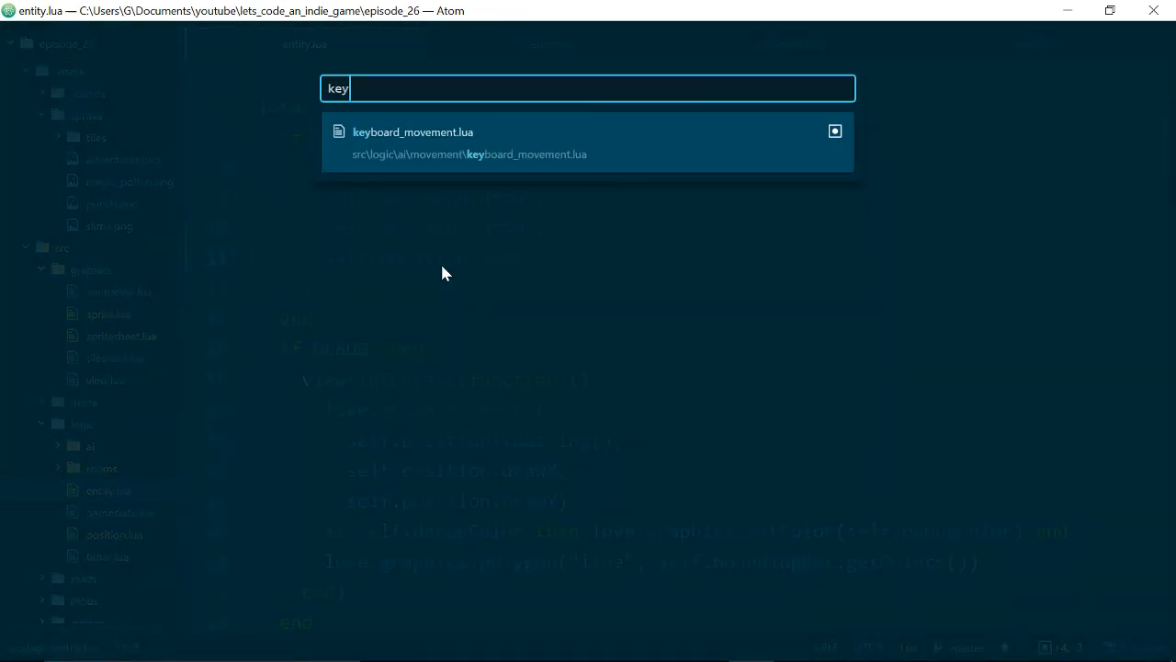
left_click(413, 131)
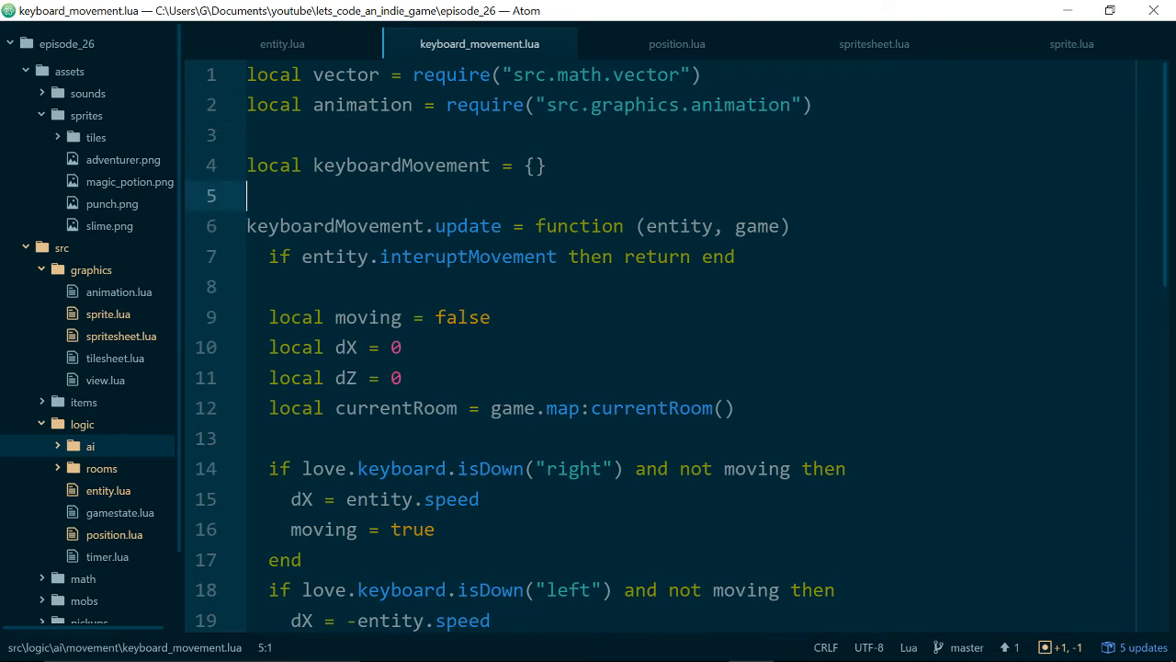
left_click(270, 468)
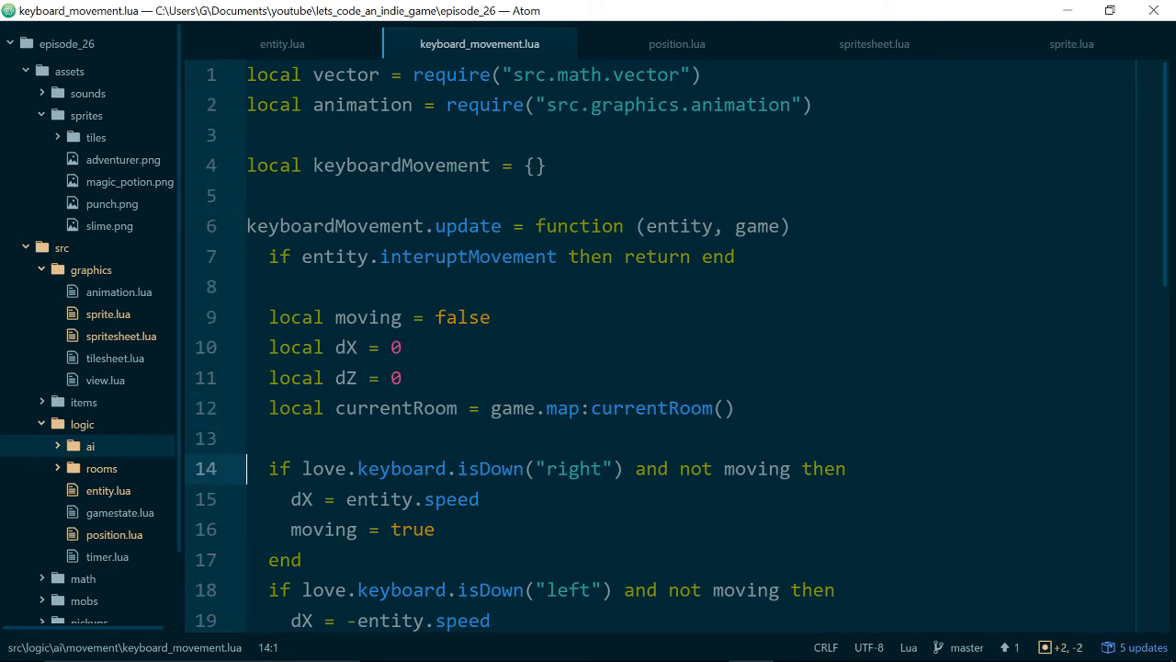
scroll("down", 3)
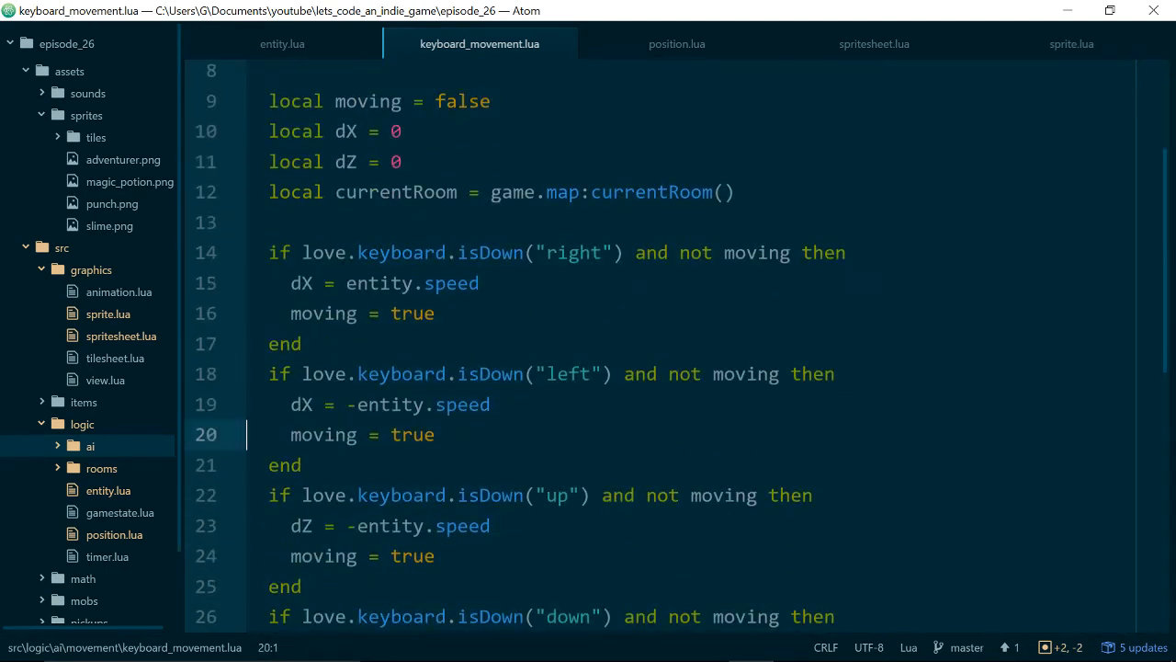
left_click(438, 312)
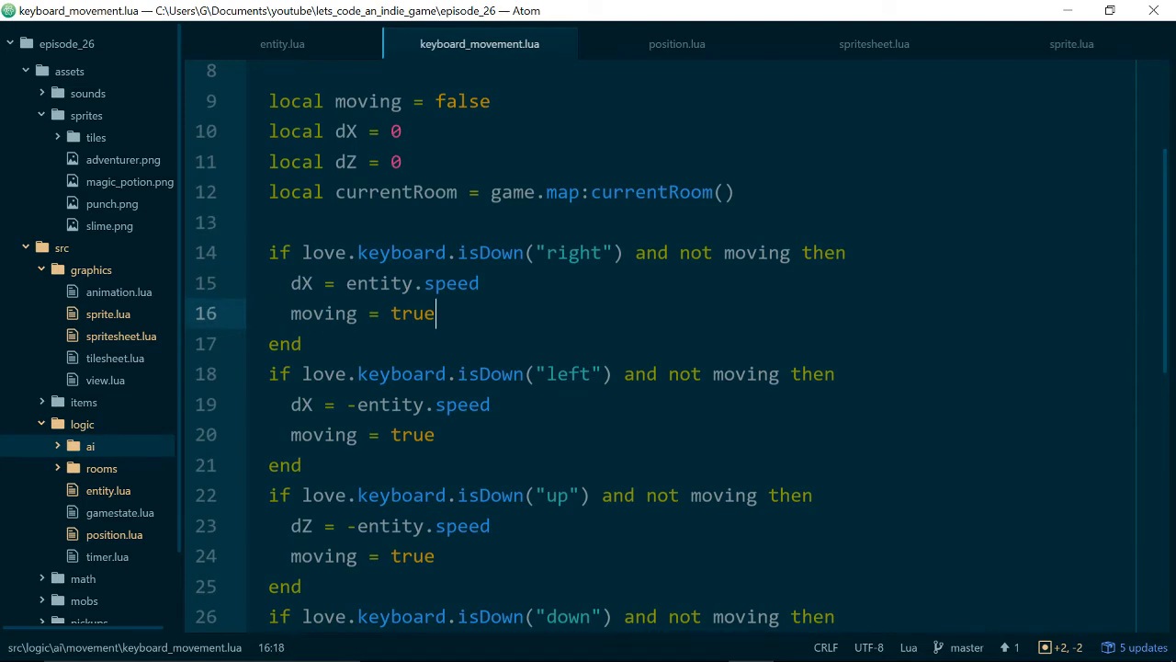
type("self")
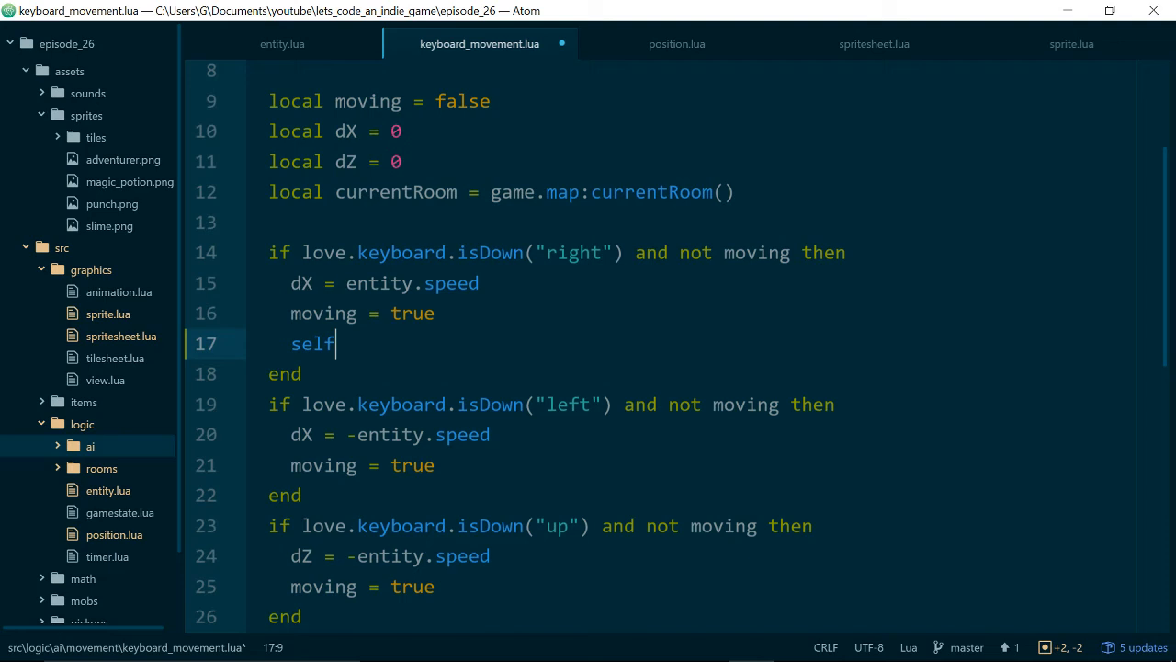
key("Backspace")
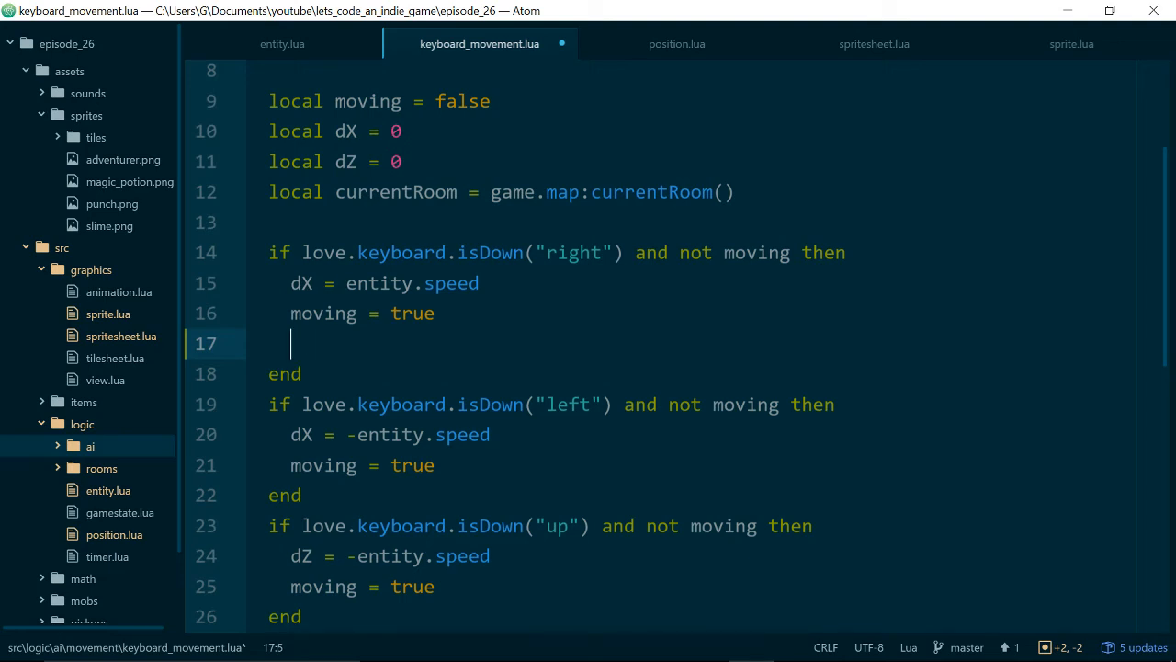
type("entity.positio")
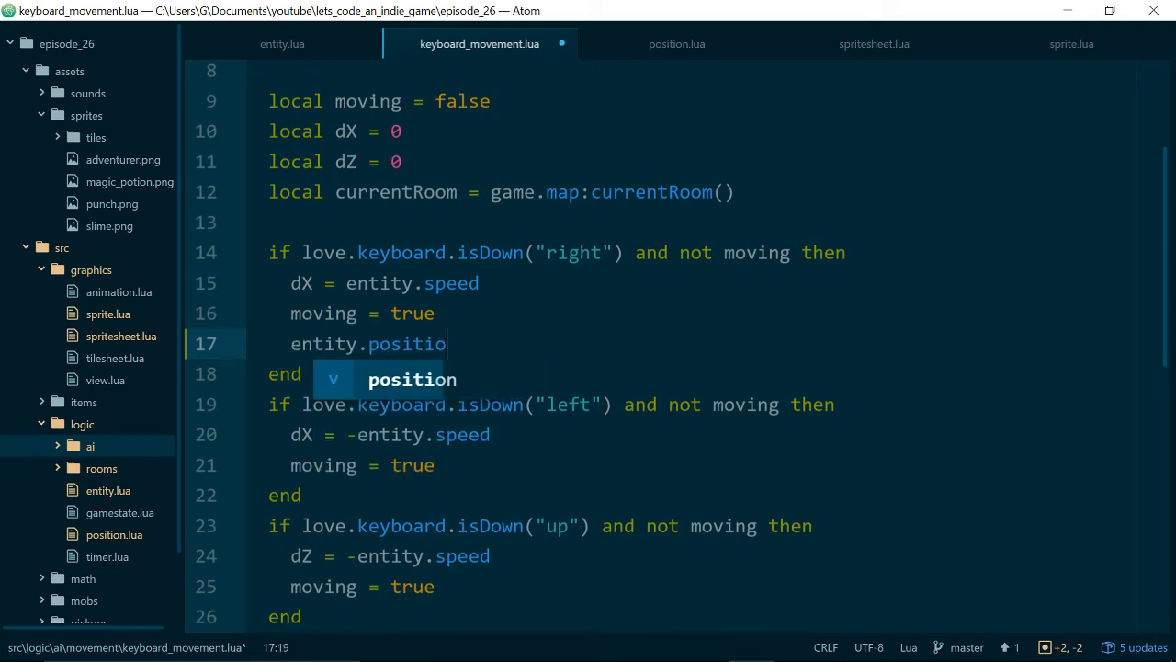
type(":faceRi")
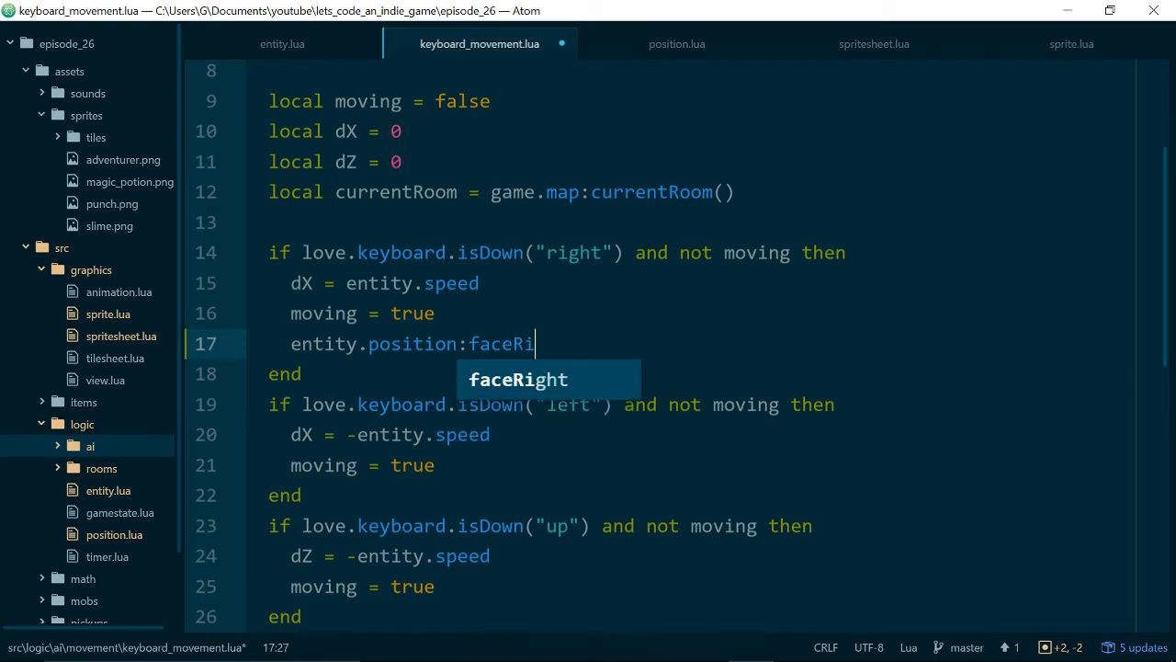
key("tab")
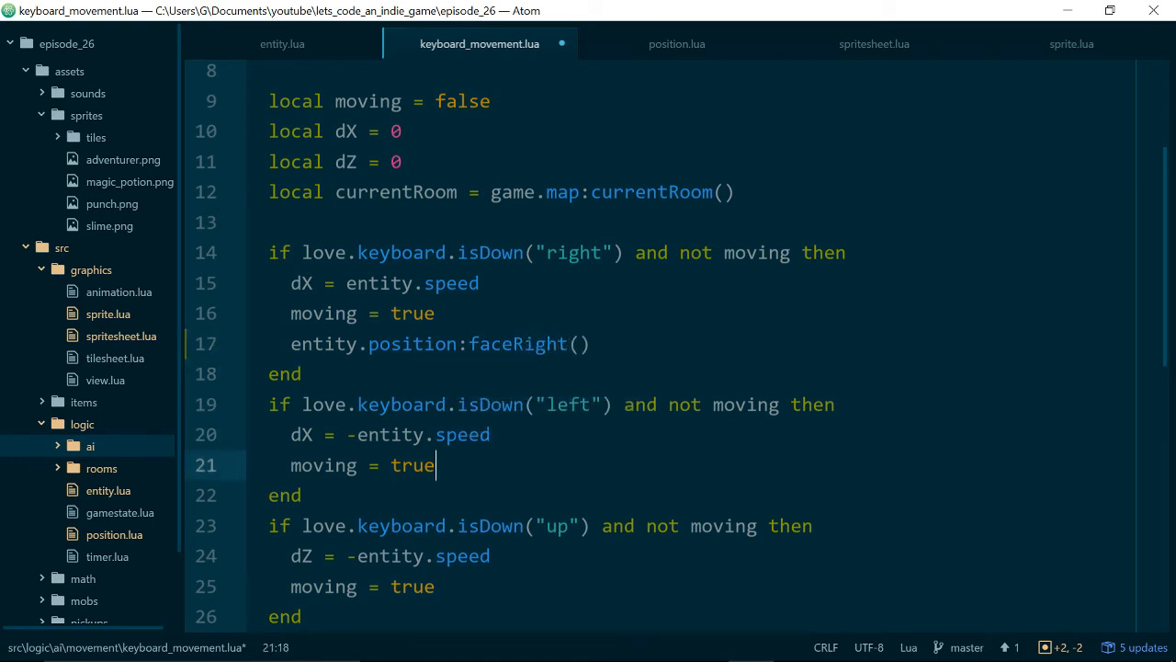
- Call entity.position:faceLeft() in the left-movement block
type("entit")
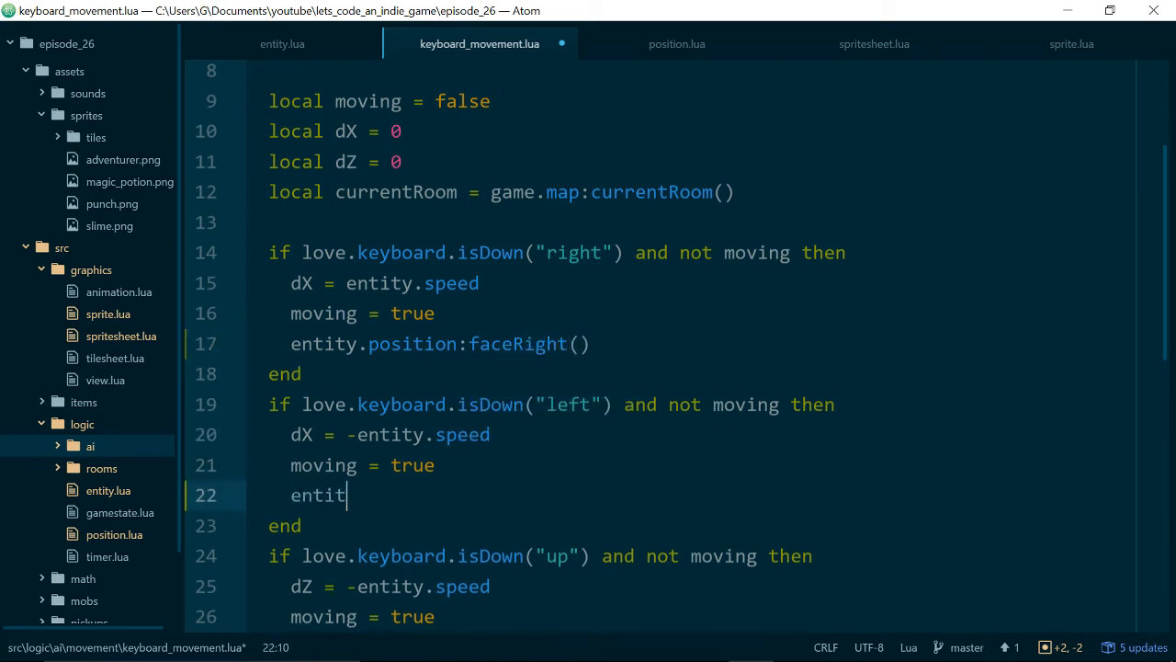
type("y.position:")
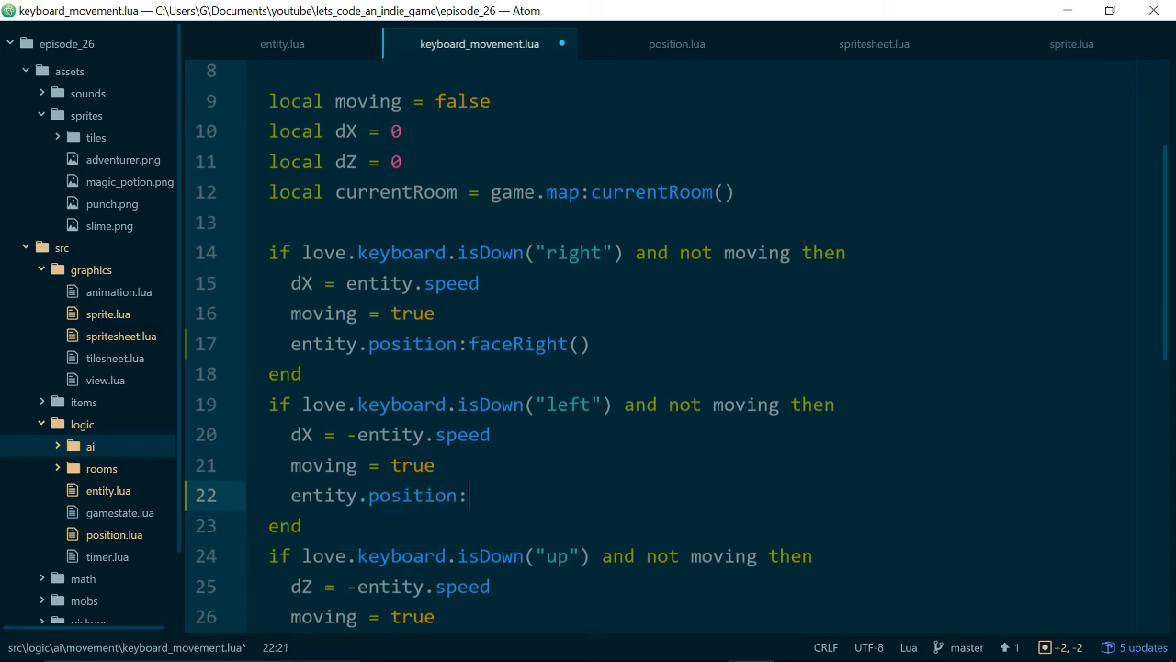
type("faceLeft()")
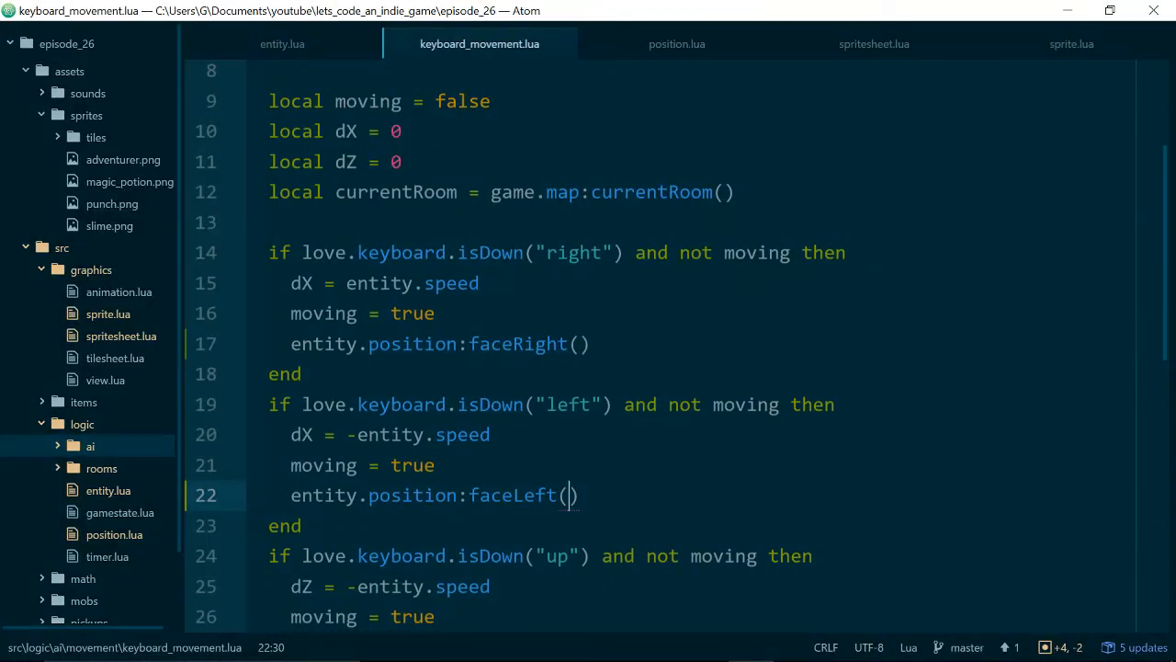
left_click(874, 44)
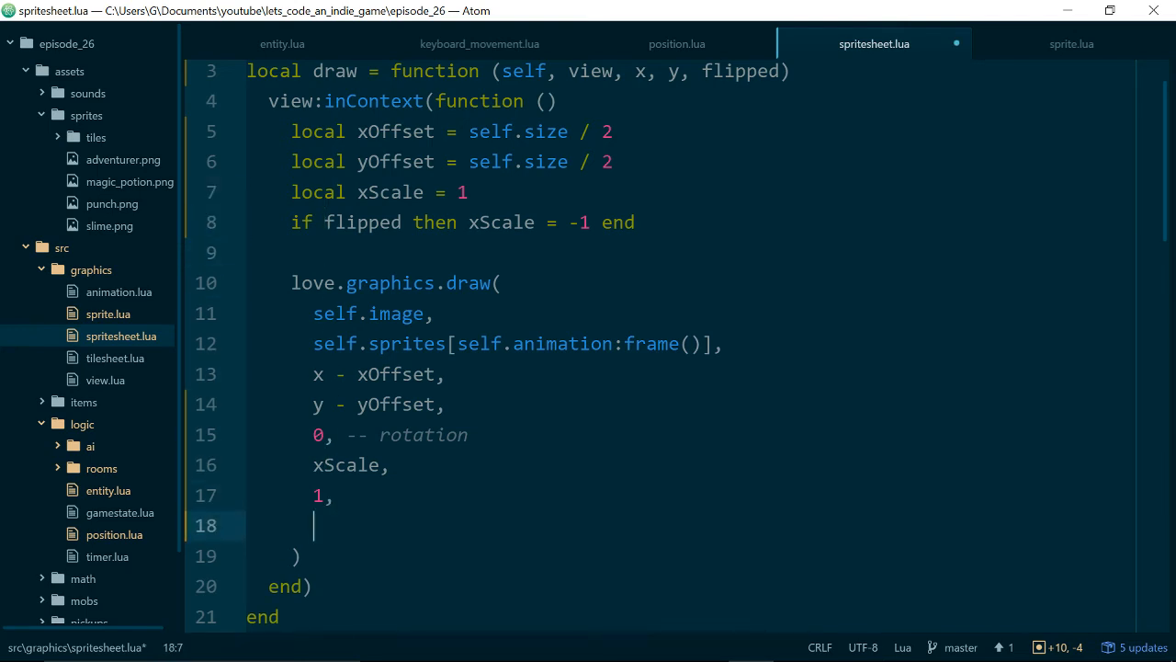
- Add xOffset and yOffset as origin arguments so the draw call uses plain x, y
type("xOffset,")
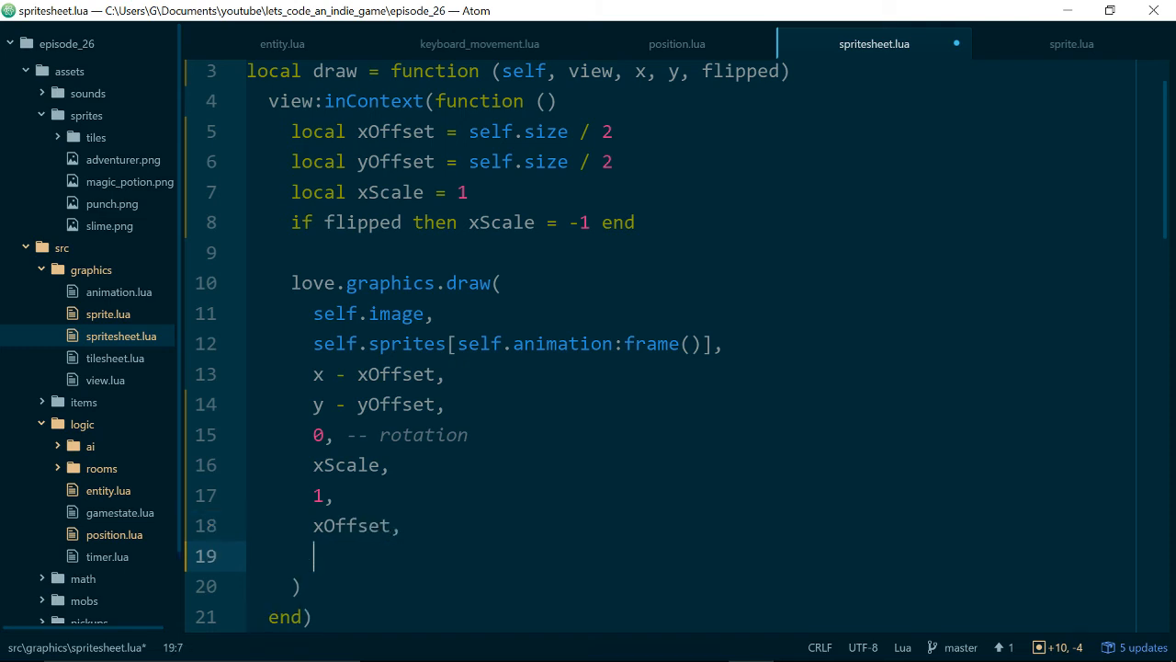
type("yOffset")
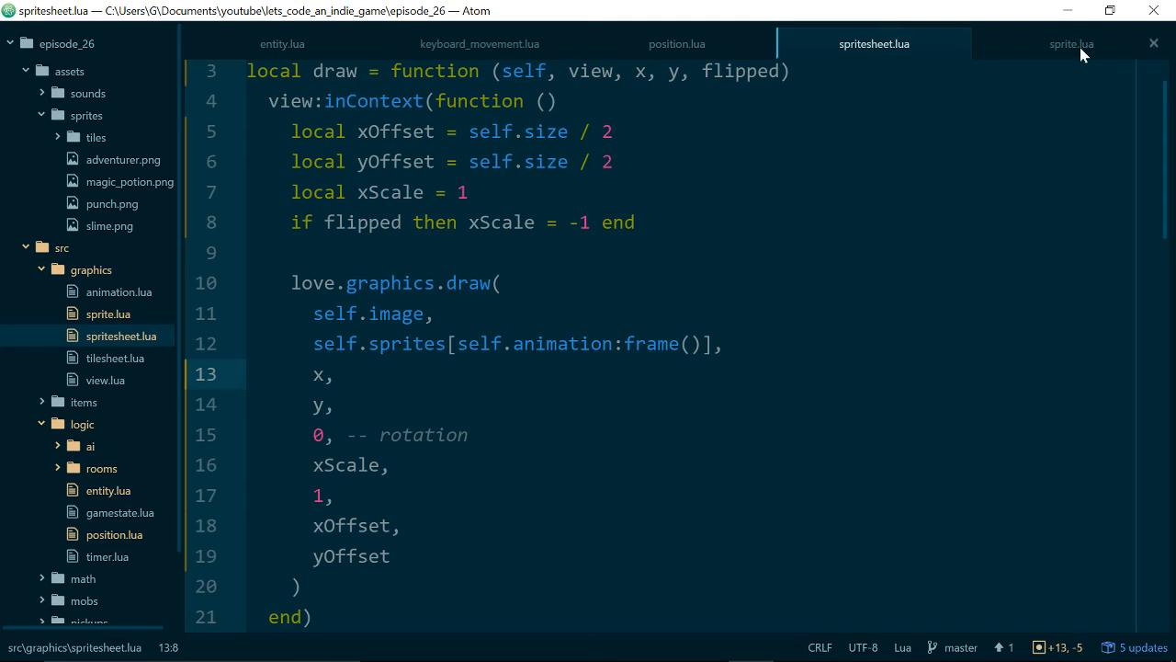
- In sprite.lua, split the draw arguments onto separate lines and append xOffset, yOffset
left_click(1071, 43)
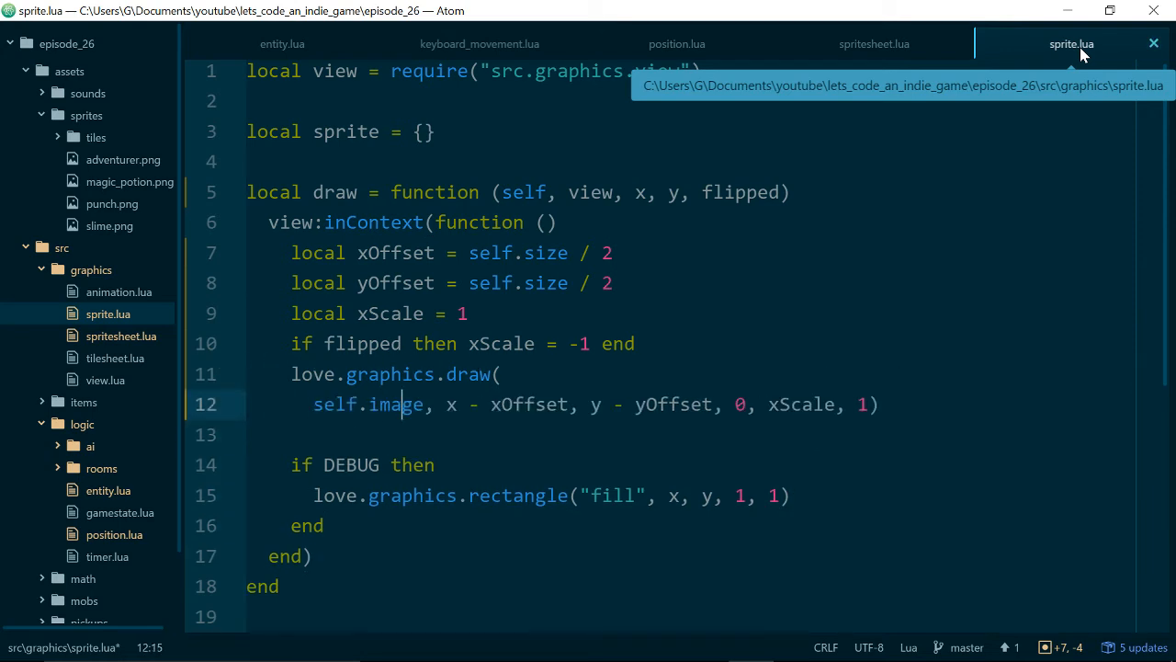
key("Enter")
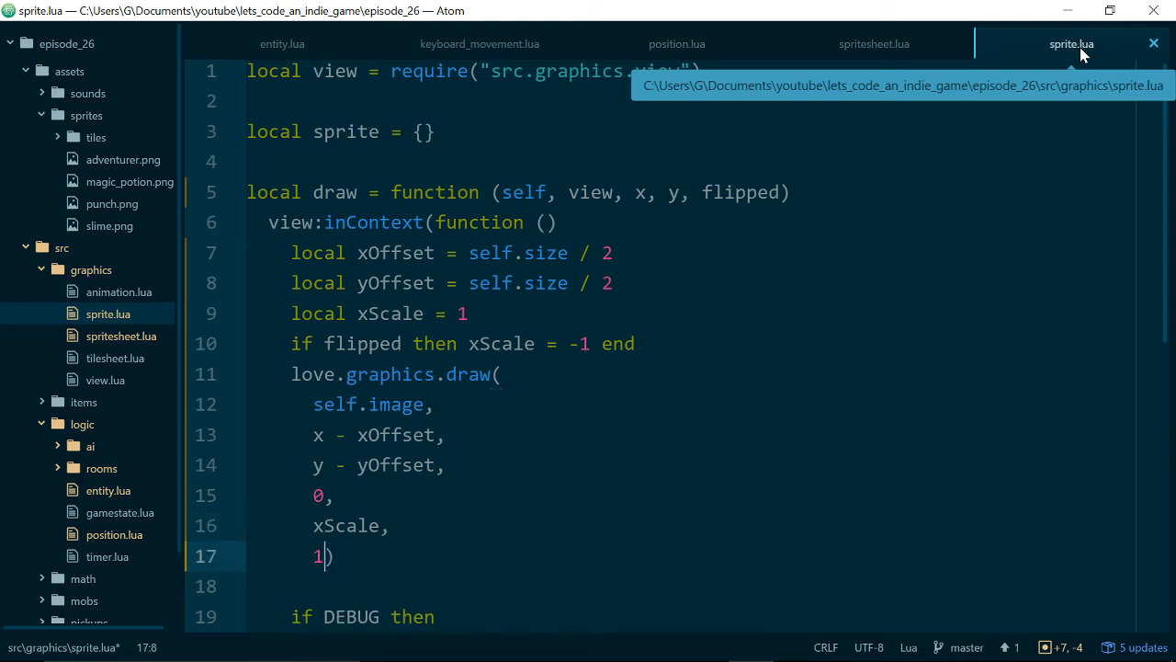
type(",")
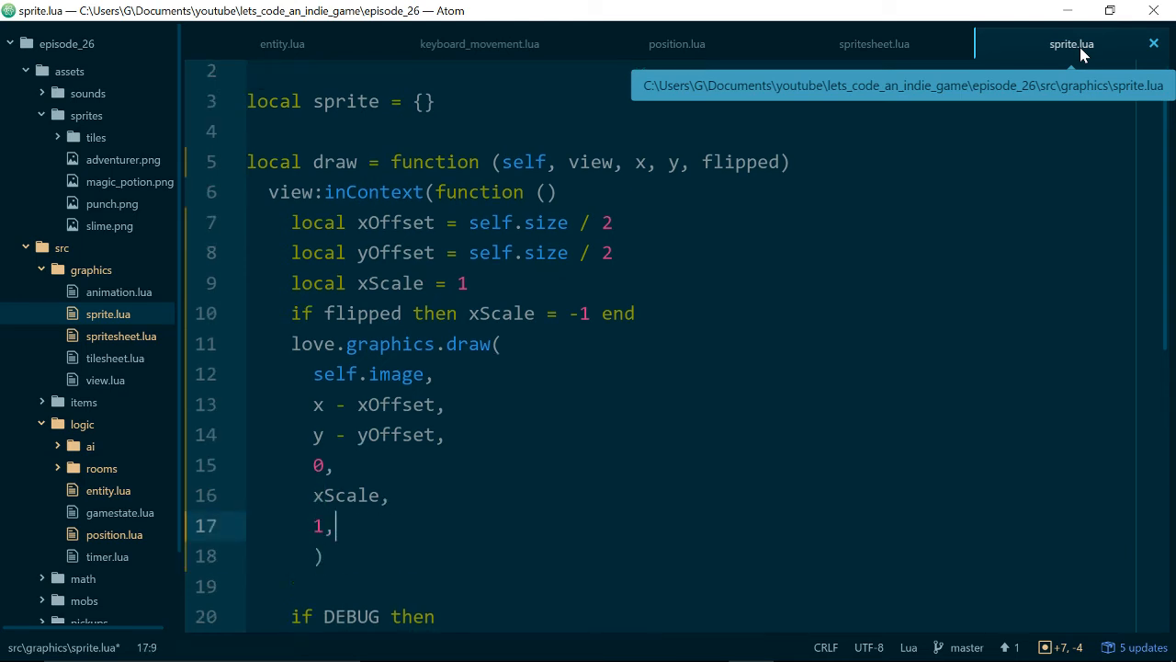
type("oFf")
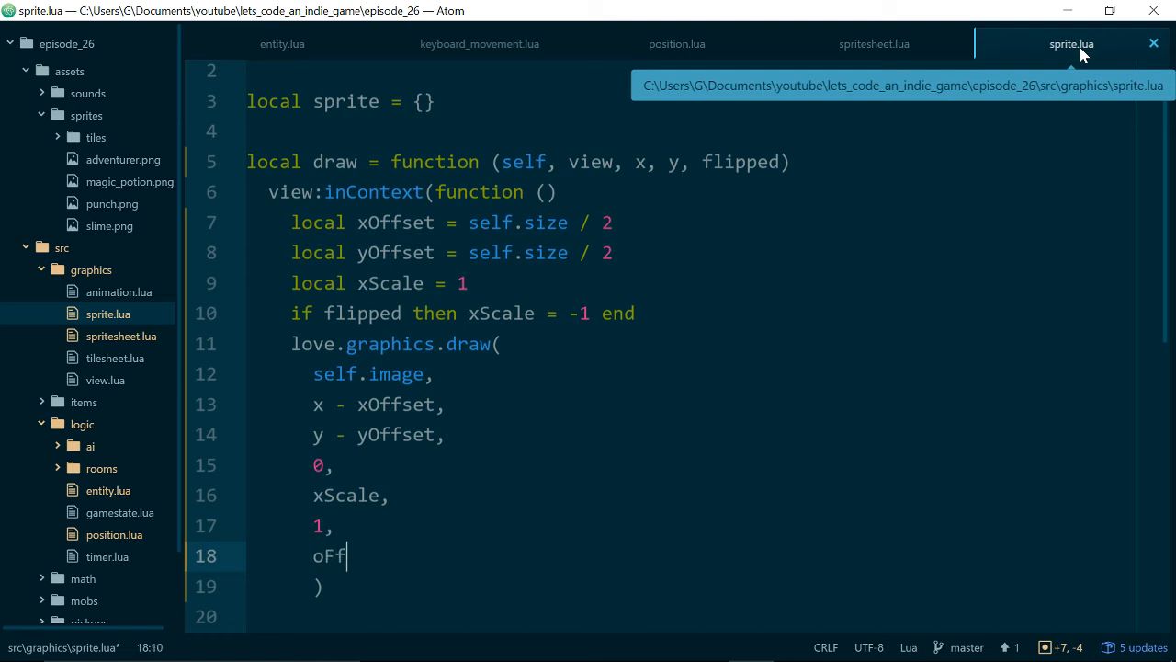
key("backspace")
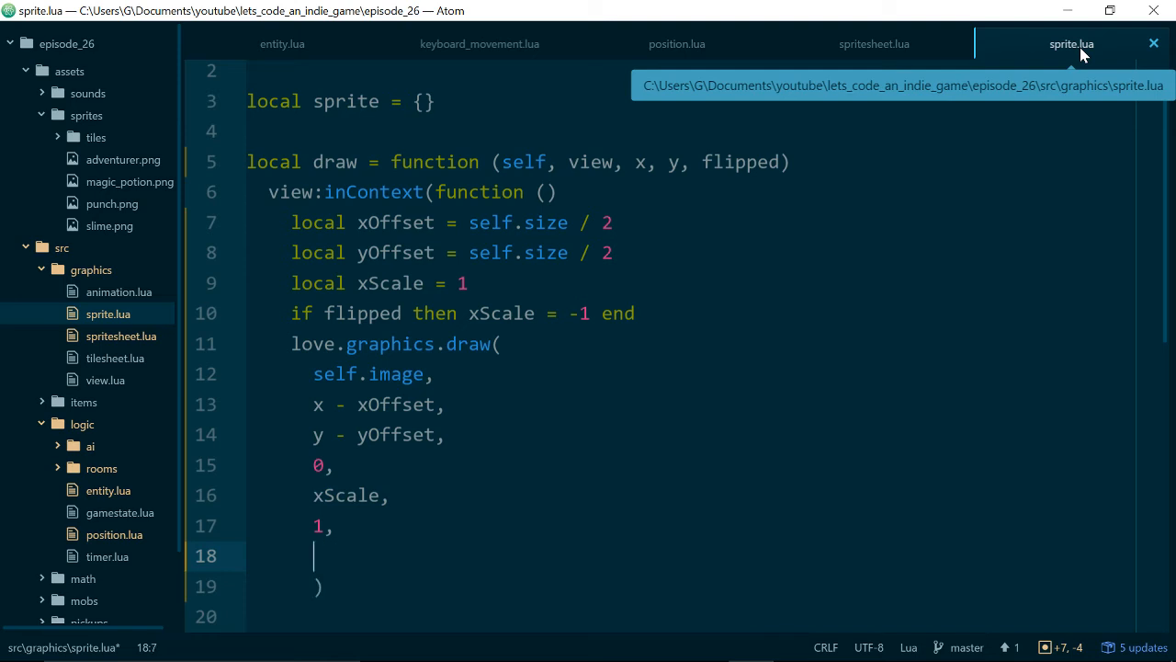
type("xOffset,")
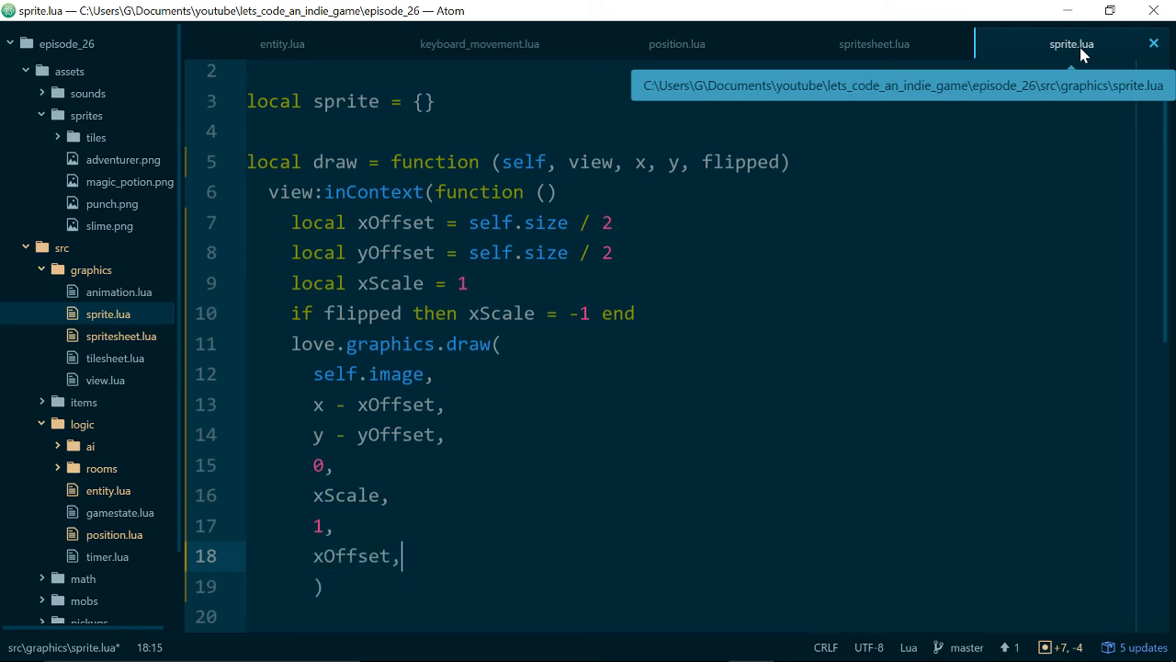
type("yOffset")
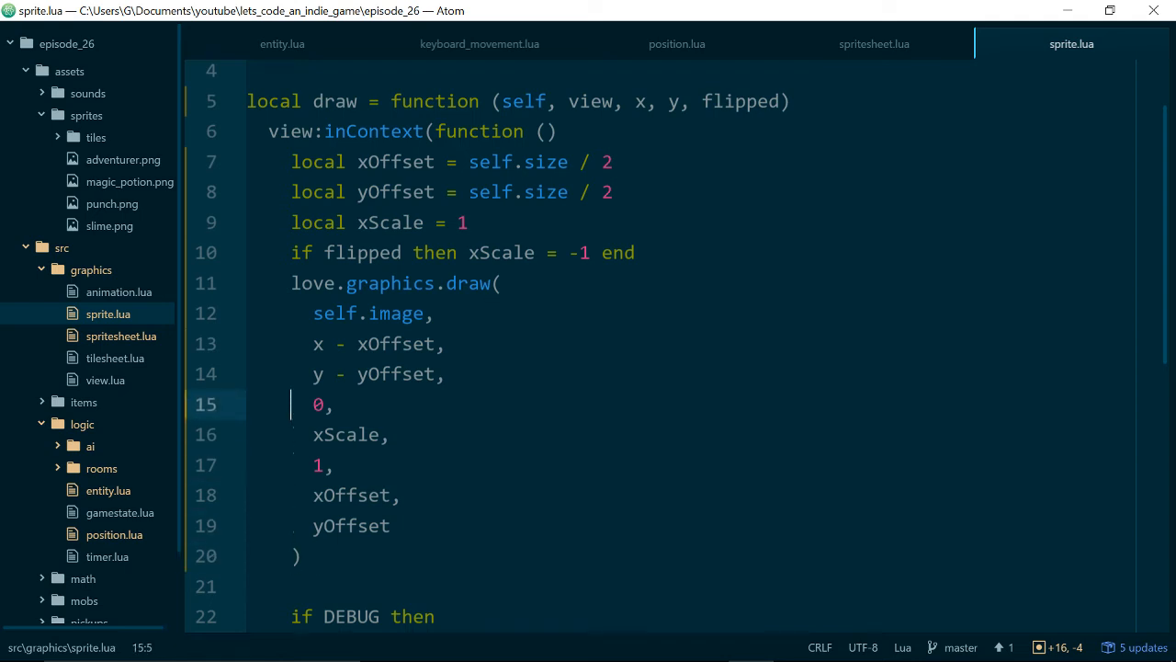
left_click(345, 343)
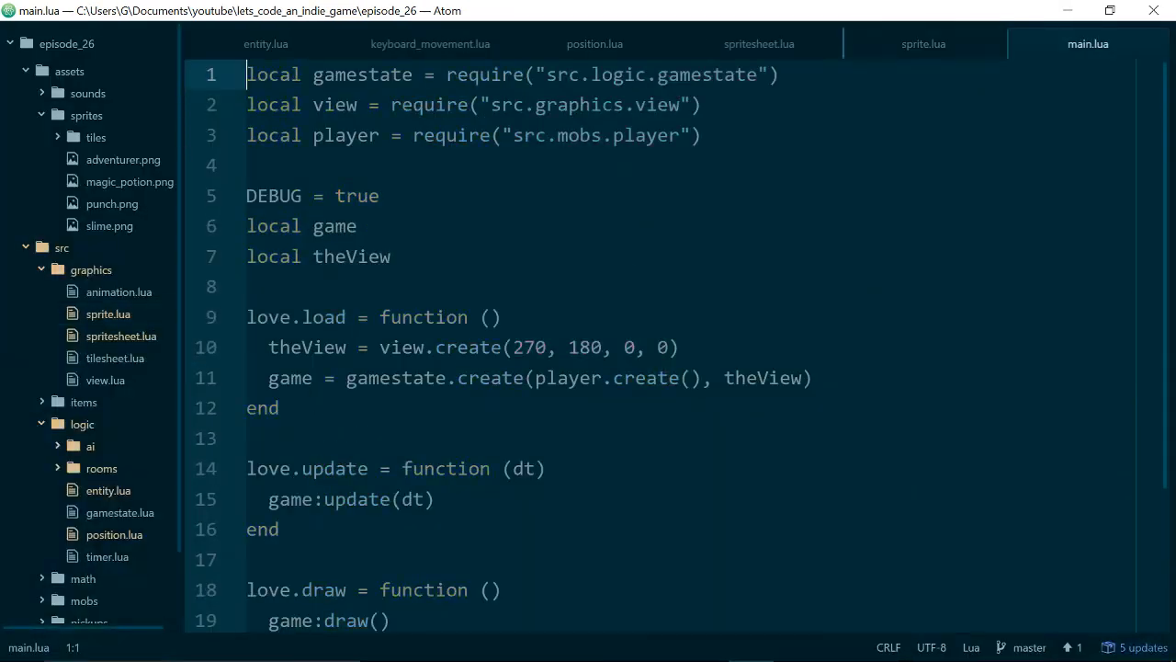
- Set DEBUG to false in main.lua and search the file finder for 'pla'
left_click(317, 196)
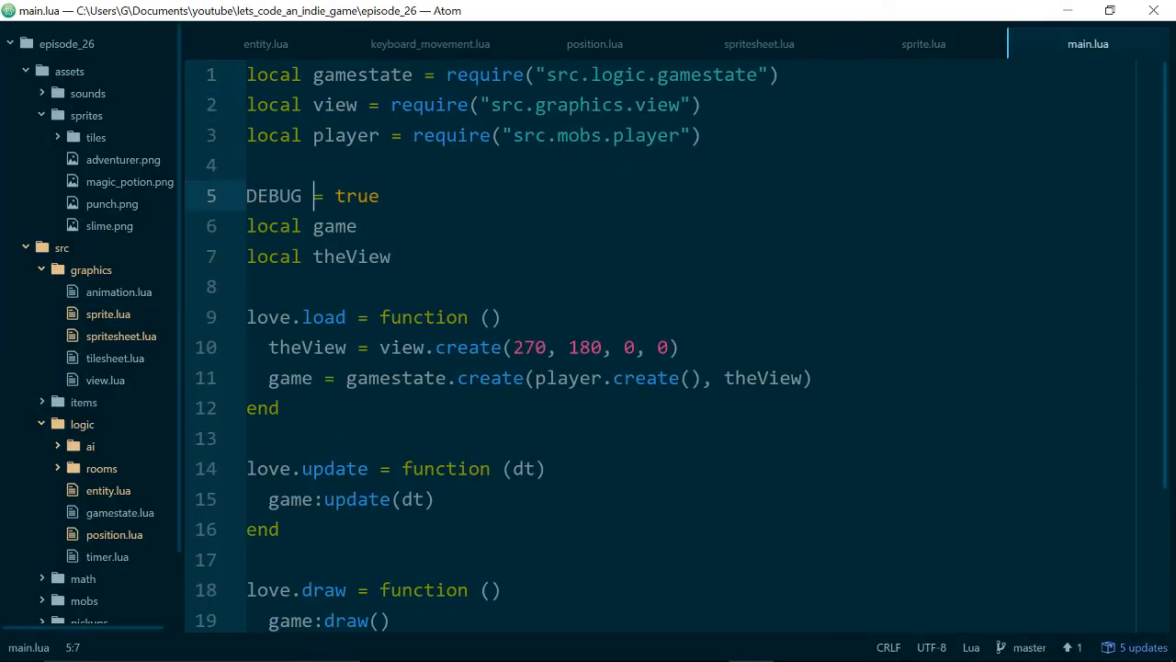
type("fals")
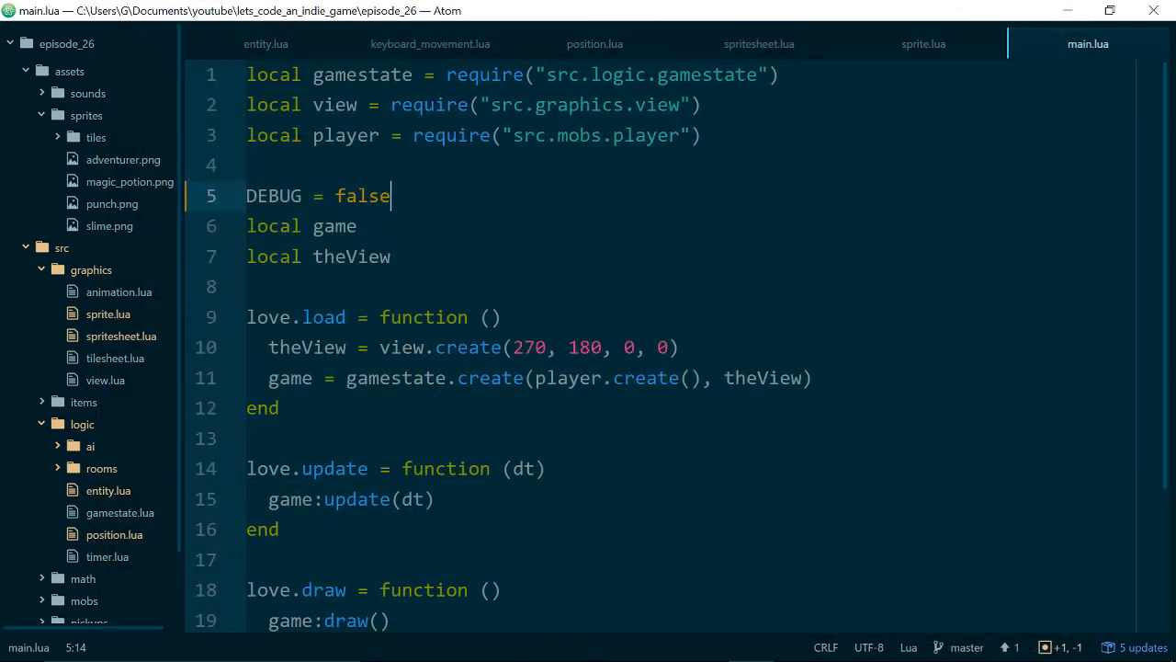
type("pla")
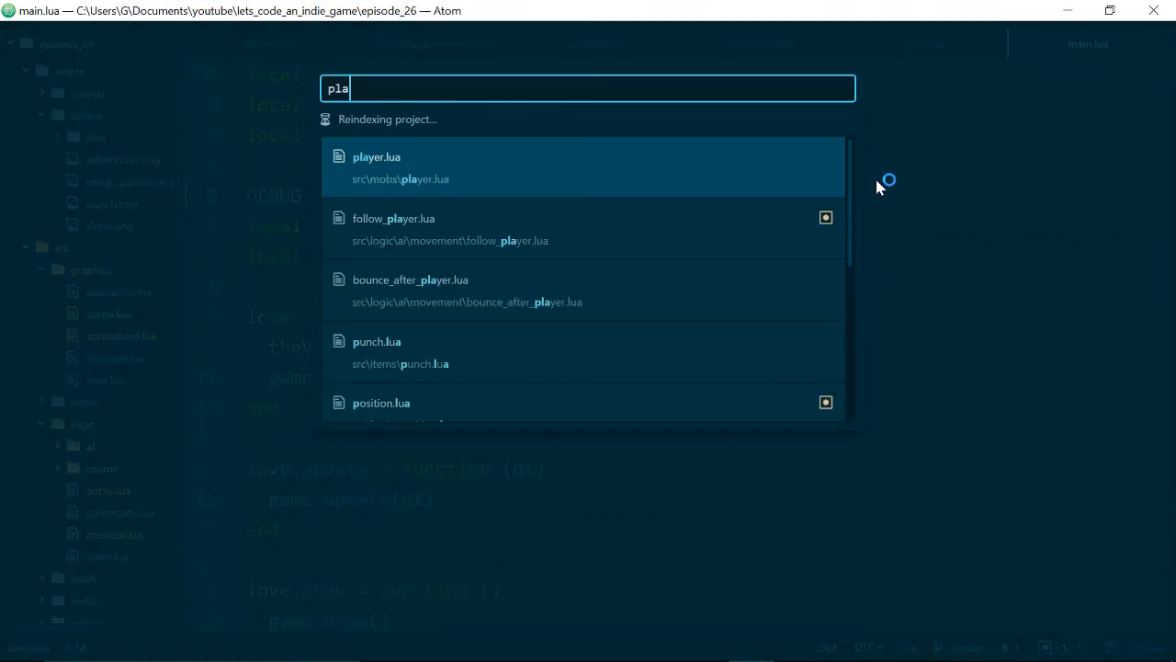
- Open player.lua and add pos.left after pos.z in the punch's position.create call
left_click(377, 167)
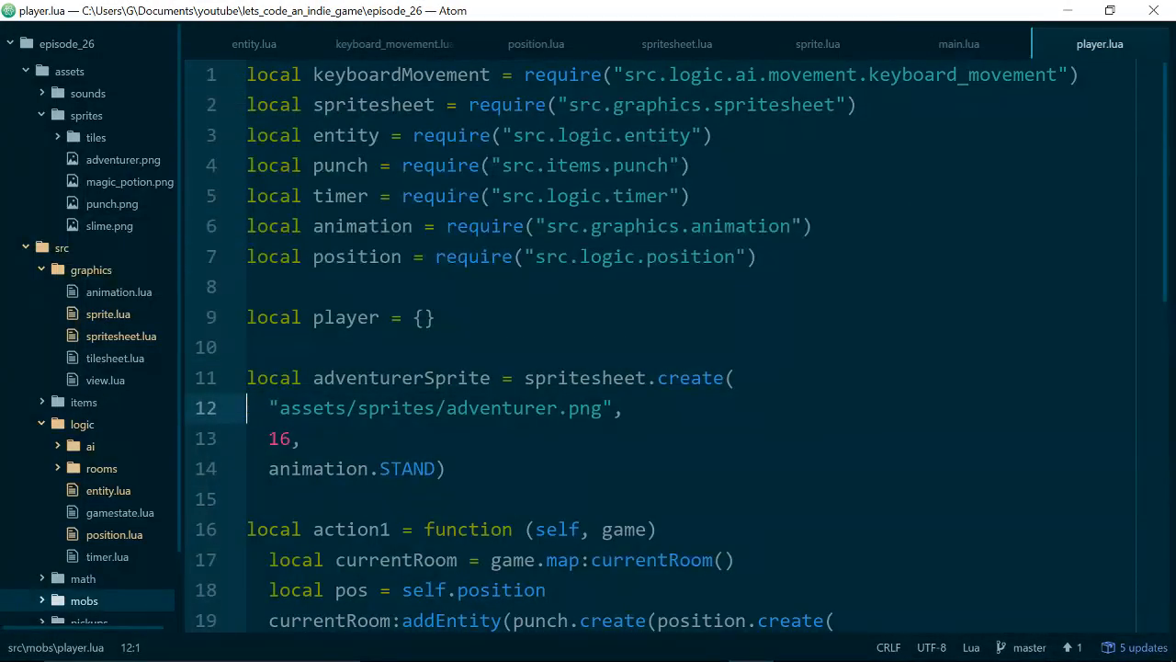
scroll("down", 3)
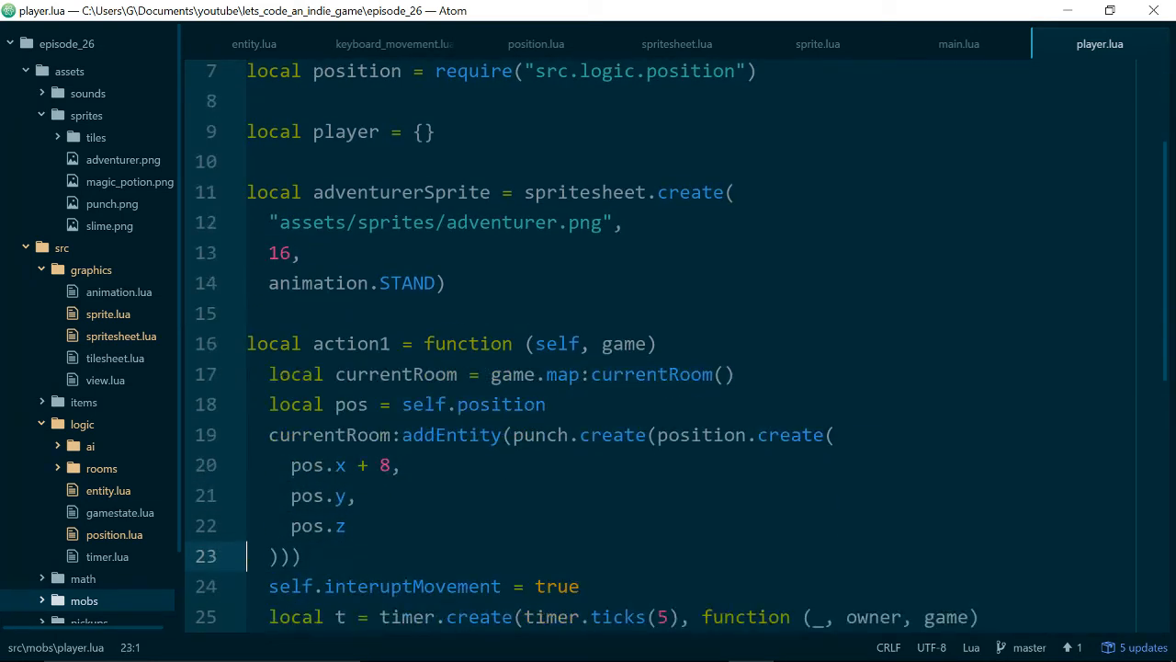
scroll("down", 3)
type("pos.")
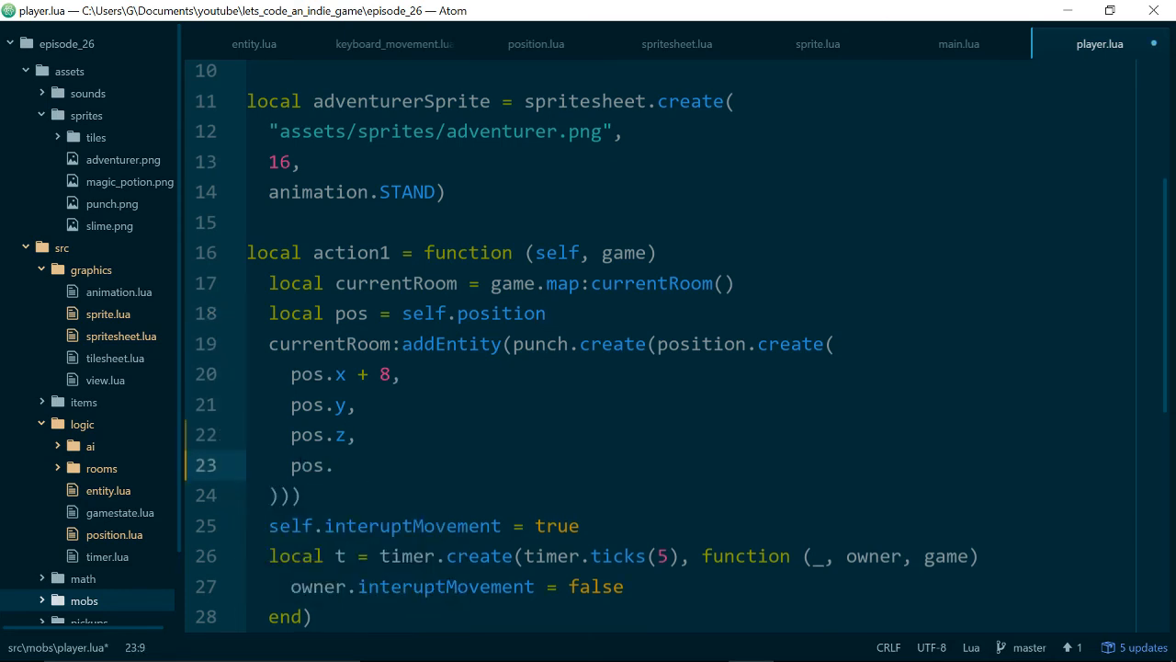
left_click(335, 465)
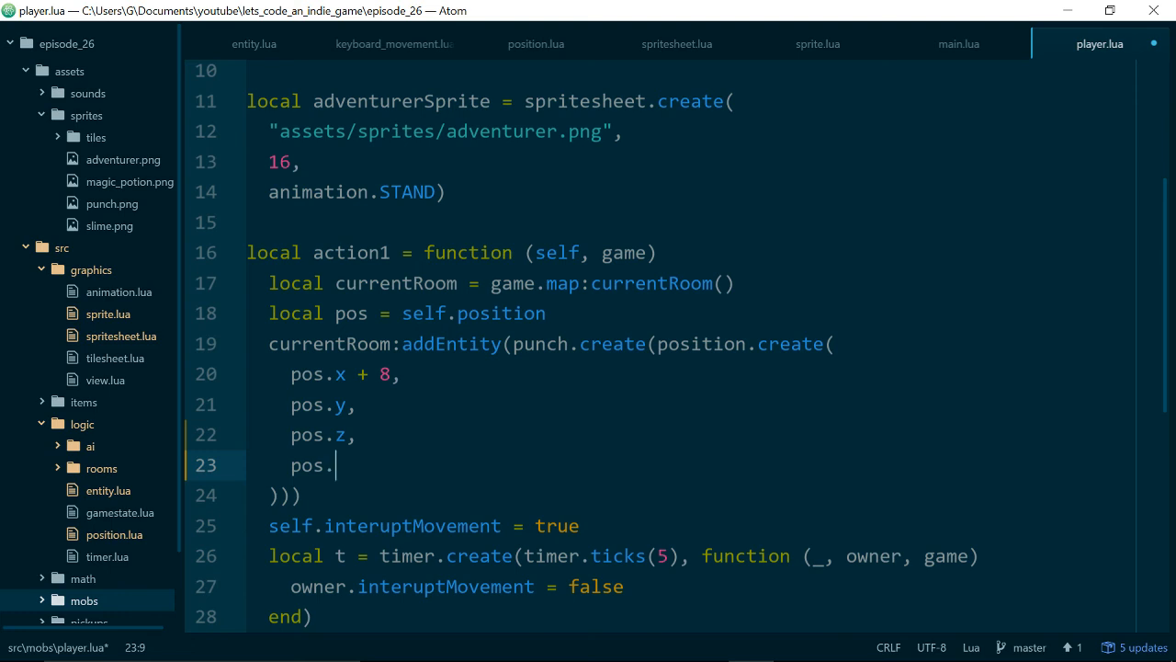
type("left")
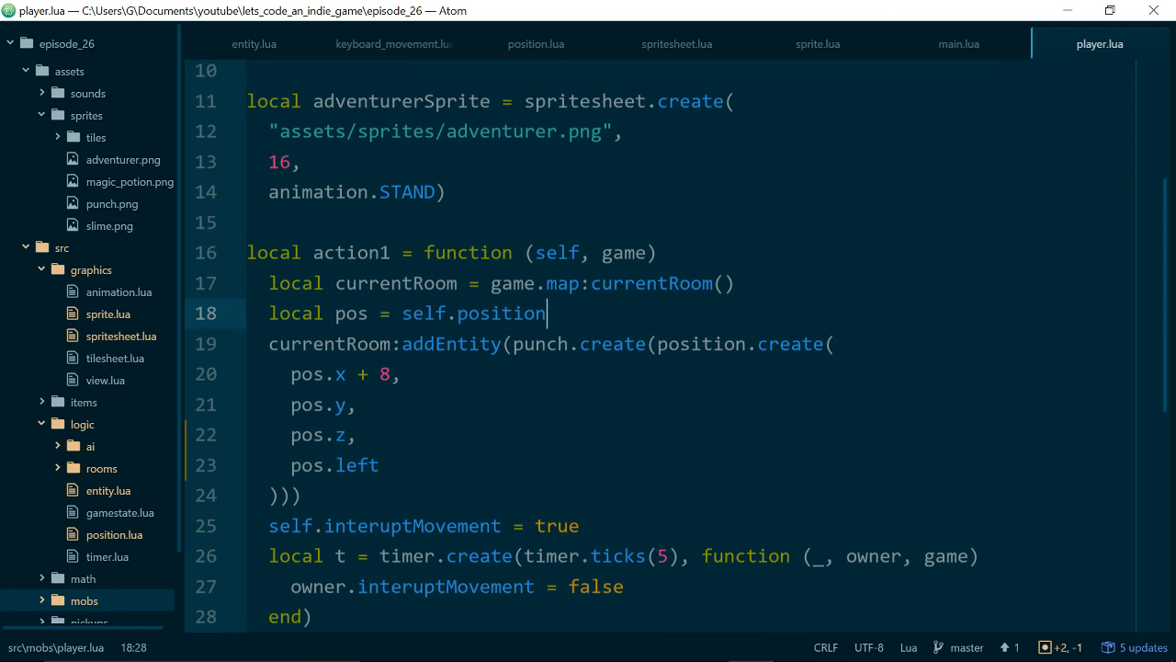
key("enter")
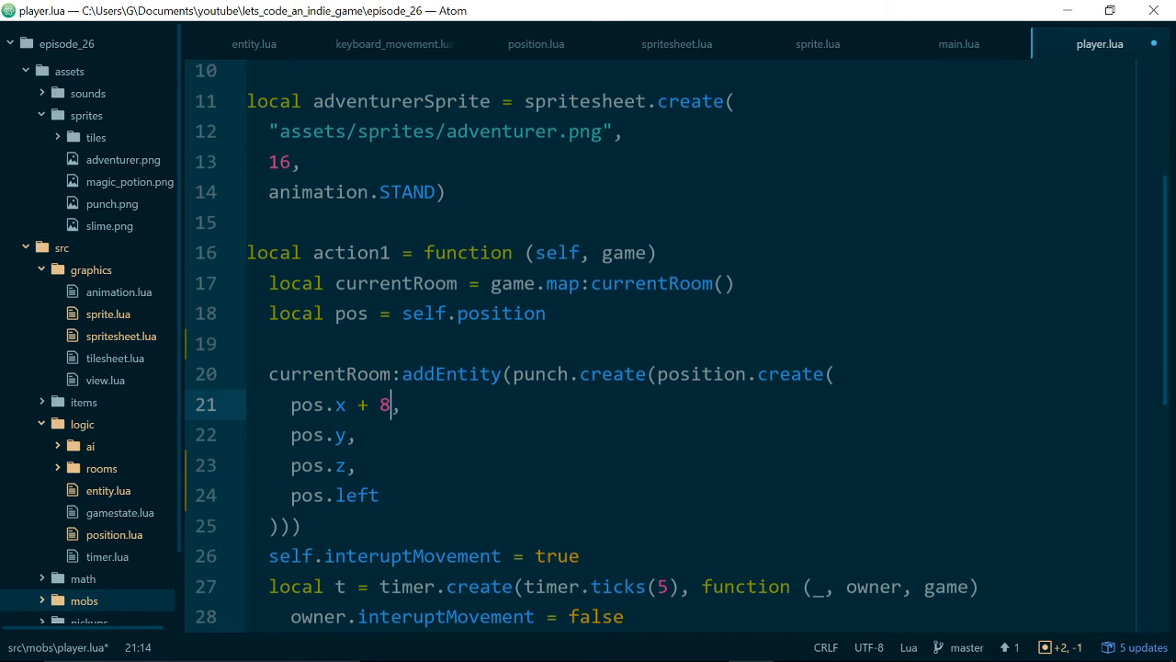
key("left")
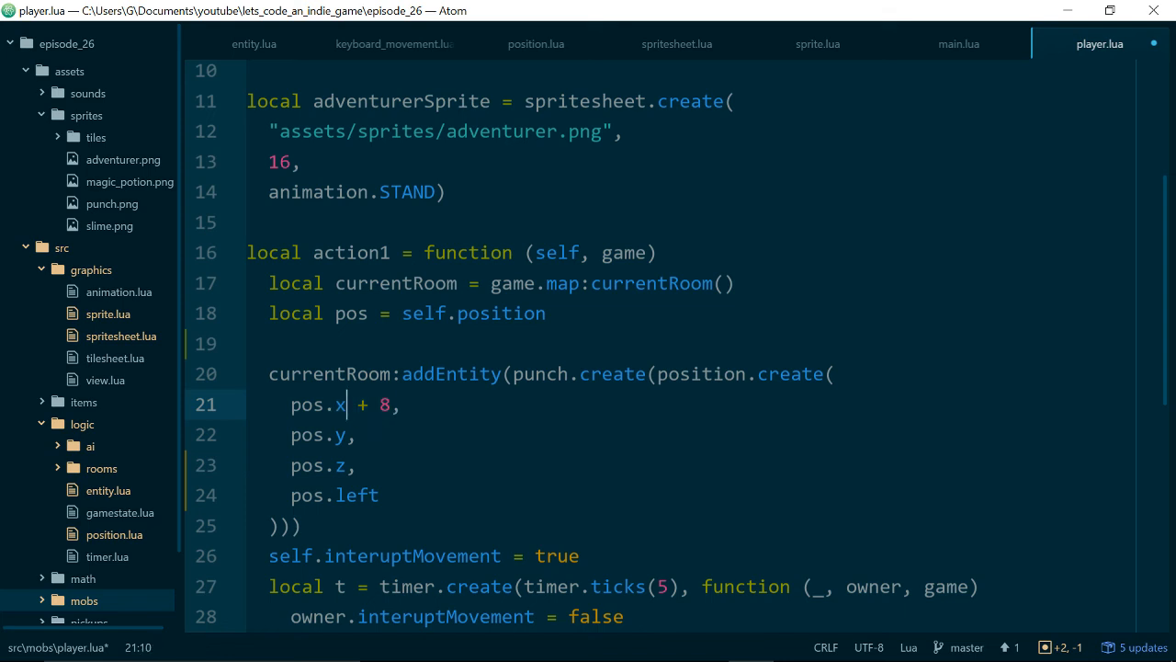
- Set local punchOffset to 10, or -12 when pos.left, and use pos.x + punchOffset
left_click(294, 343)
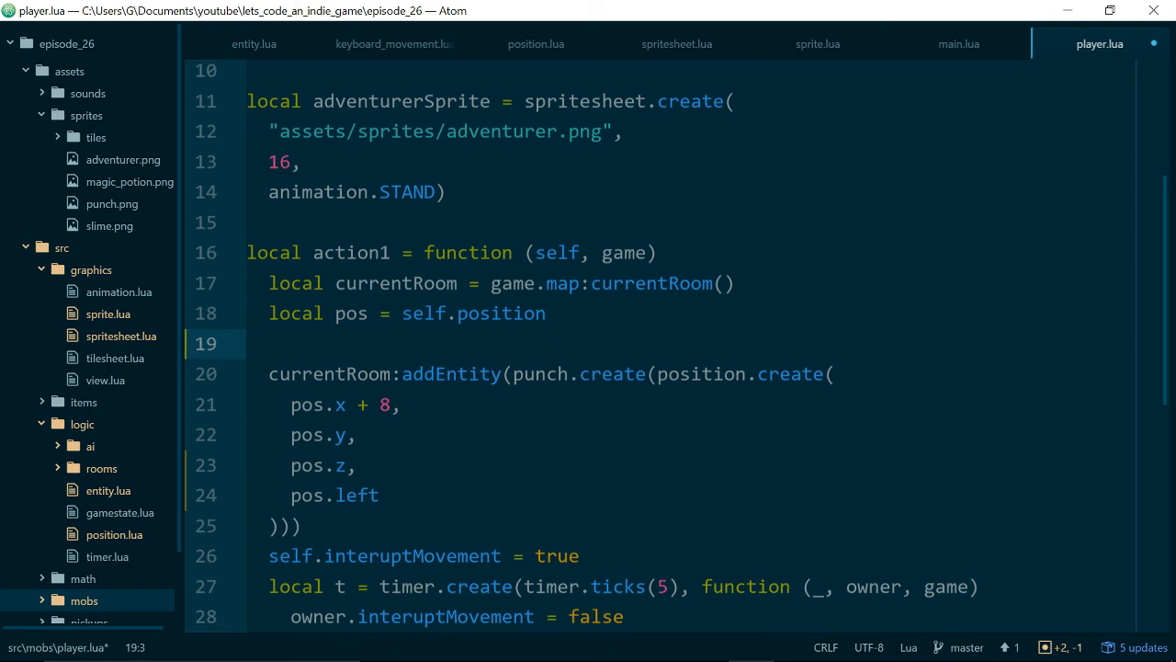
type("if")
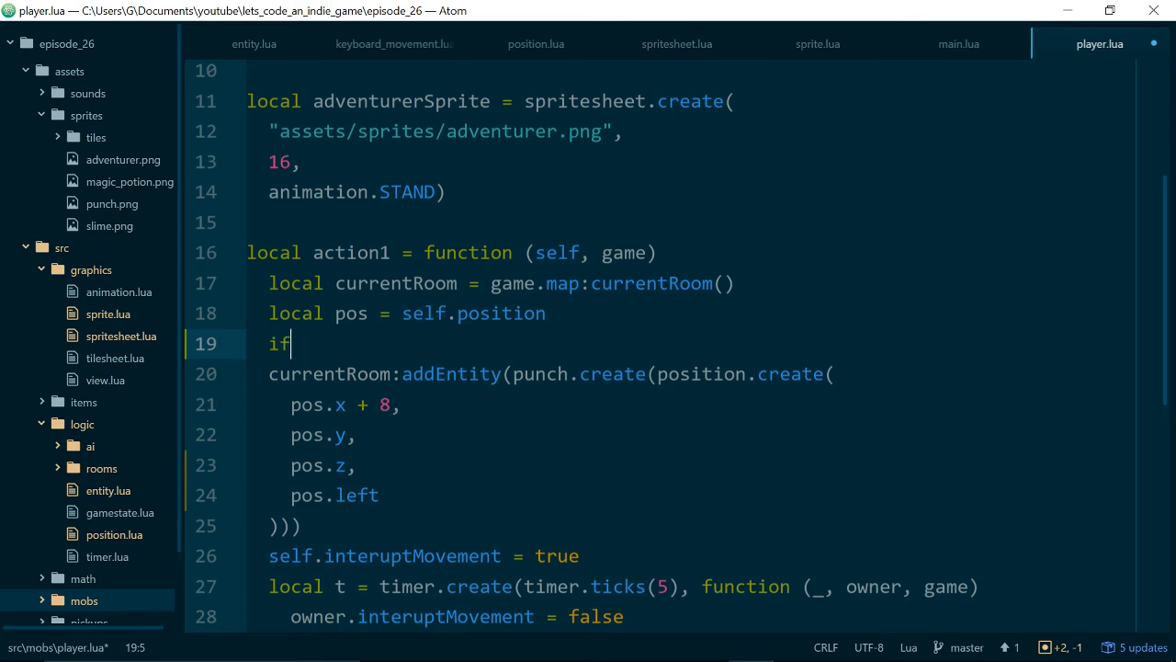
type("local")
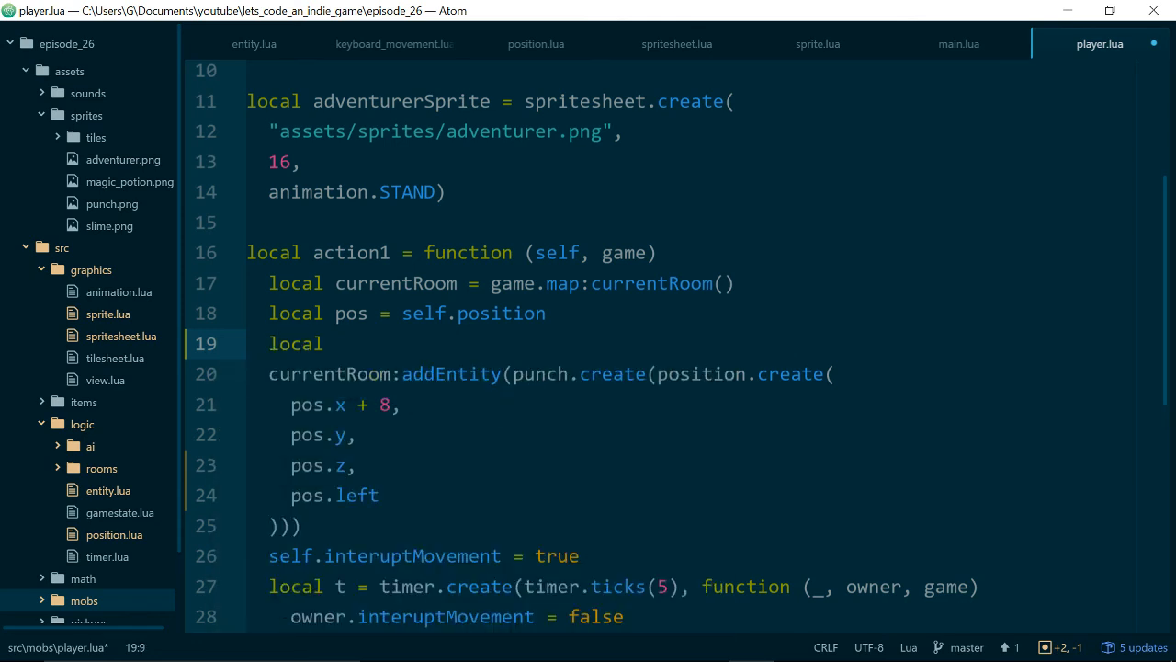
type("punchOffset =")
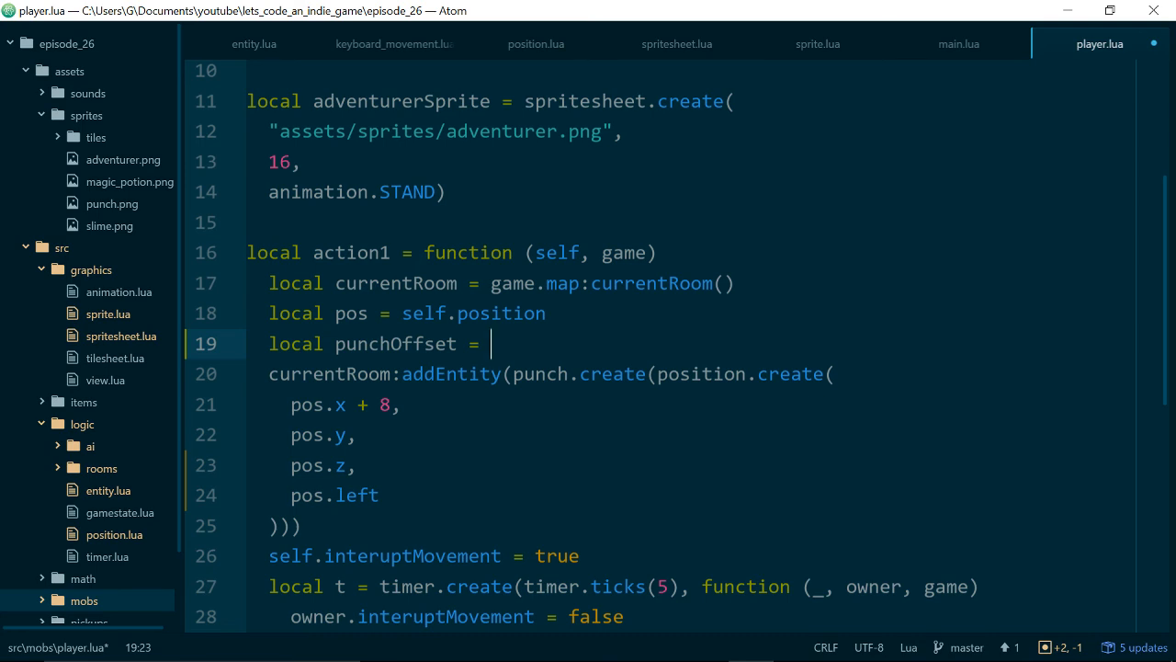
type("10")
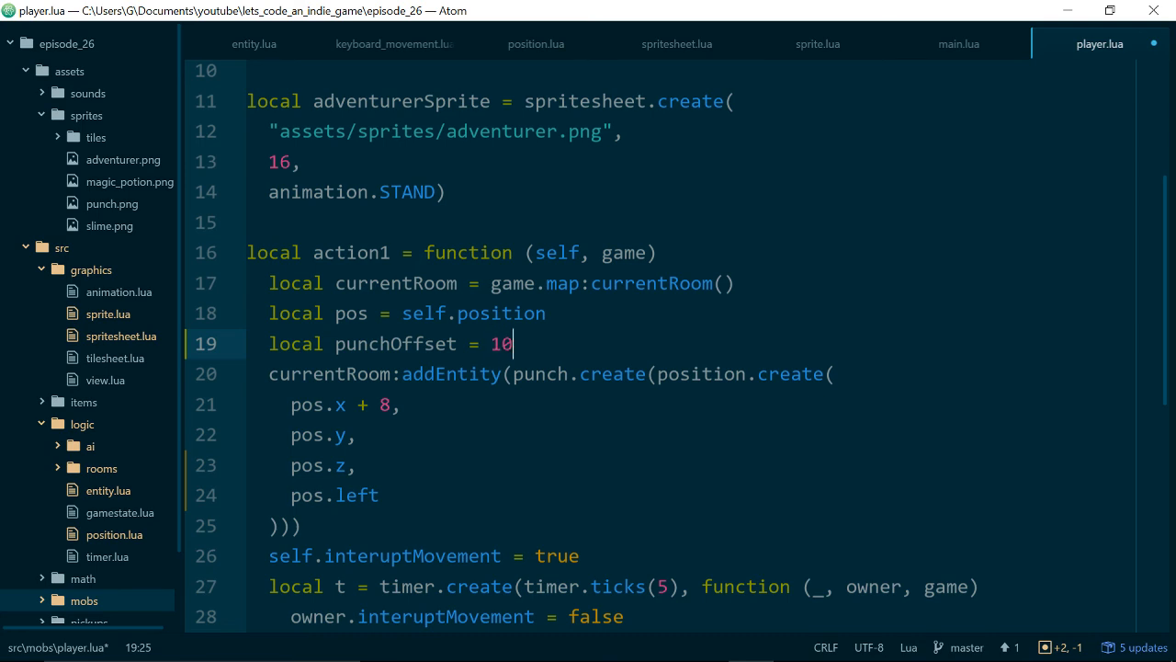
key("enter")
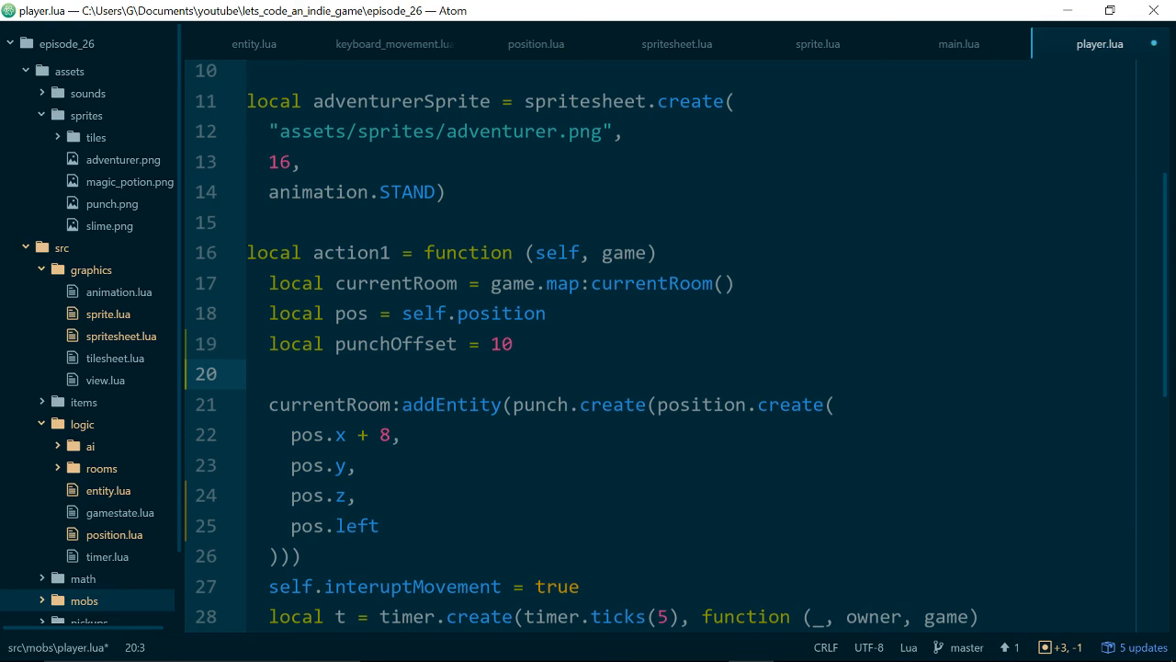
type("if")
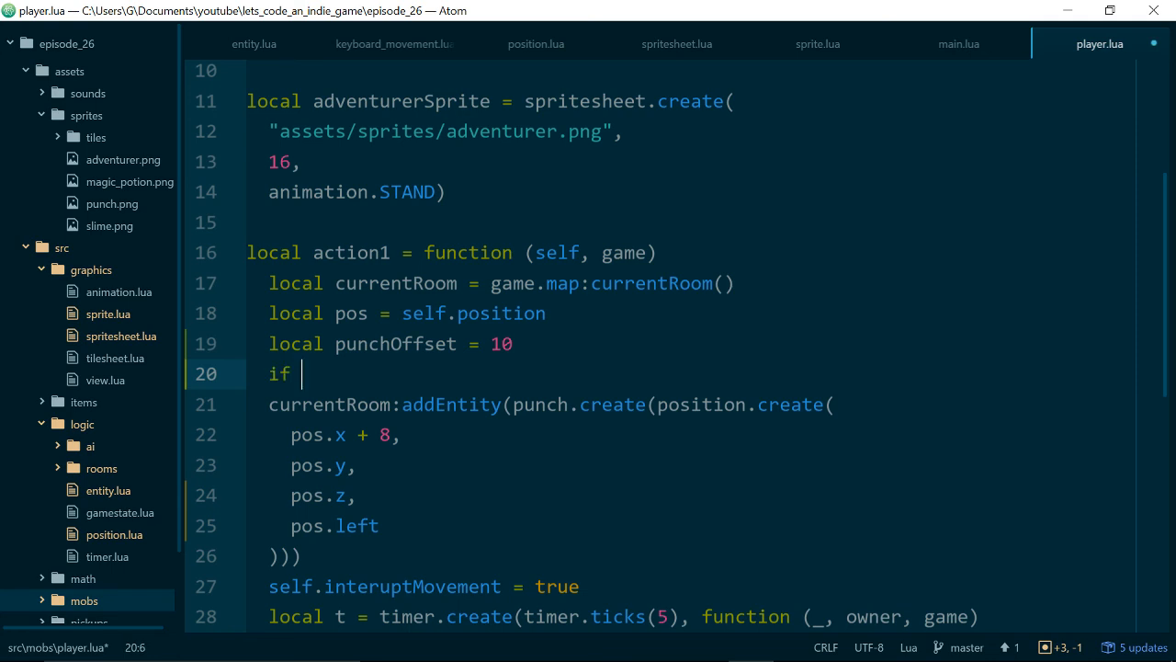
type("pos.left then")
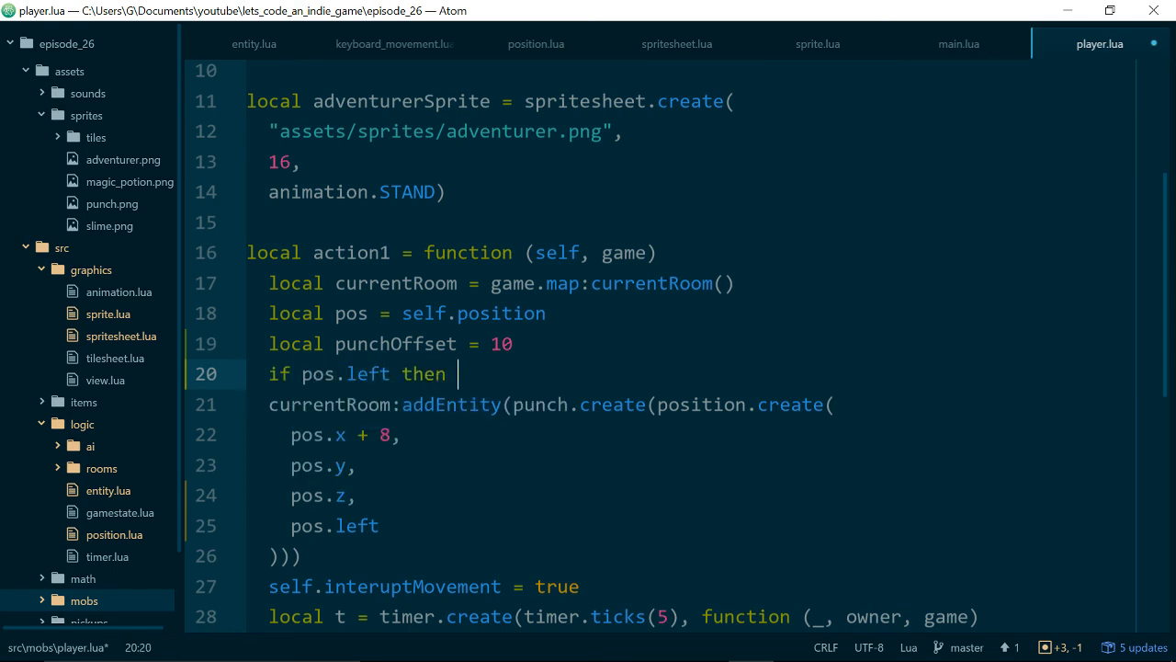
type("punchOffset = -12 end")
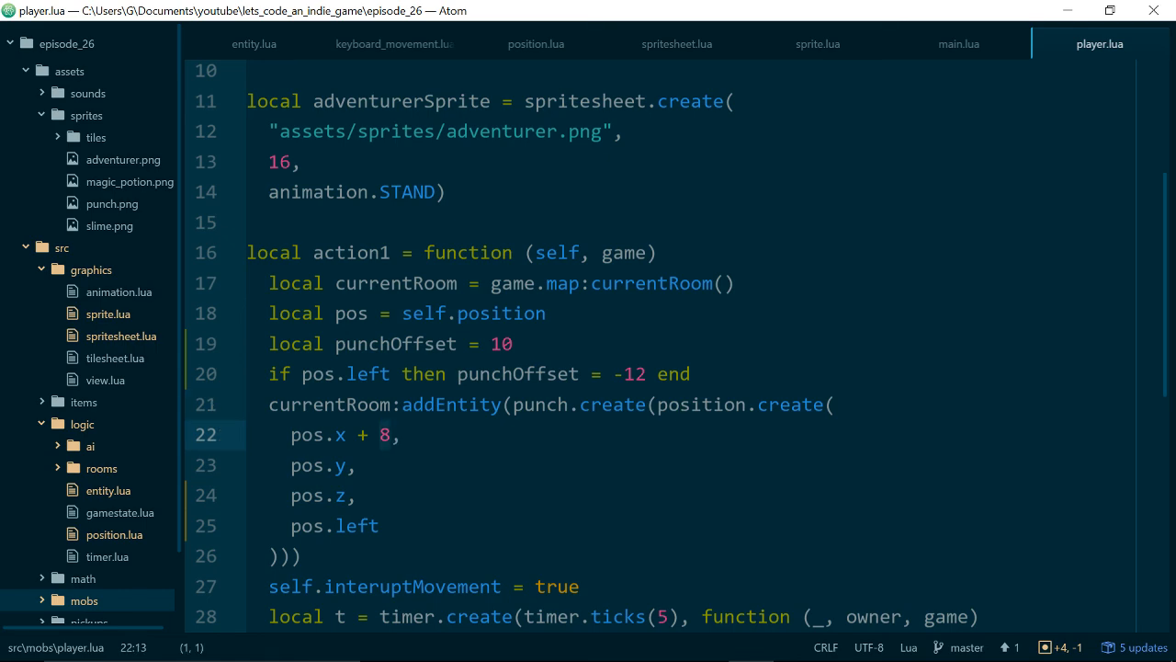
type("punchOffset")
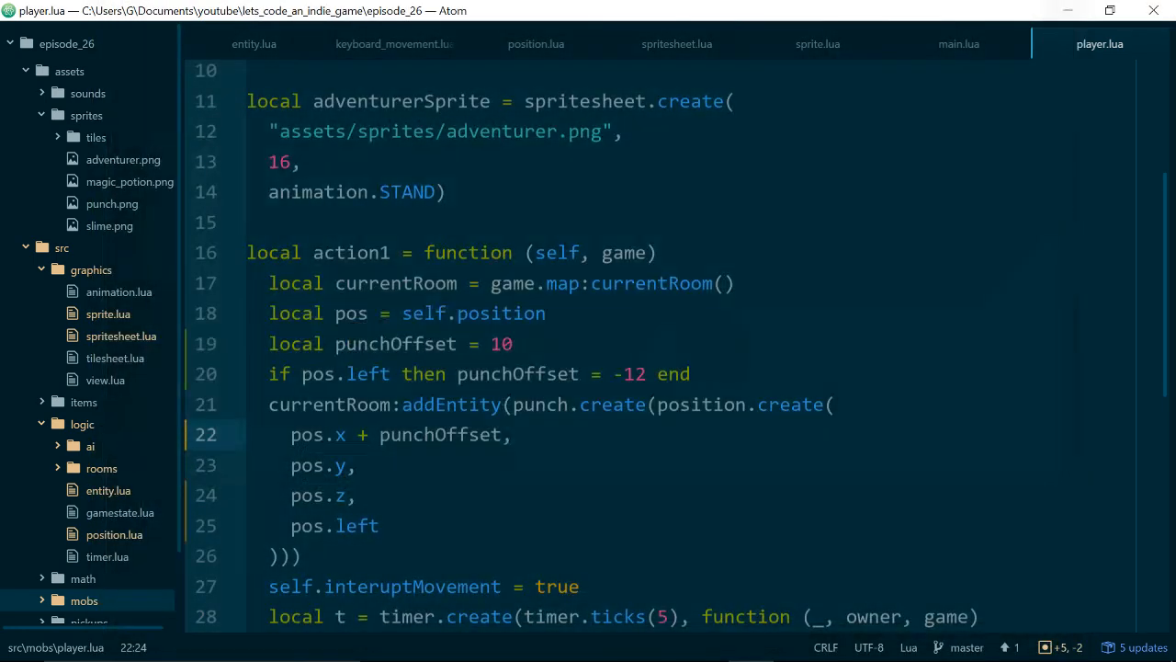
scroll("down", 3)
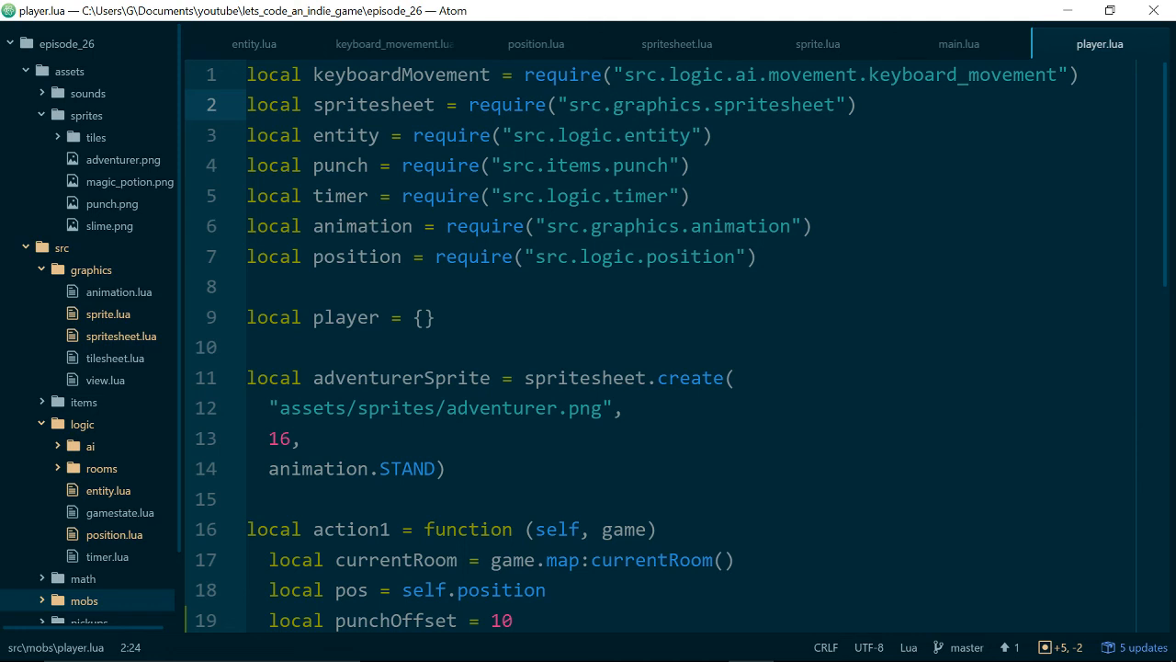
left_click(500, 104)
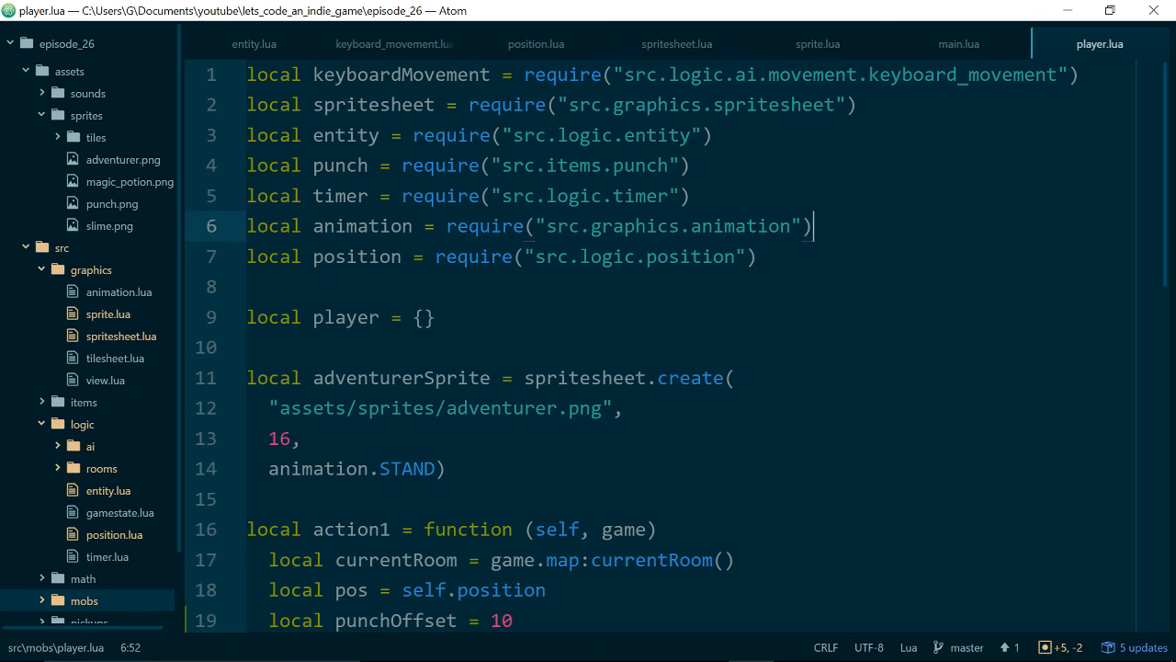
scroll("down", 3)
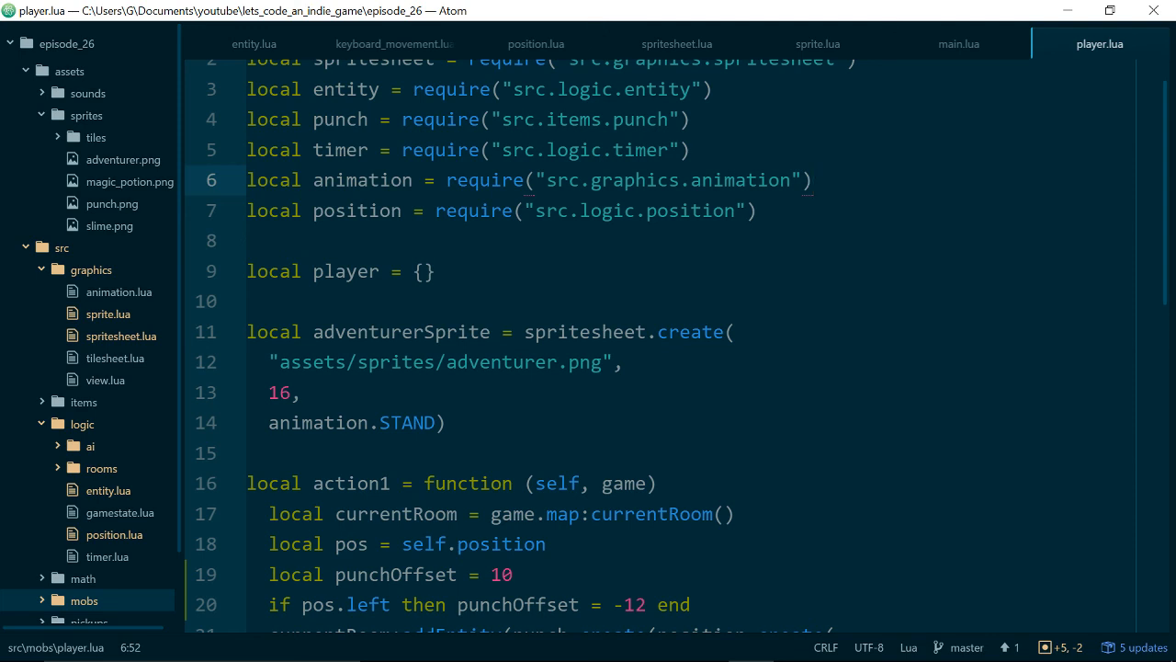
left_click(813, 180)
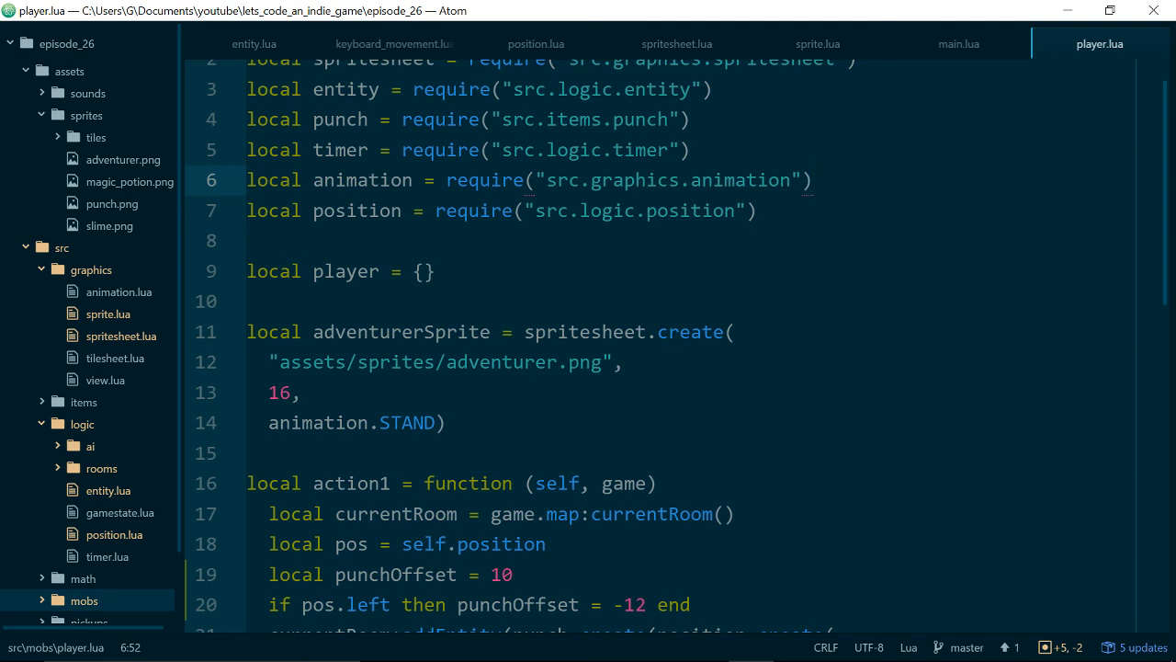
left_click(812, 180)
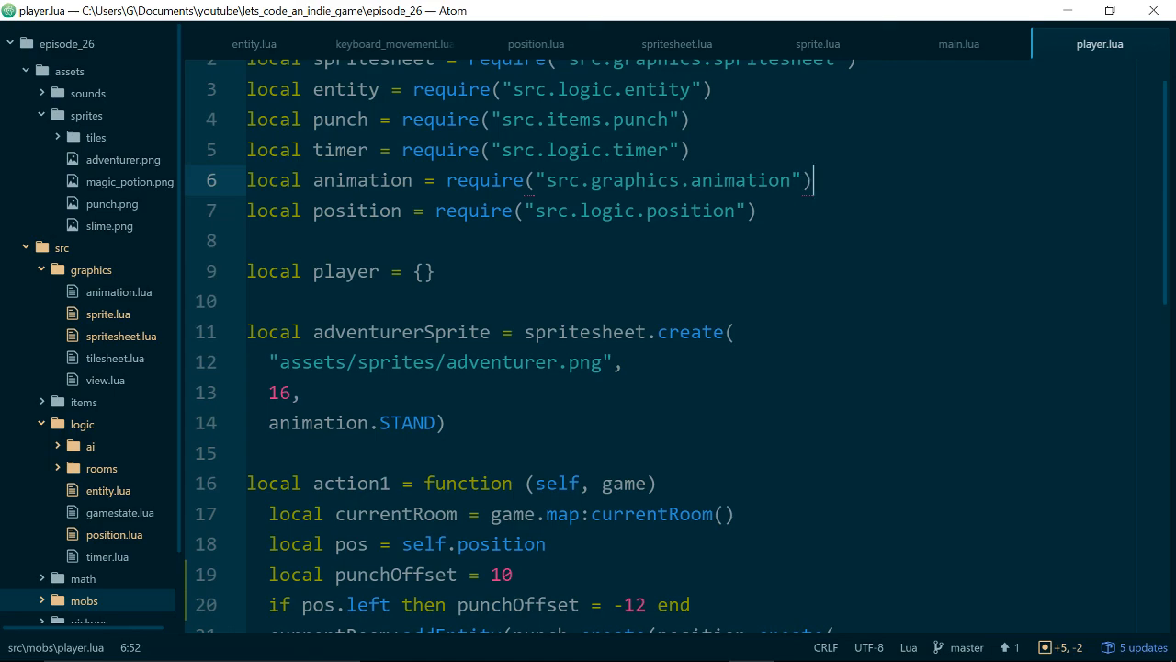